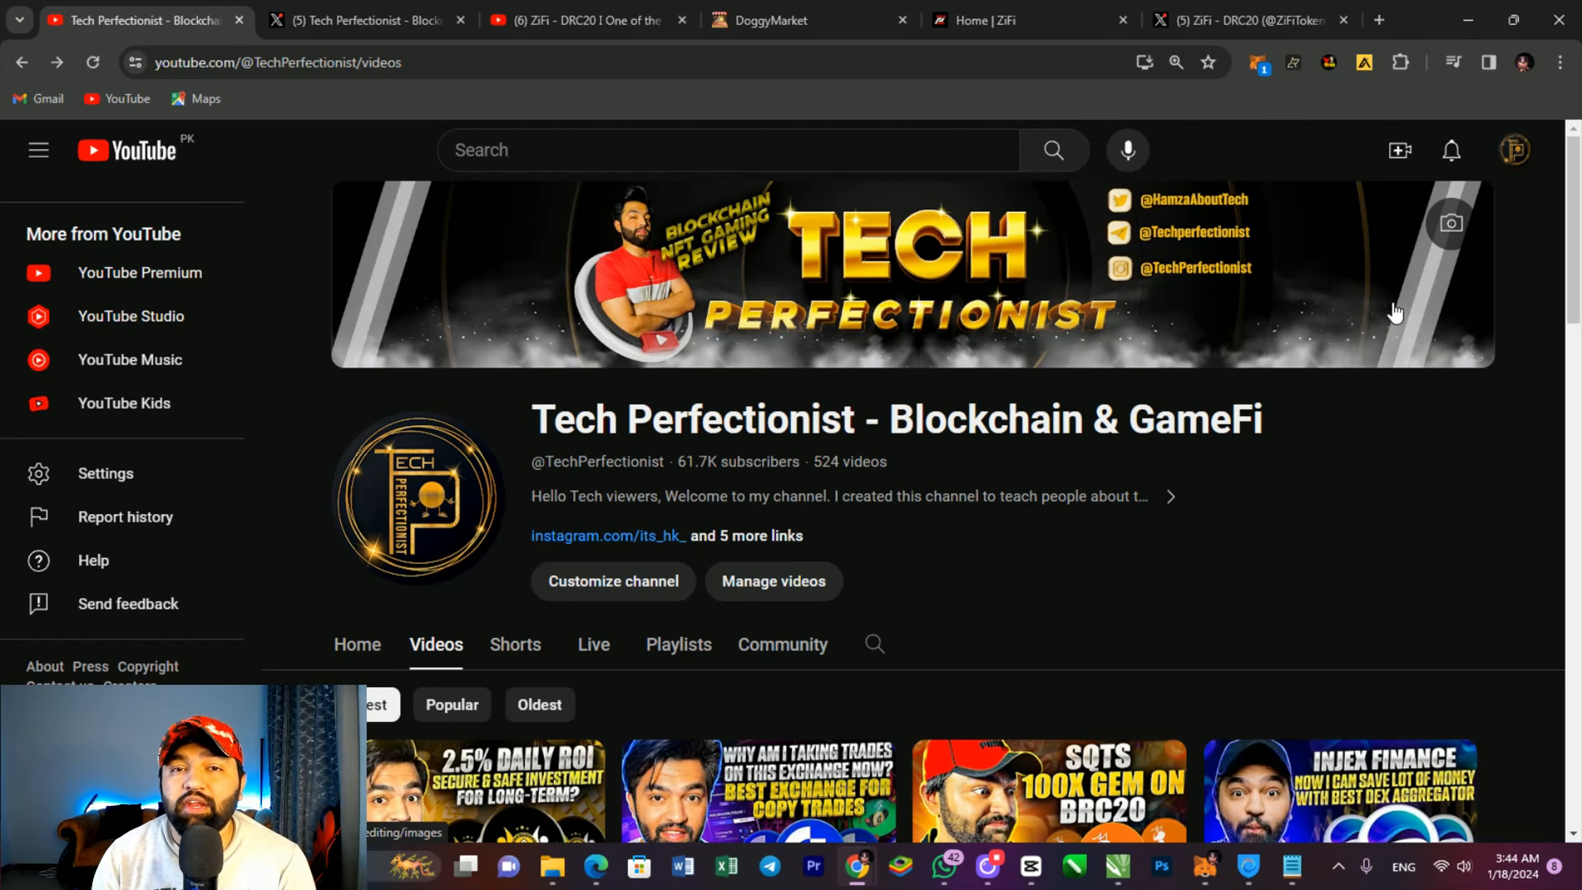
Step: Reload the doggy.market/zifi page so prices and listing coin icons load
{"action": "left_click", "coordinate": [796, 21]}
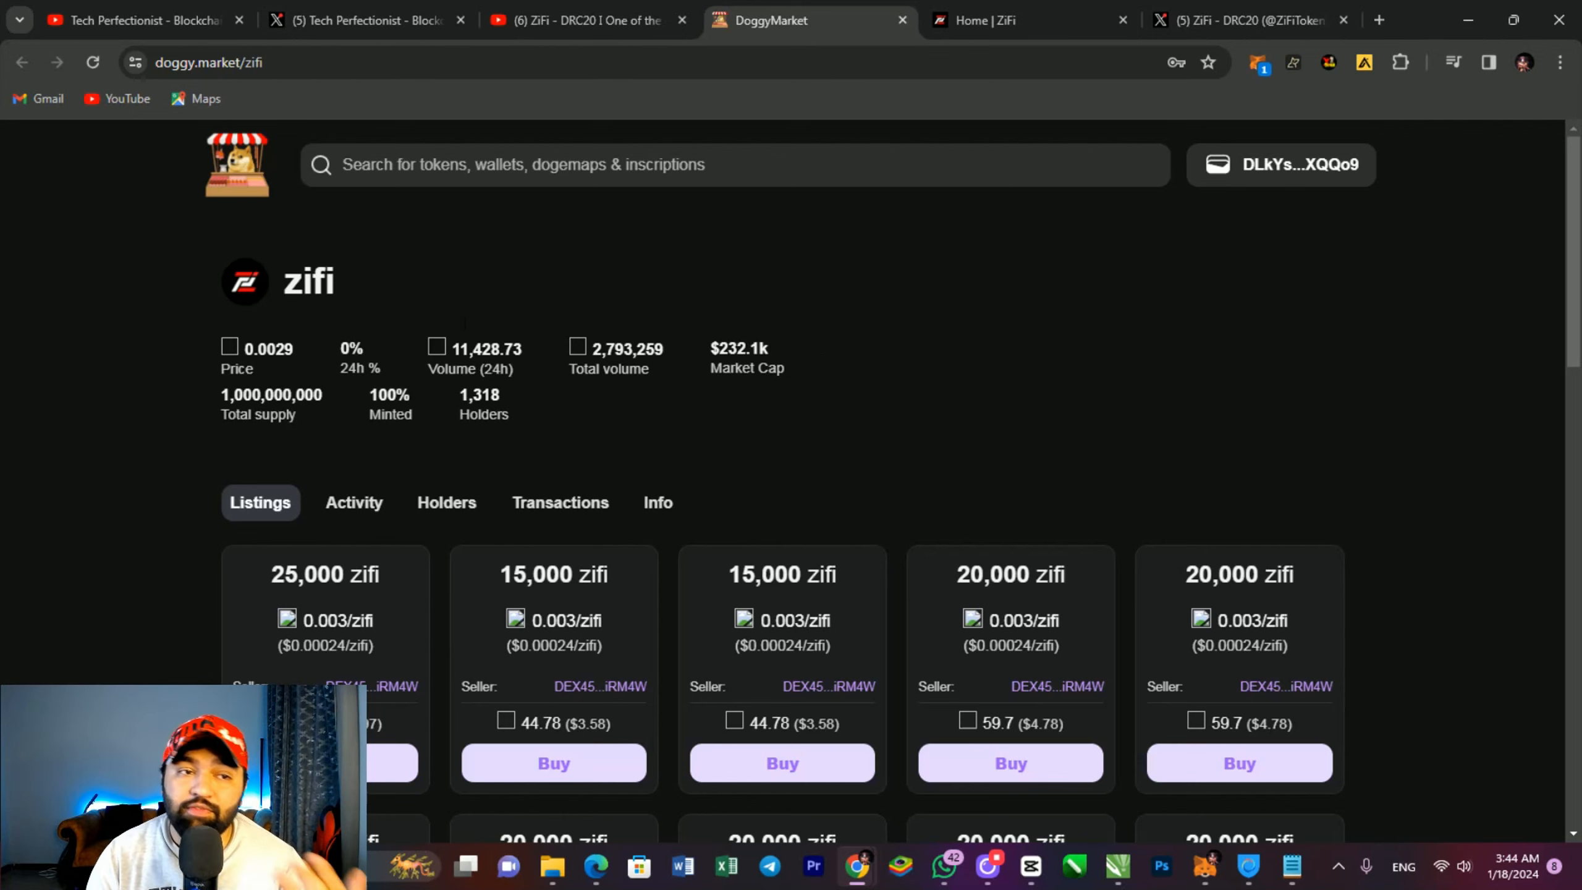
{"action": "mouse_move", "coordinate": [86, 158]}
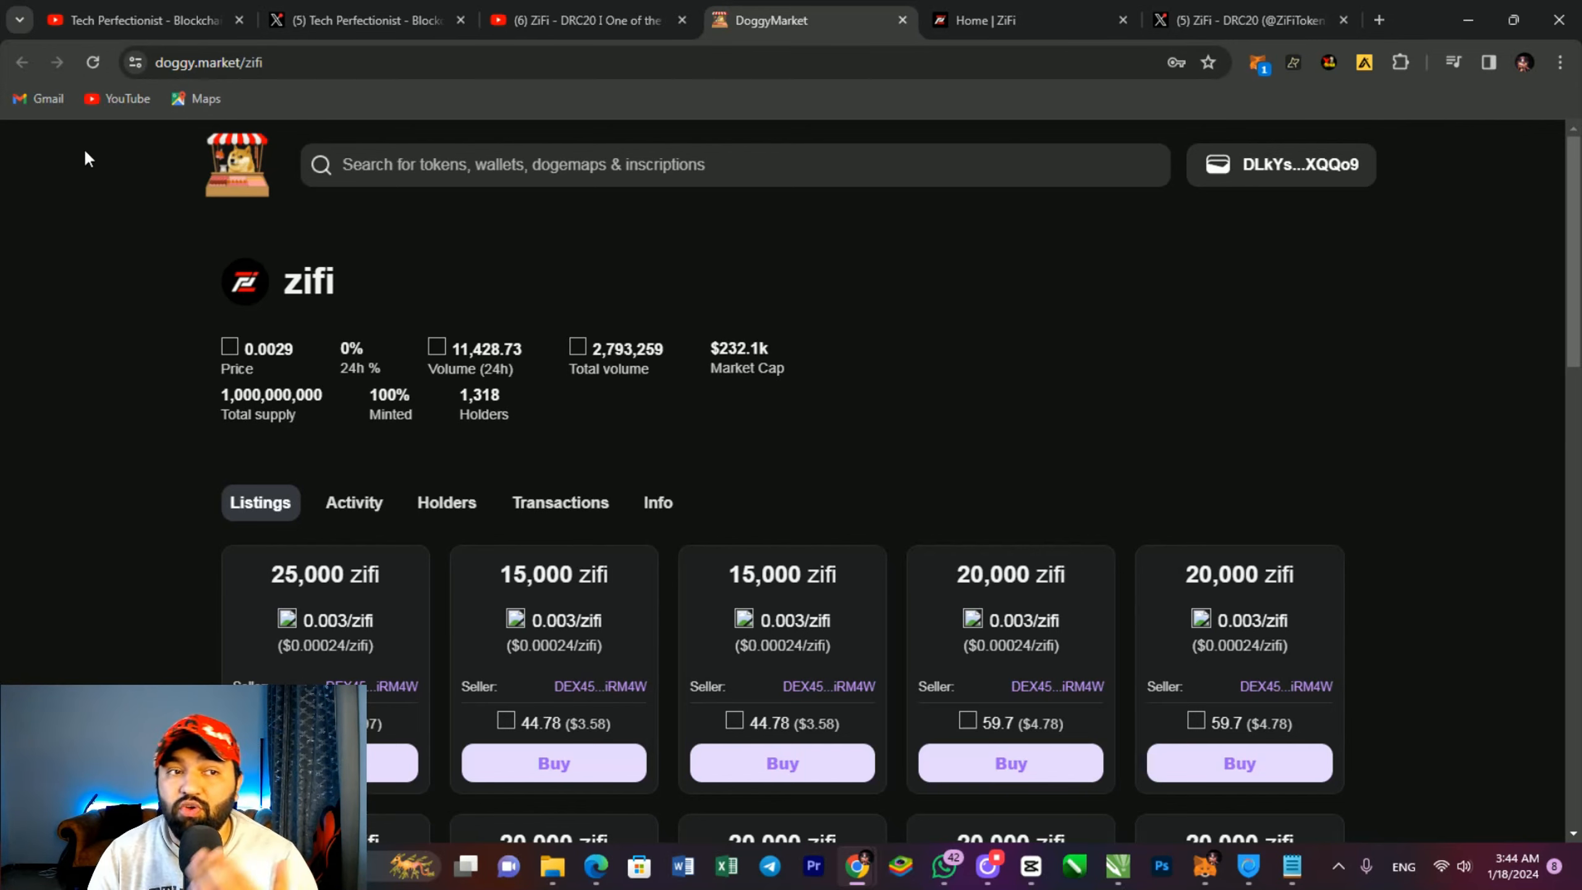
{"action": "mouse_move", "coordinate": [91, 63]}
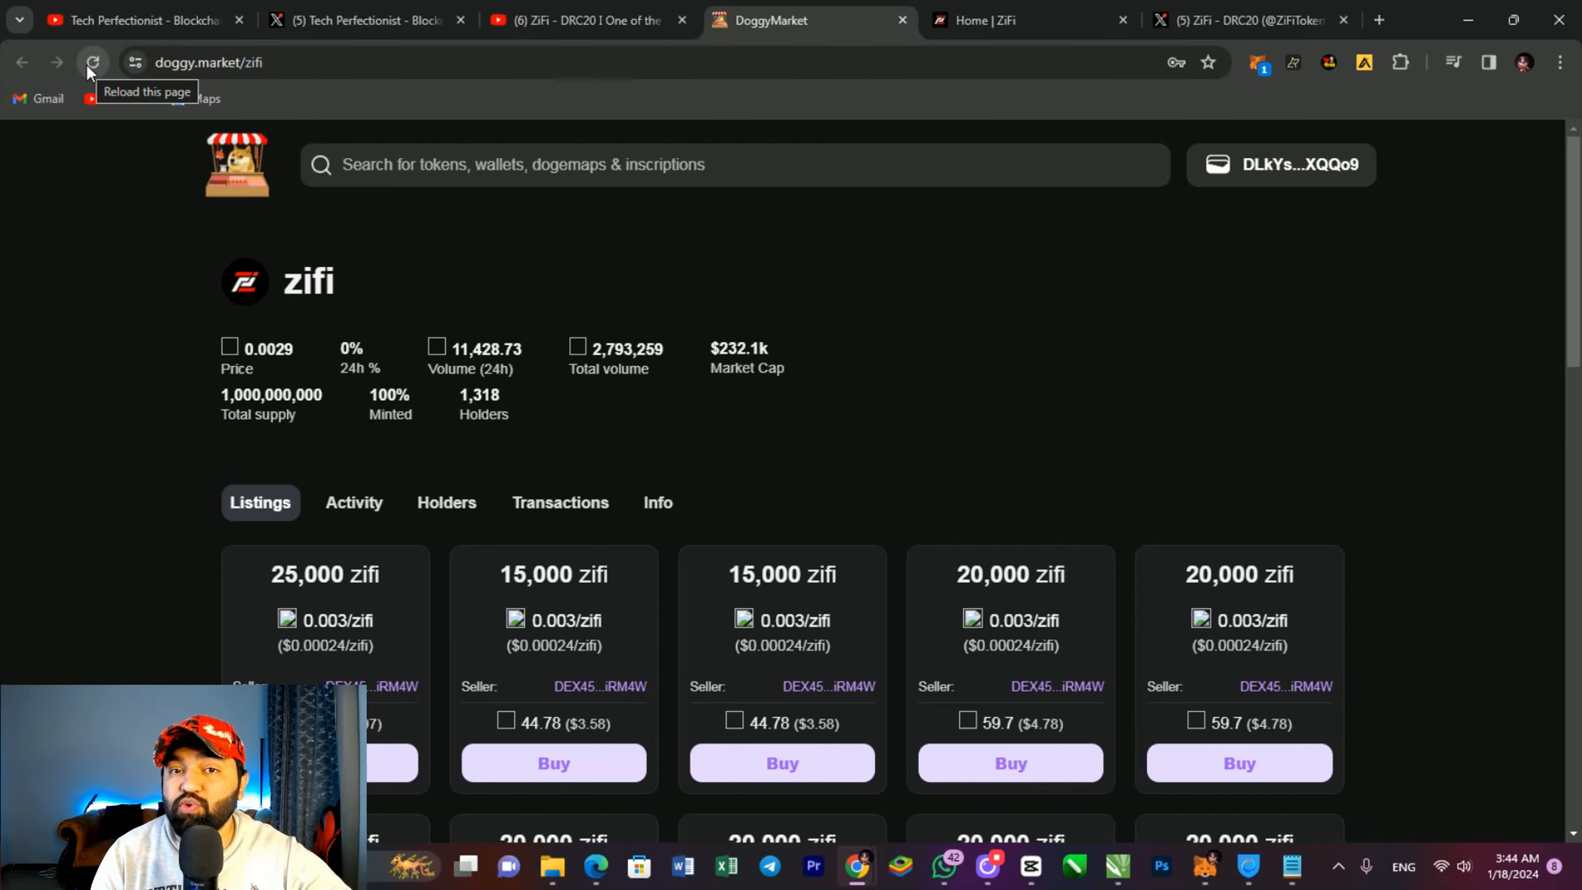
{"action": "left_click", "coordinate": [91, 62]}
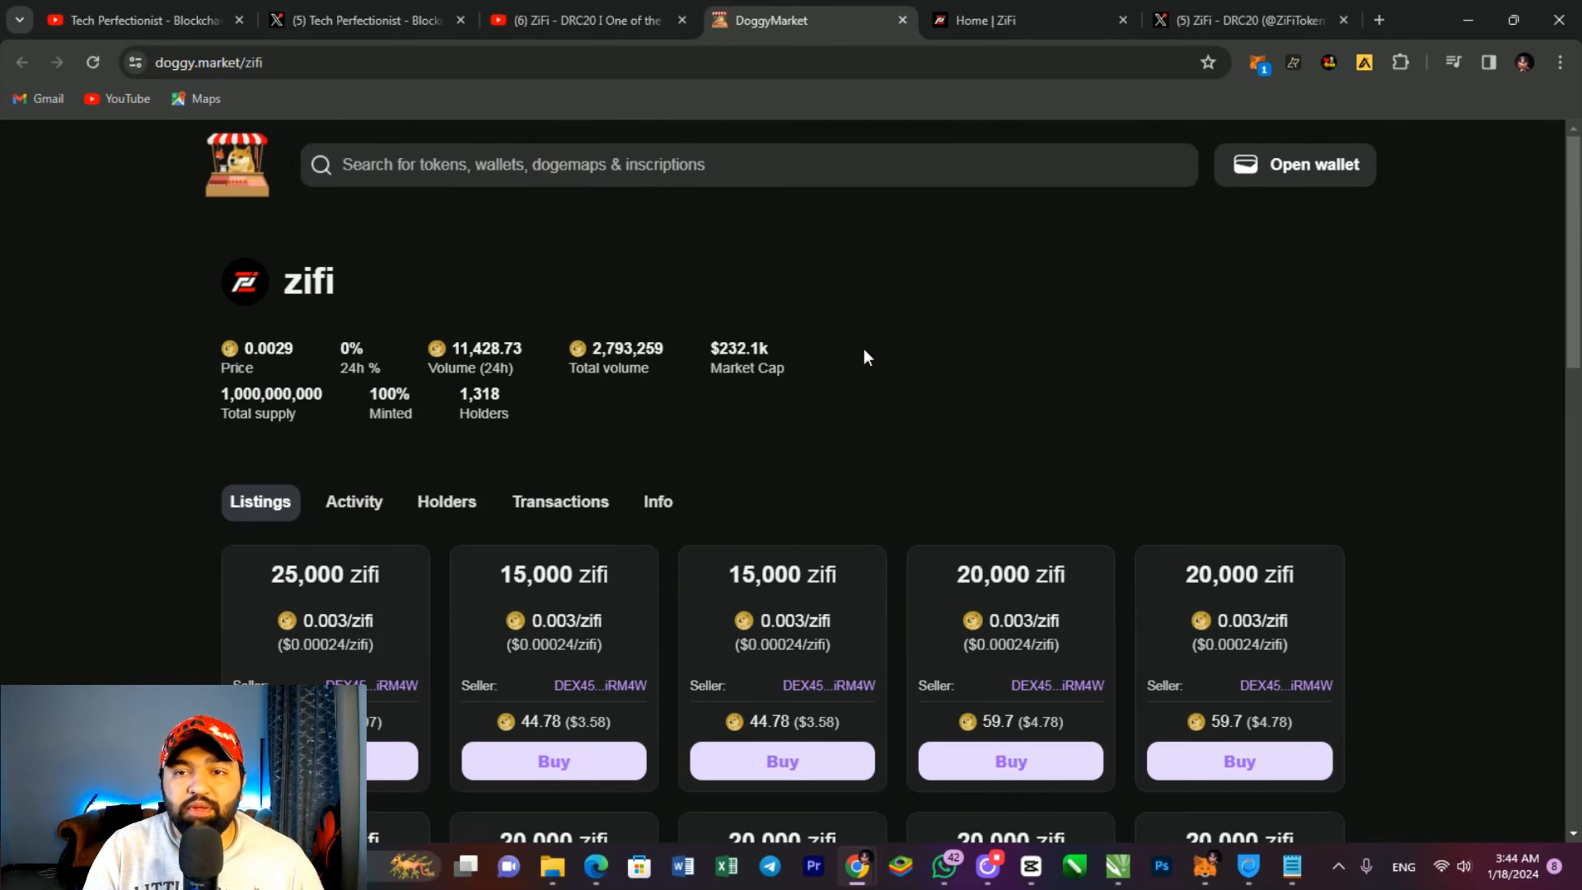
{"action": "left_click", "coordinate": [1029, 21]}
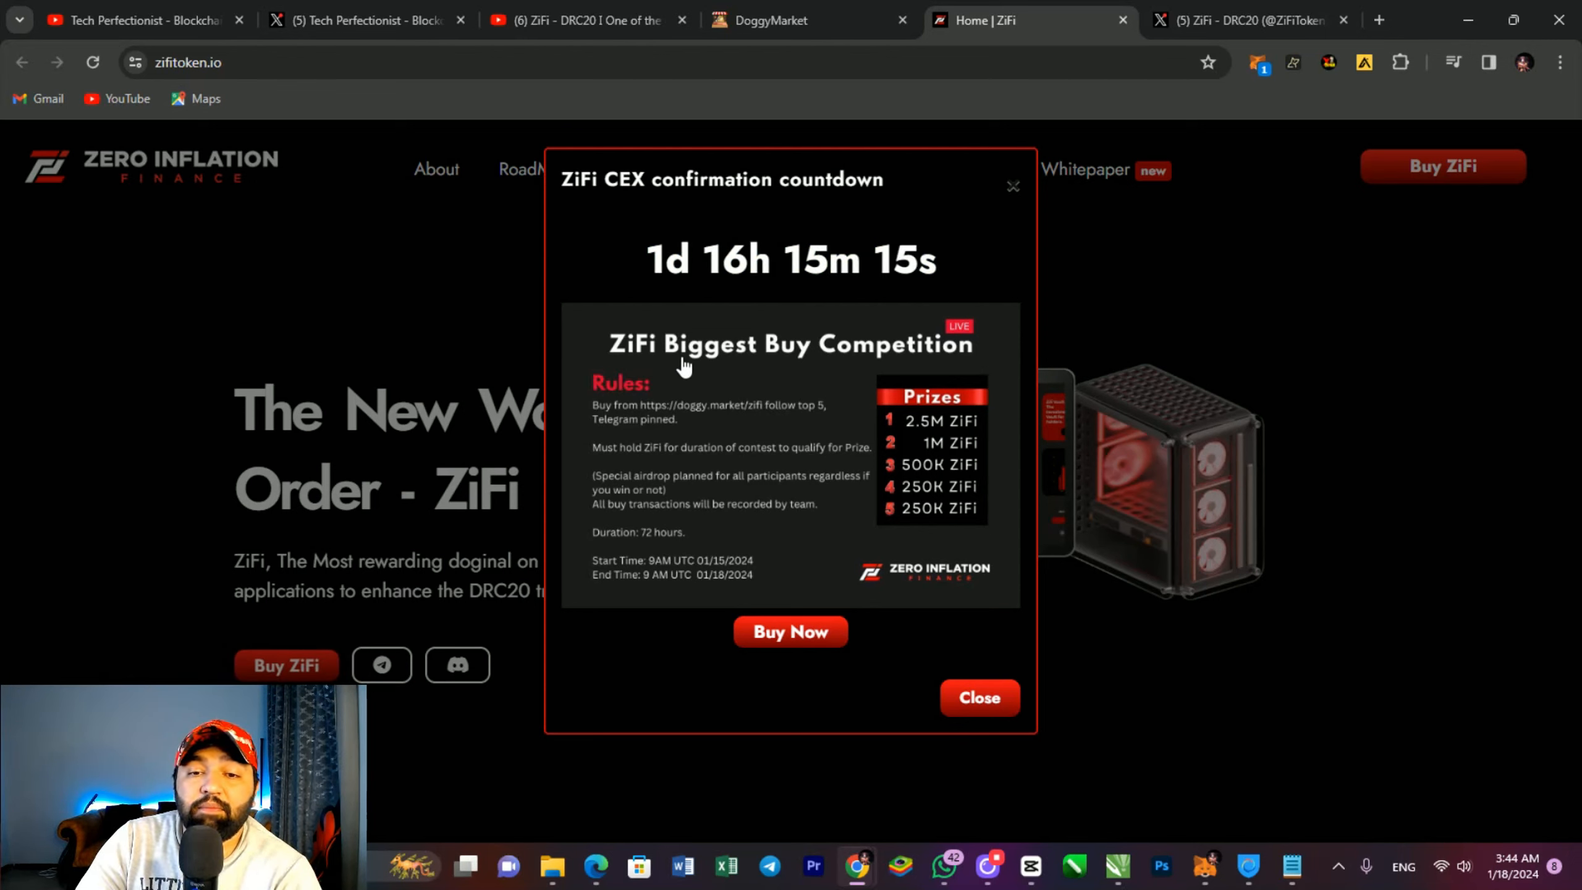
{"action": "mouse_move", "coordinate": [790, 632]}
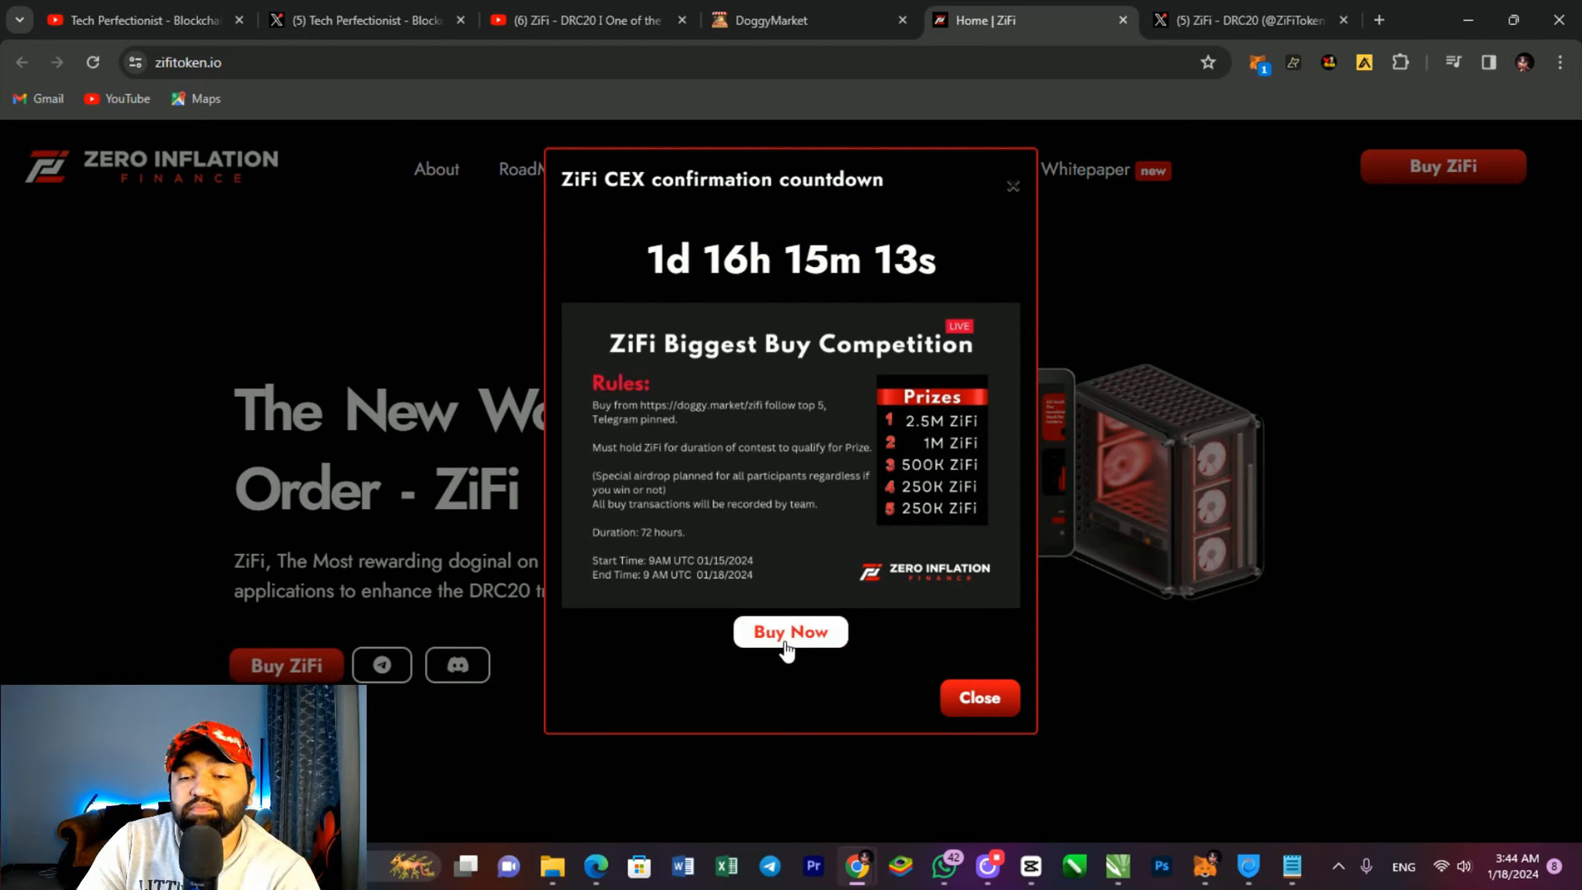
Step: Close the ZiFi CEX countdown popup to reveal the DRC-20 home page
{"action": "left_click", "coordinate": [789, 631]}
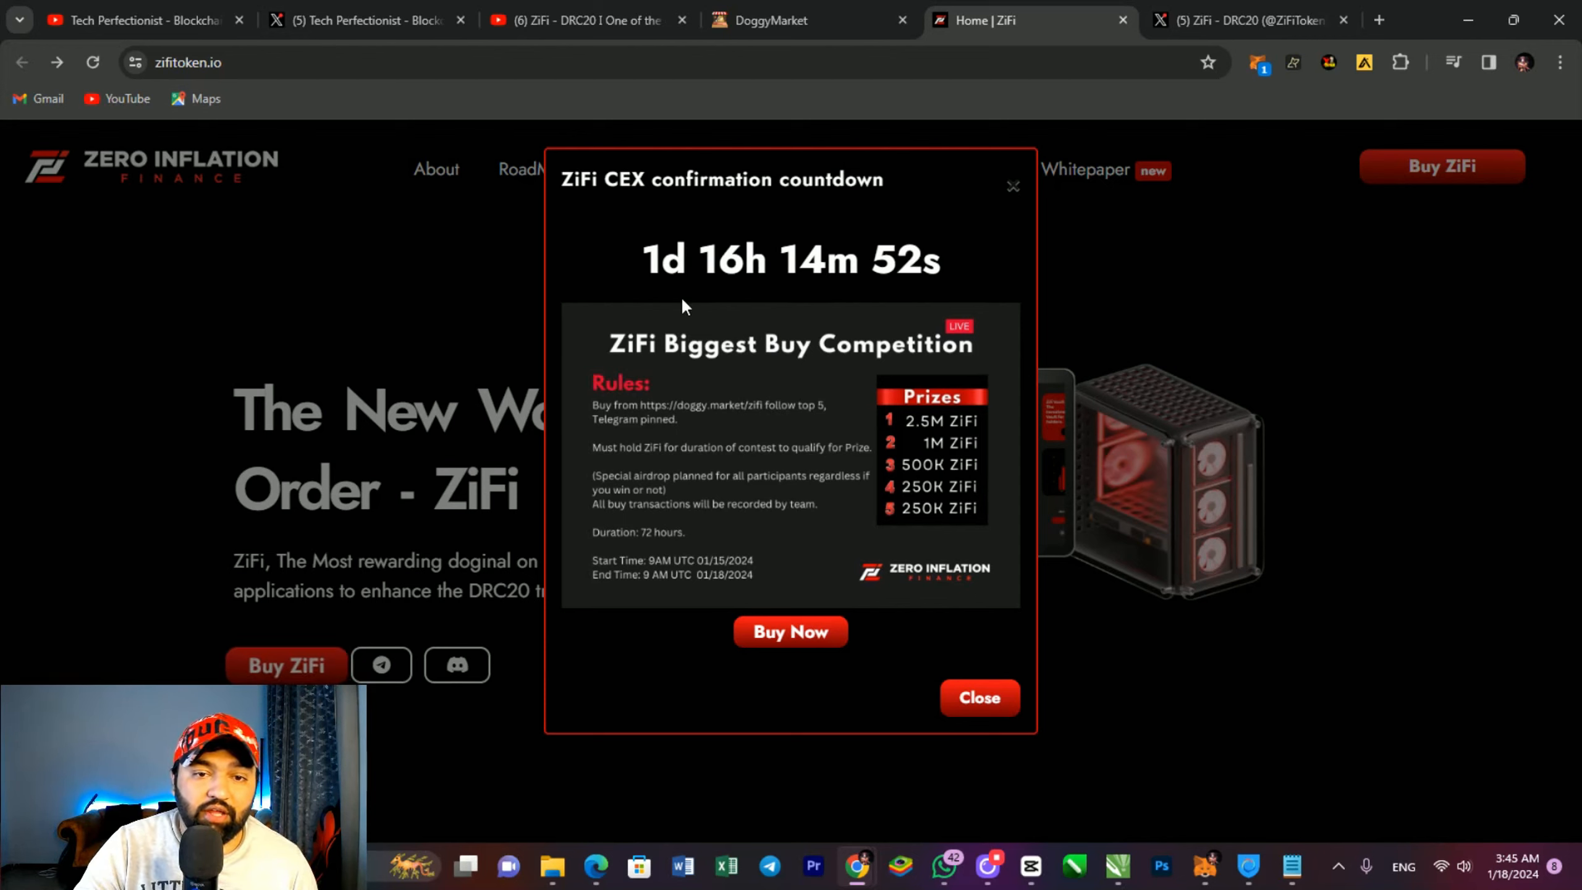
{"action": "mouse_move", "coordinate": [863, 520]}
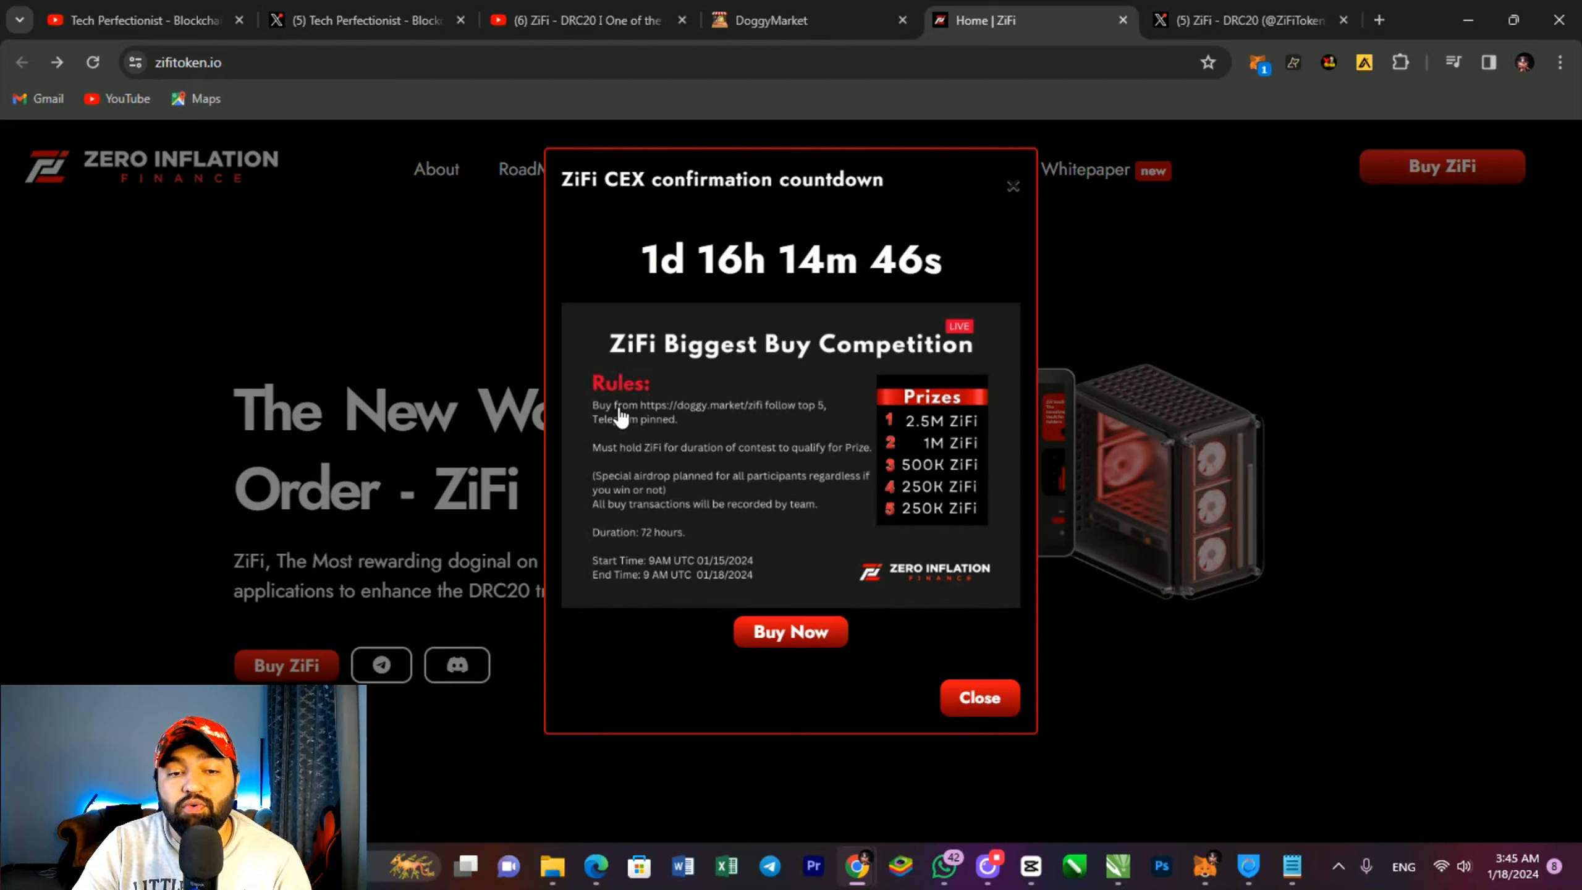
{"action": "mouse_move", "coordinate": [808, 421]}
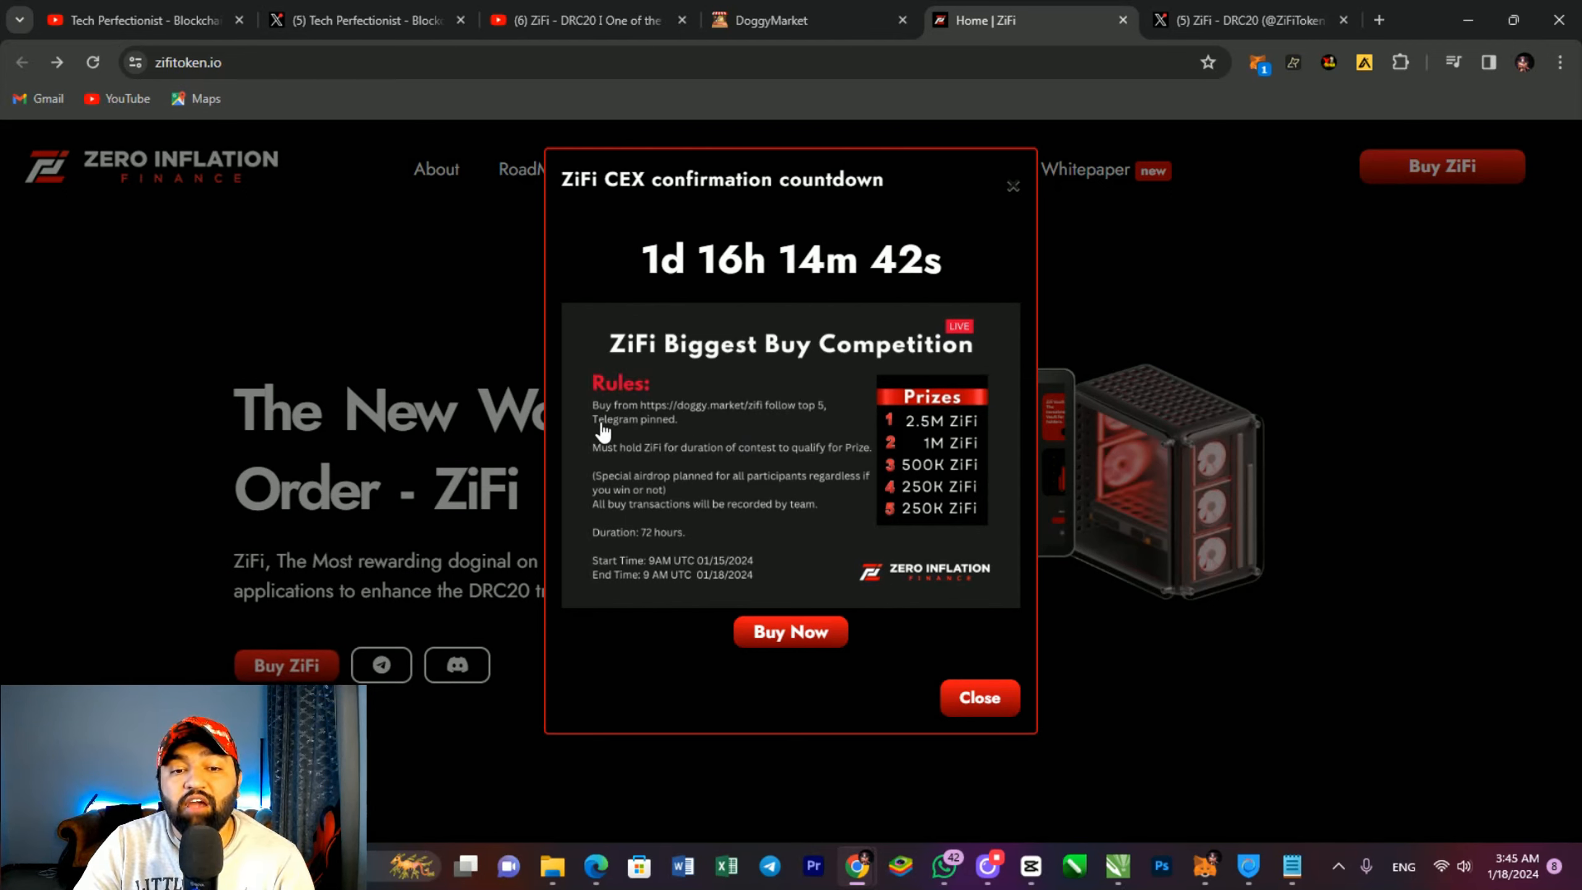
{"action": "mouse_move", "coordinate": [682, 474]}
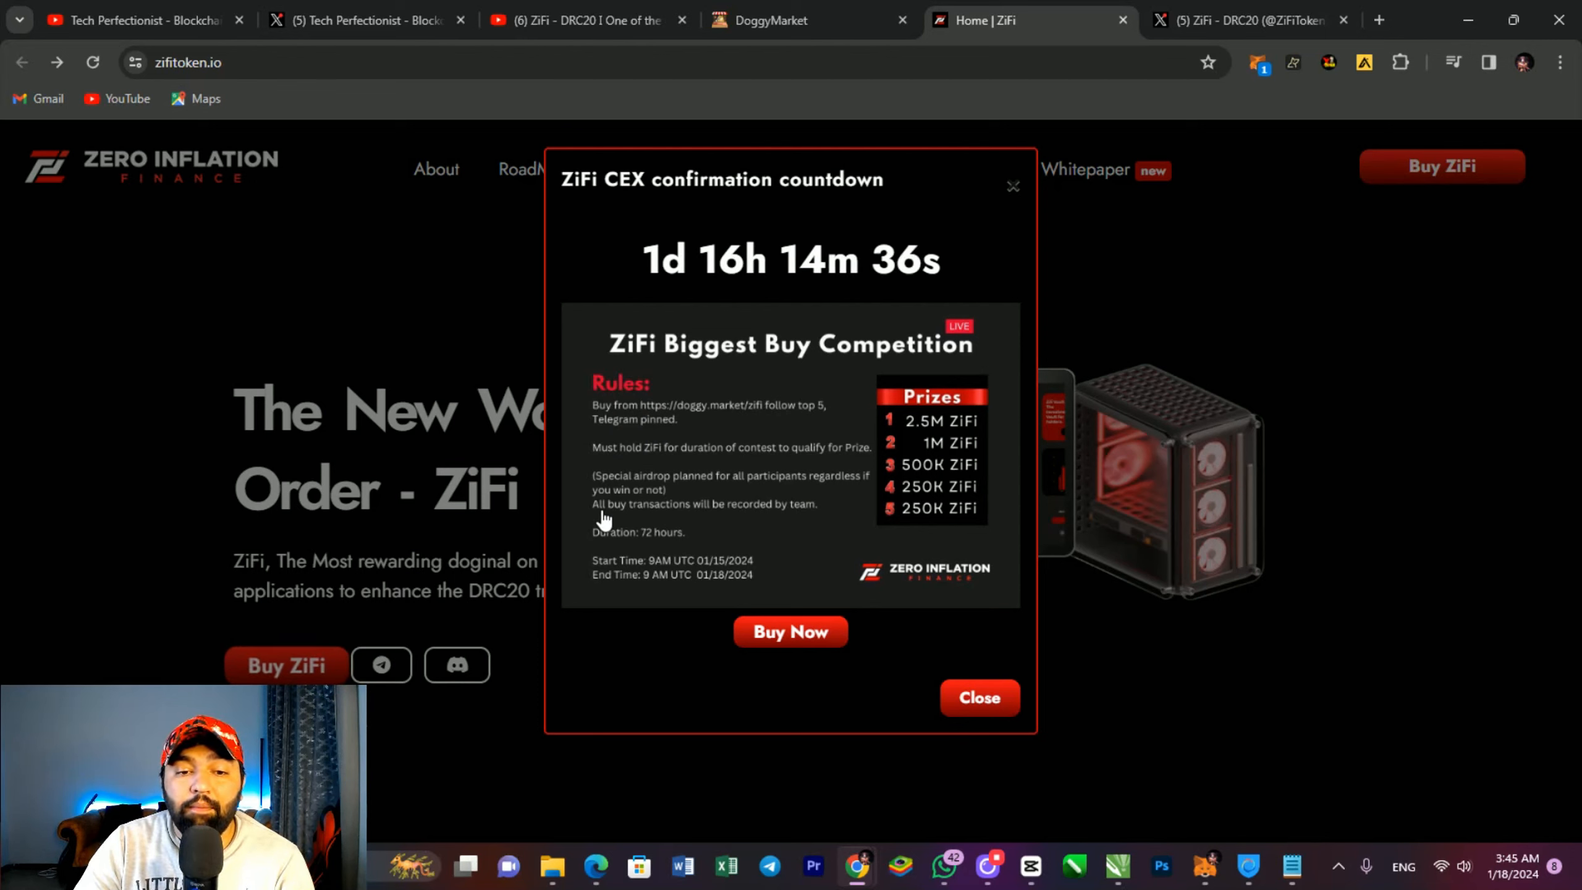
{"action": "mouse_move", "coordinate": [812, 523]}
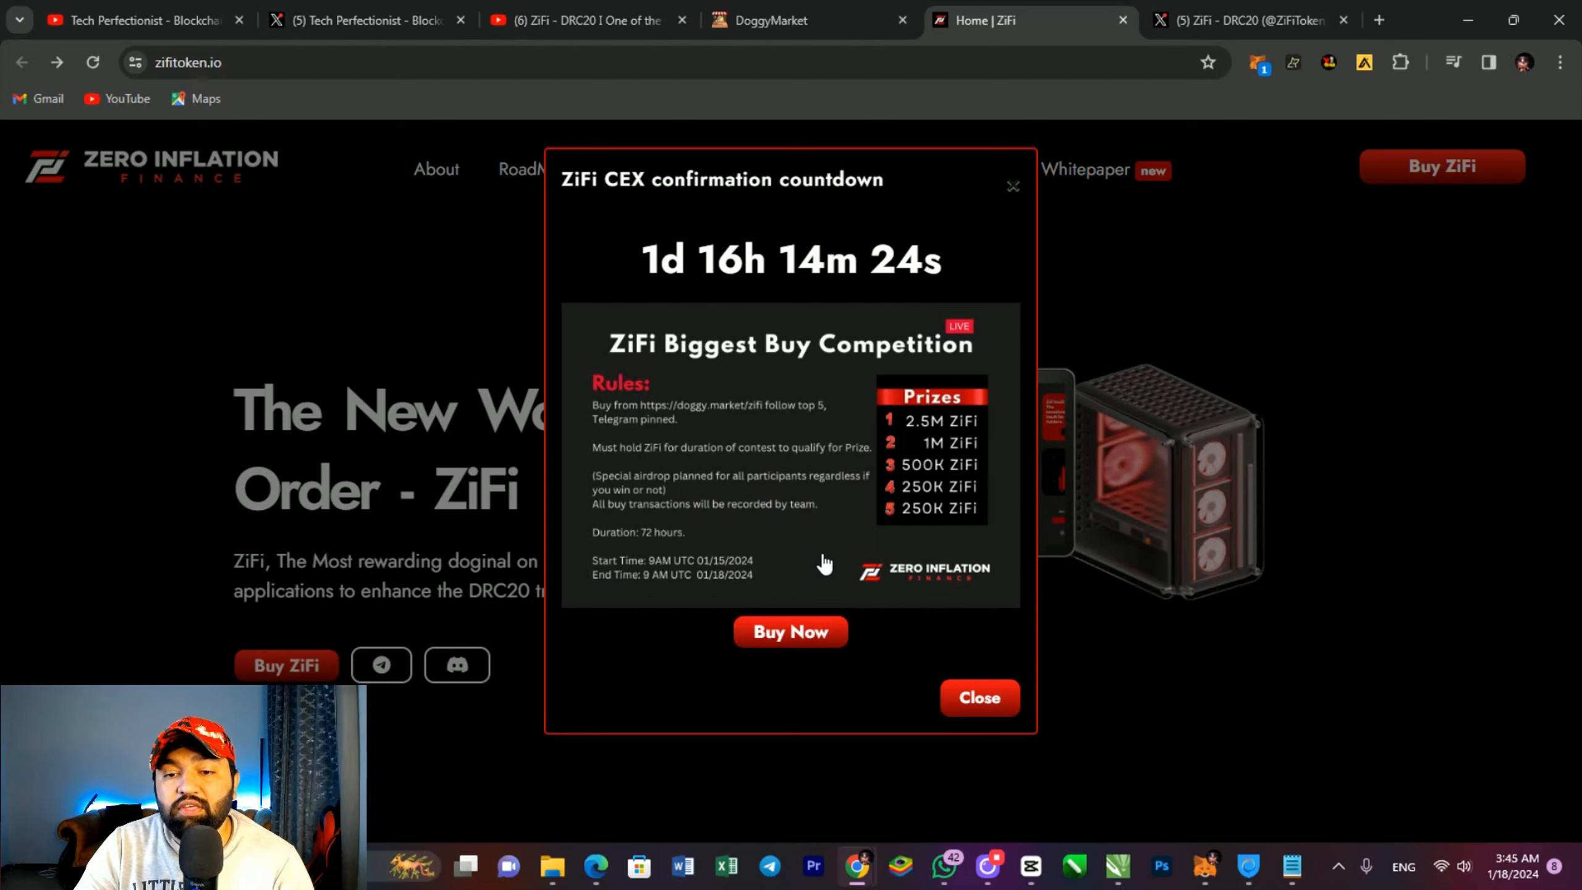
{"action": "mouse_move", "coordinate": [984, 644]}
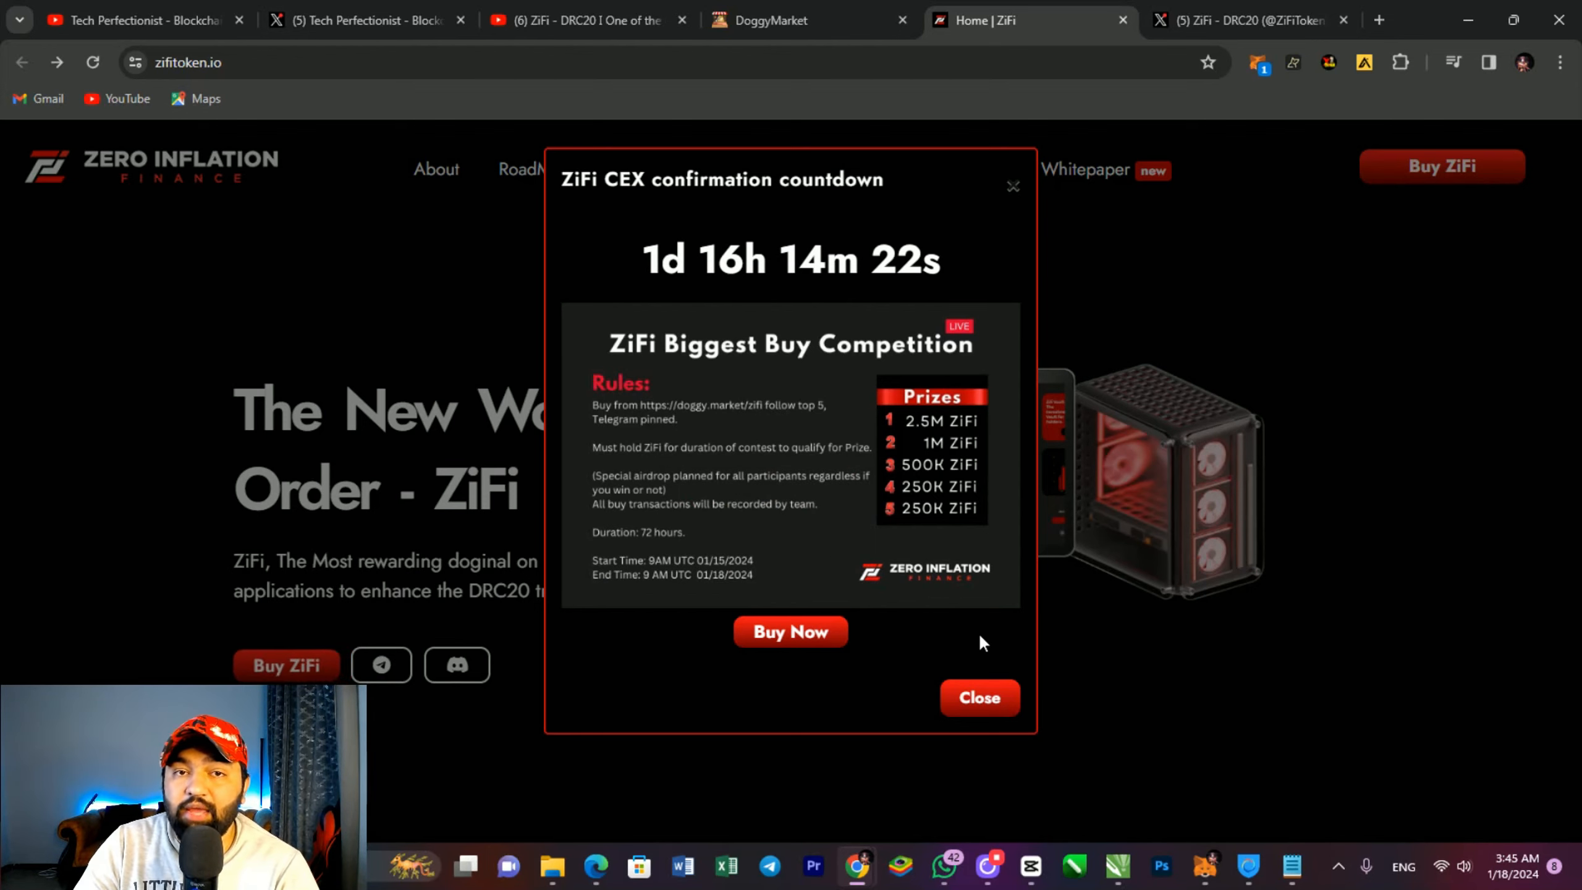
{"action": "left_click", "coordinate": [977, 697]}
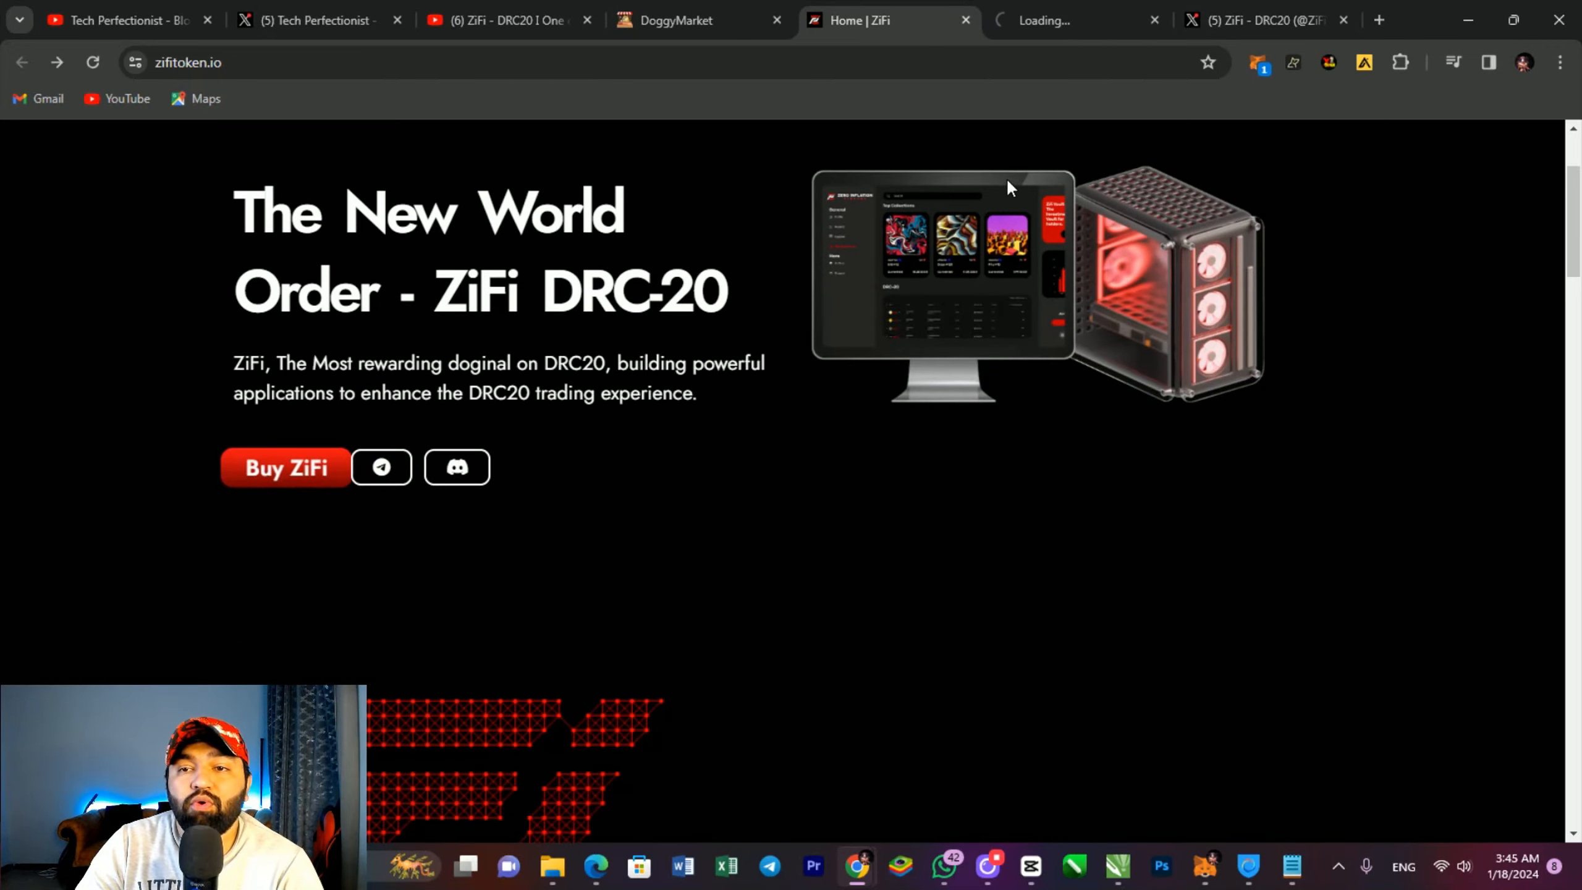
{"action": "left_click", "coordinate": [1267, 20]}
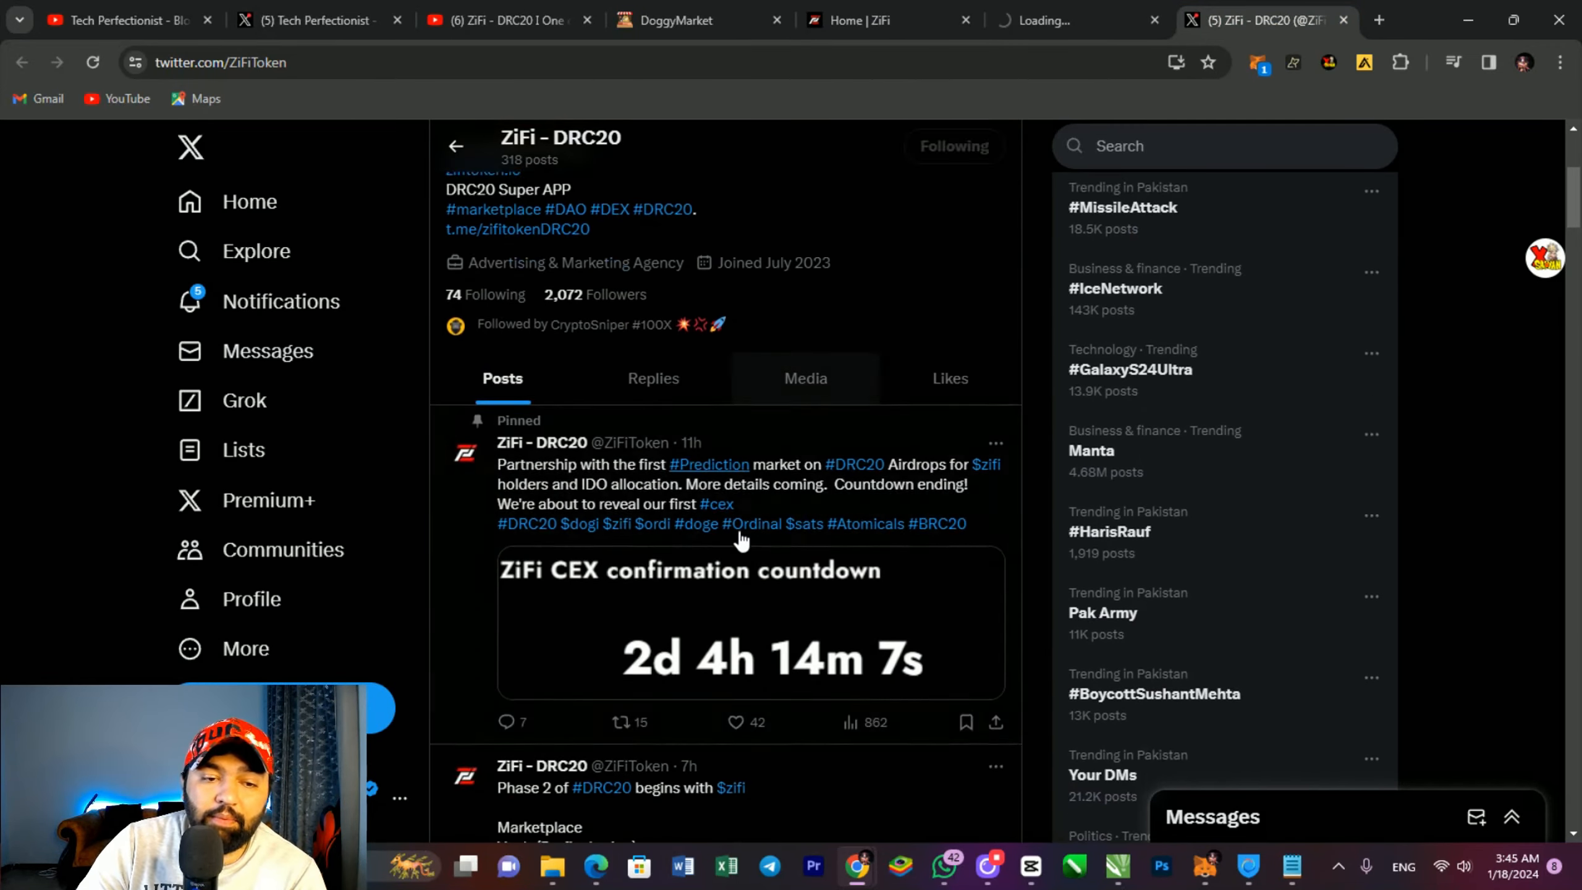
{"action": "scroll", "scroll_direction": "down", "scroll_amount": 3}
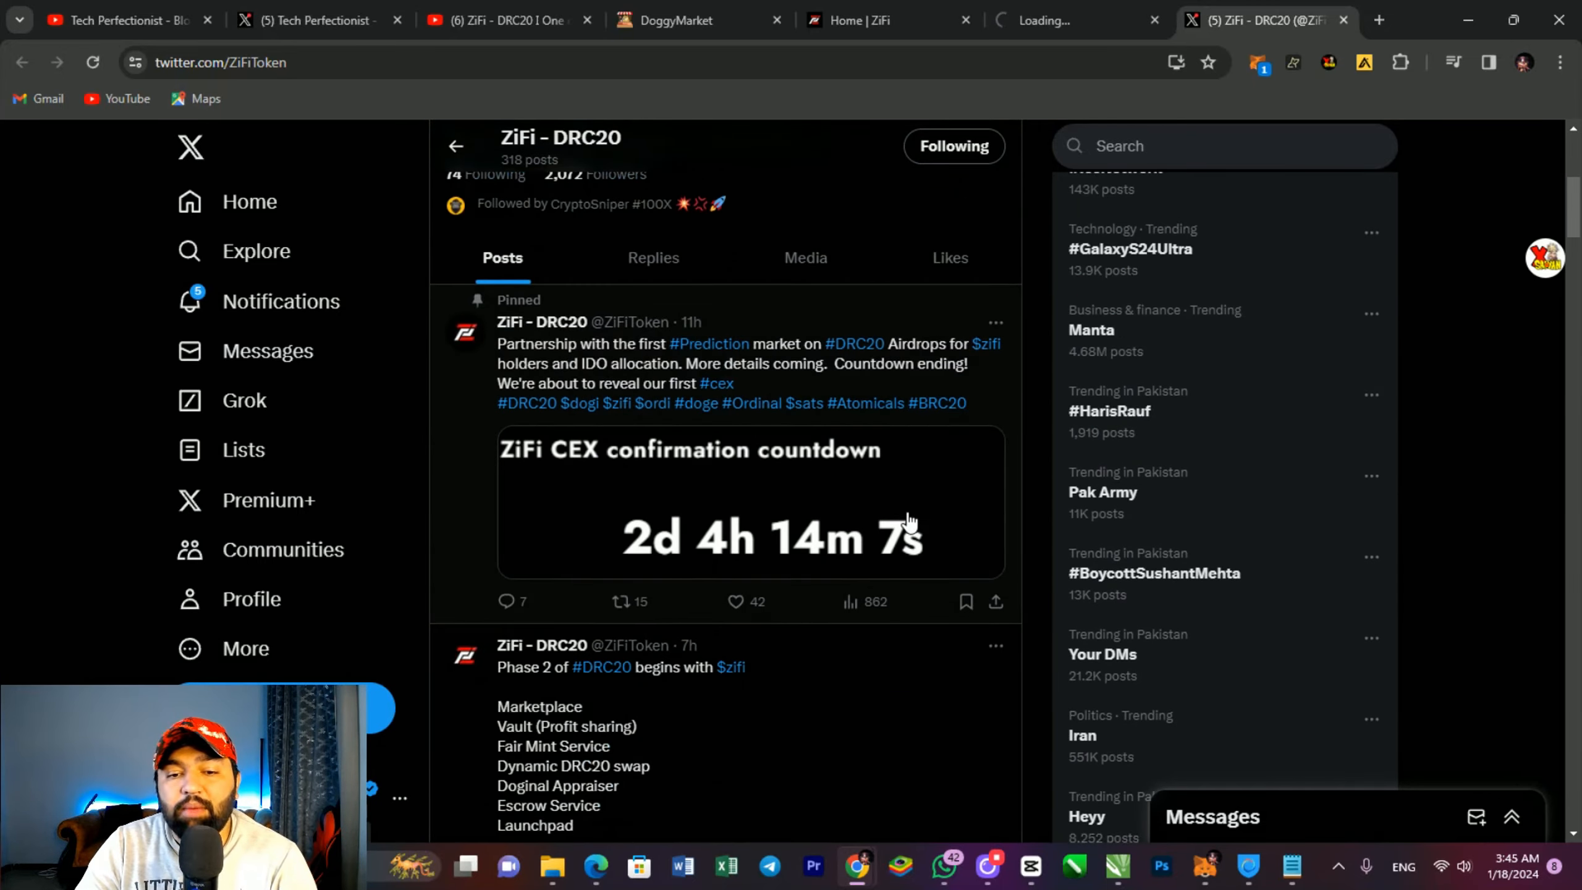
{"action": "scroll", "scroll_direction": "down", "scroll_amount": 3}
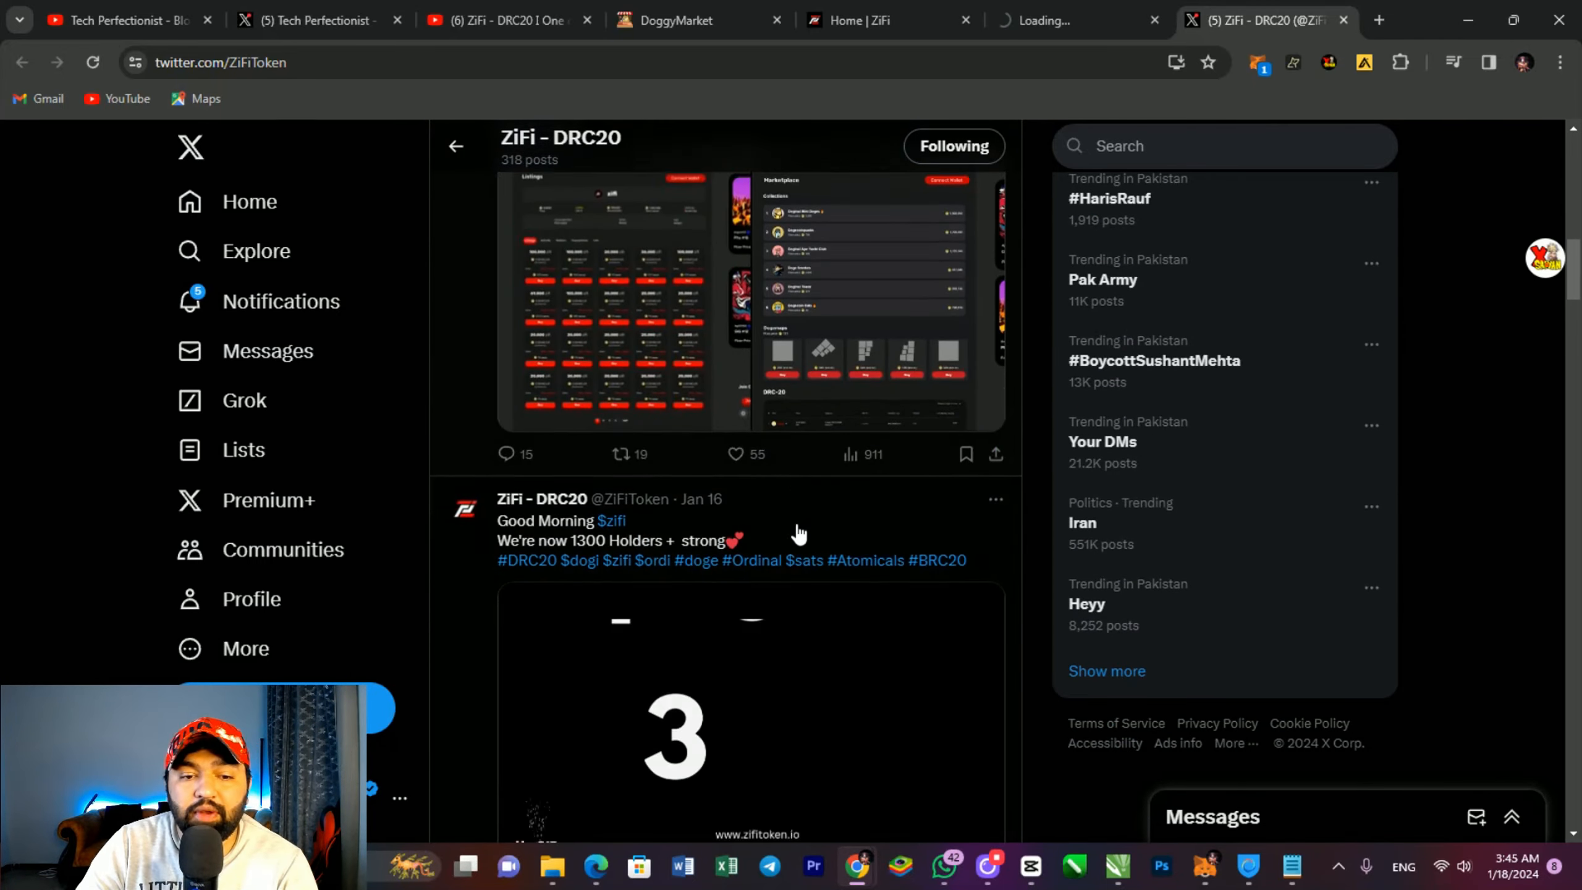
{"action": "left_click", "coordinate": [888, 21]}
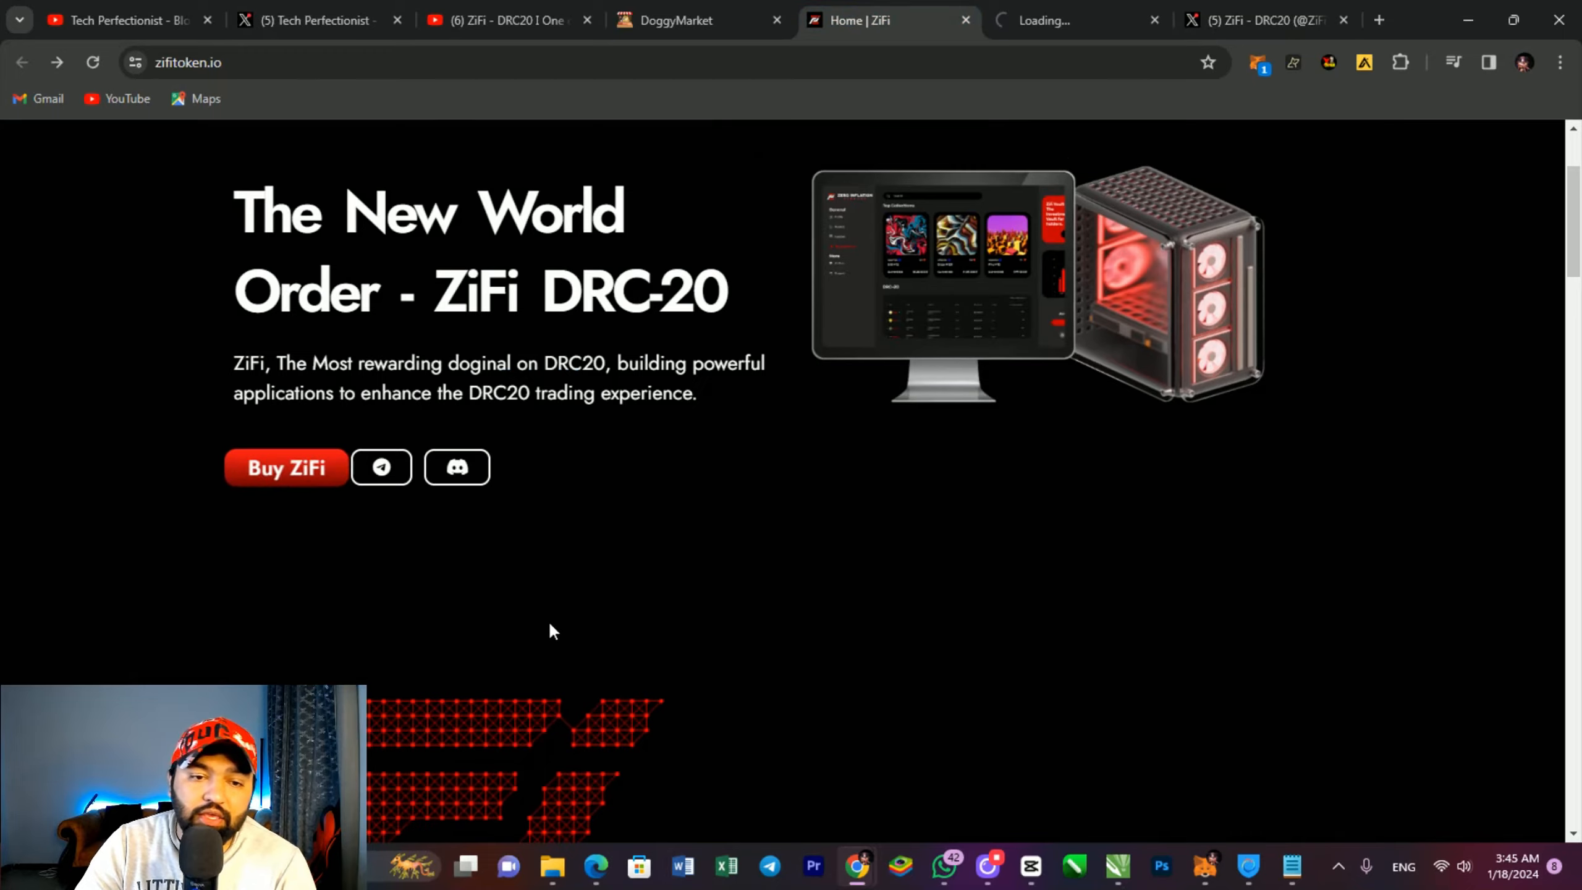
Step: Scroll zifitoken.io down to the Features section and its video thumbnail grid
{"action": "scroll", "scroll_direction": "down", "scroll_amount": 3}
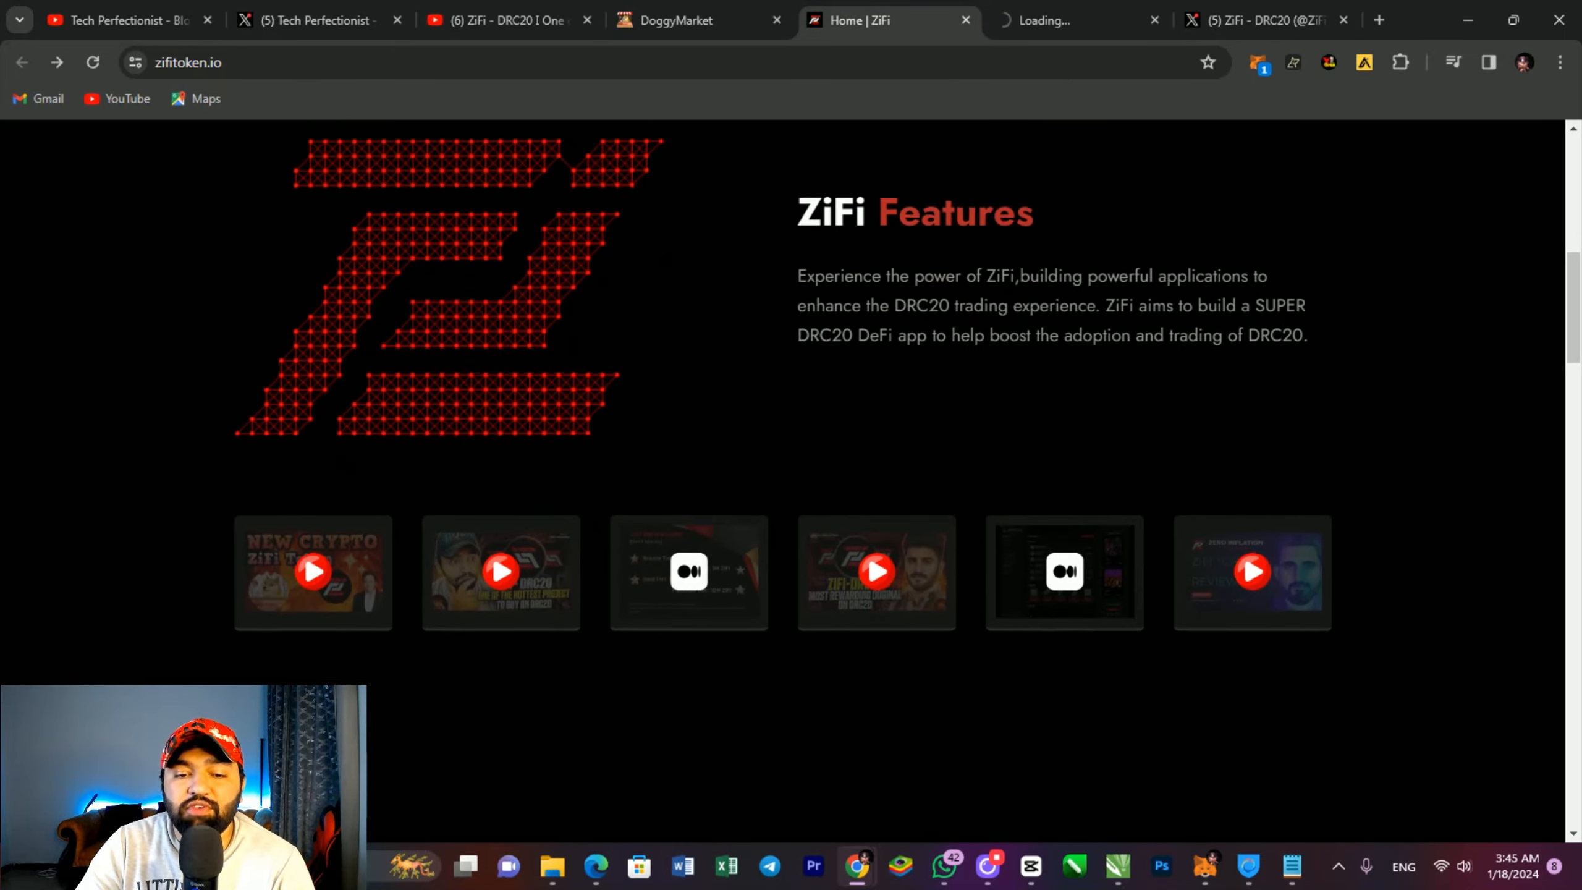
{"action": "scroll", "scroll_direction": "down", "scroll_amount": 3}
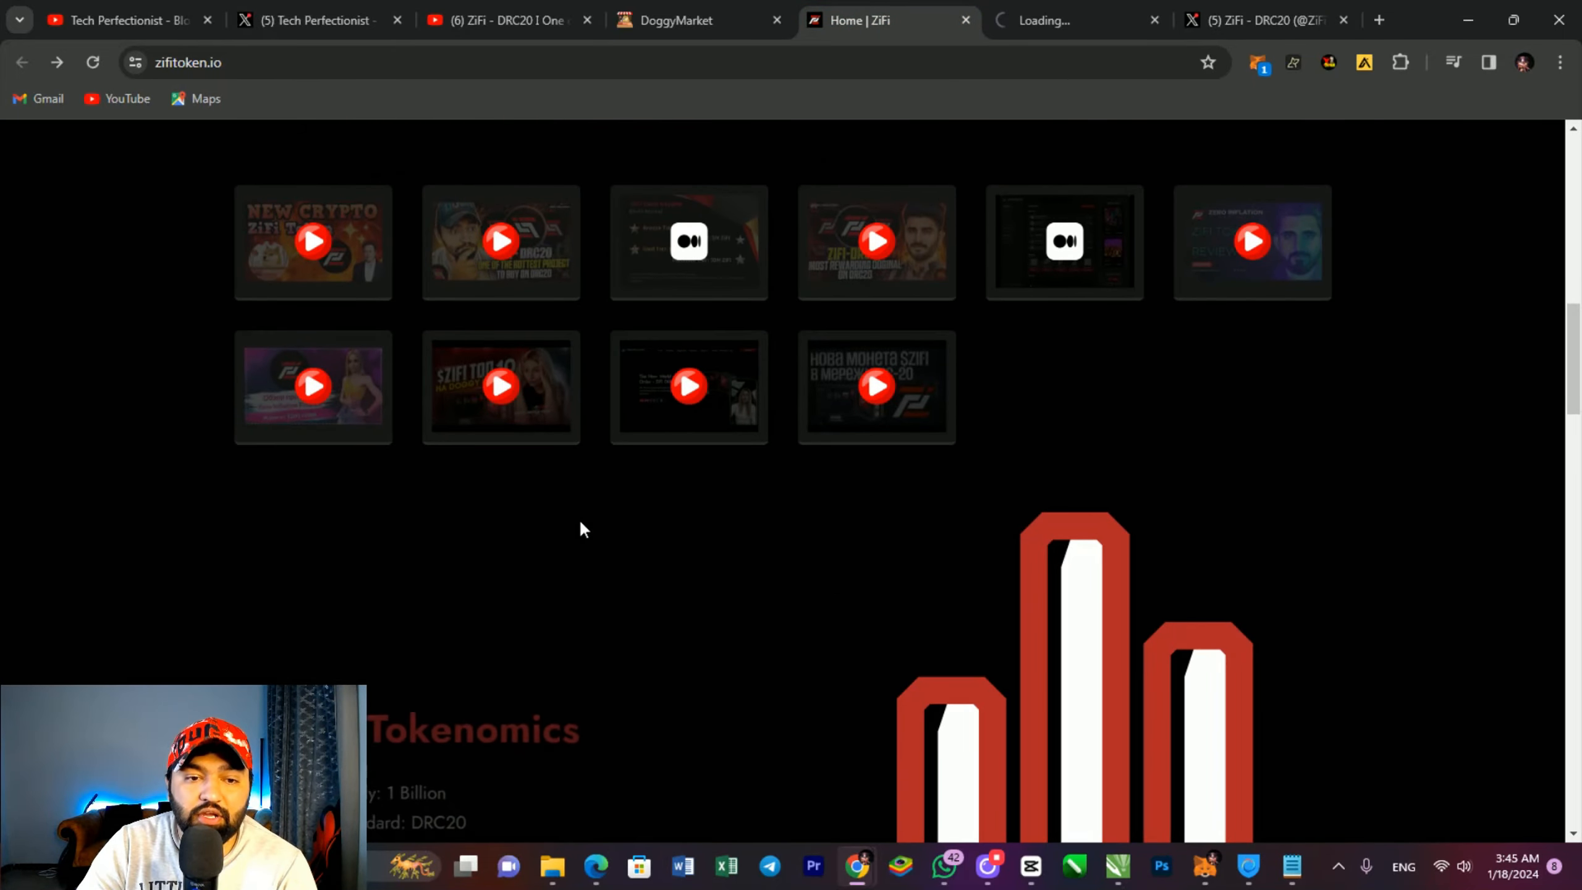
{"action": "scroll", "scroll_direction": "up", "scroll_amount": 3}
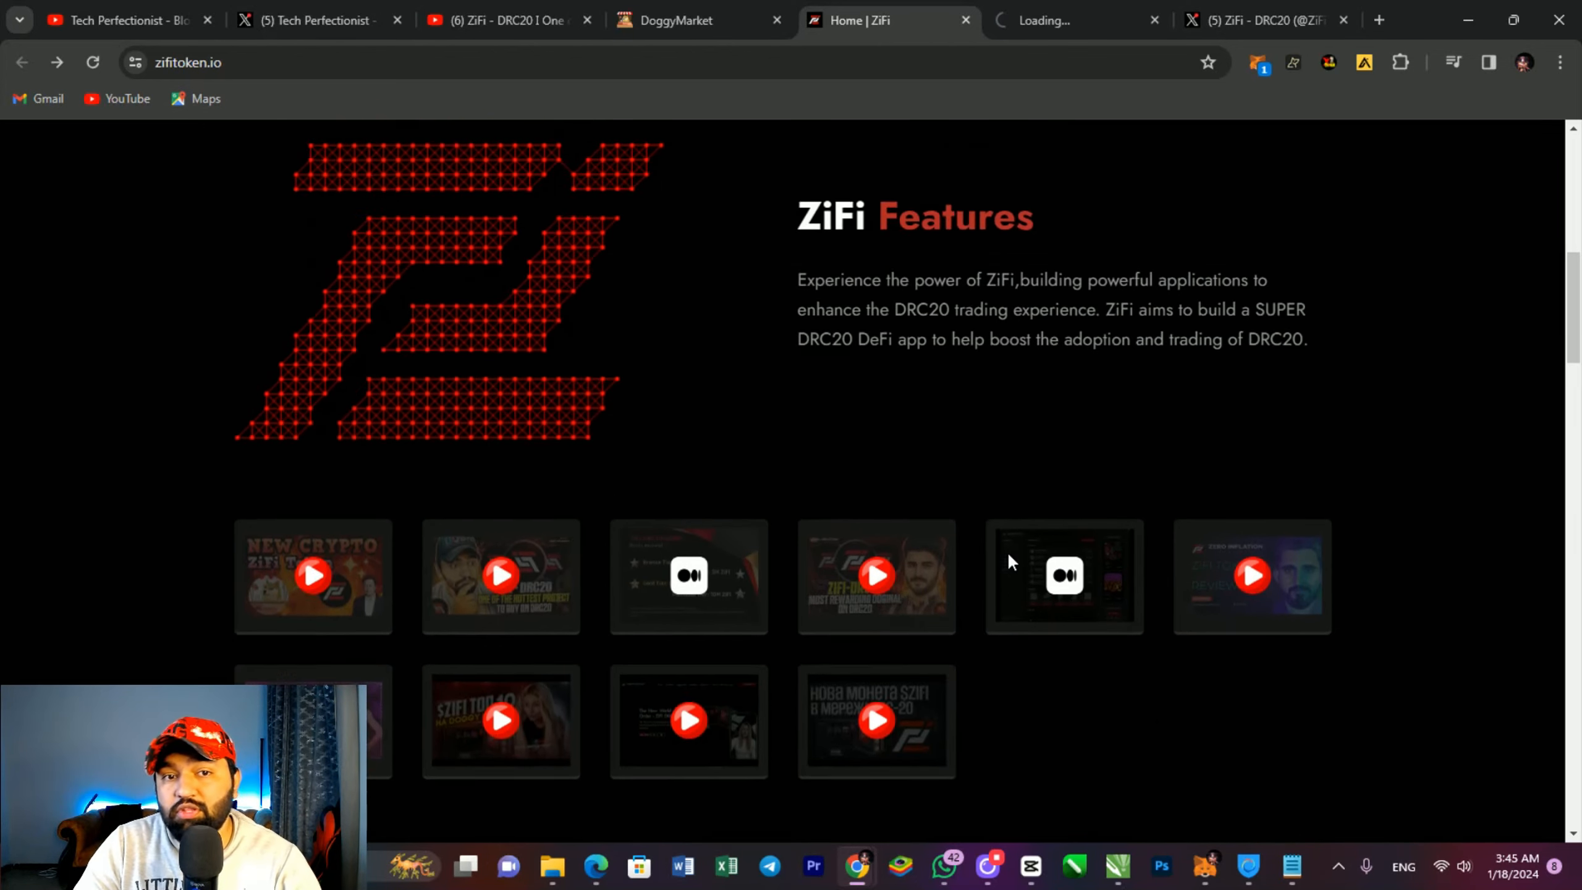
{"action": "scroll", "scroll_direction": "up", "scroll_amount": 3}
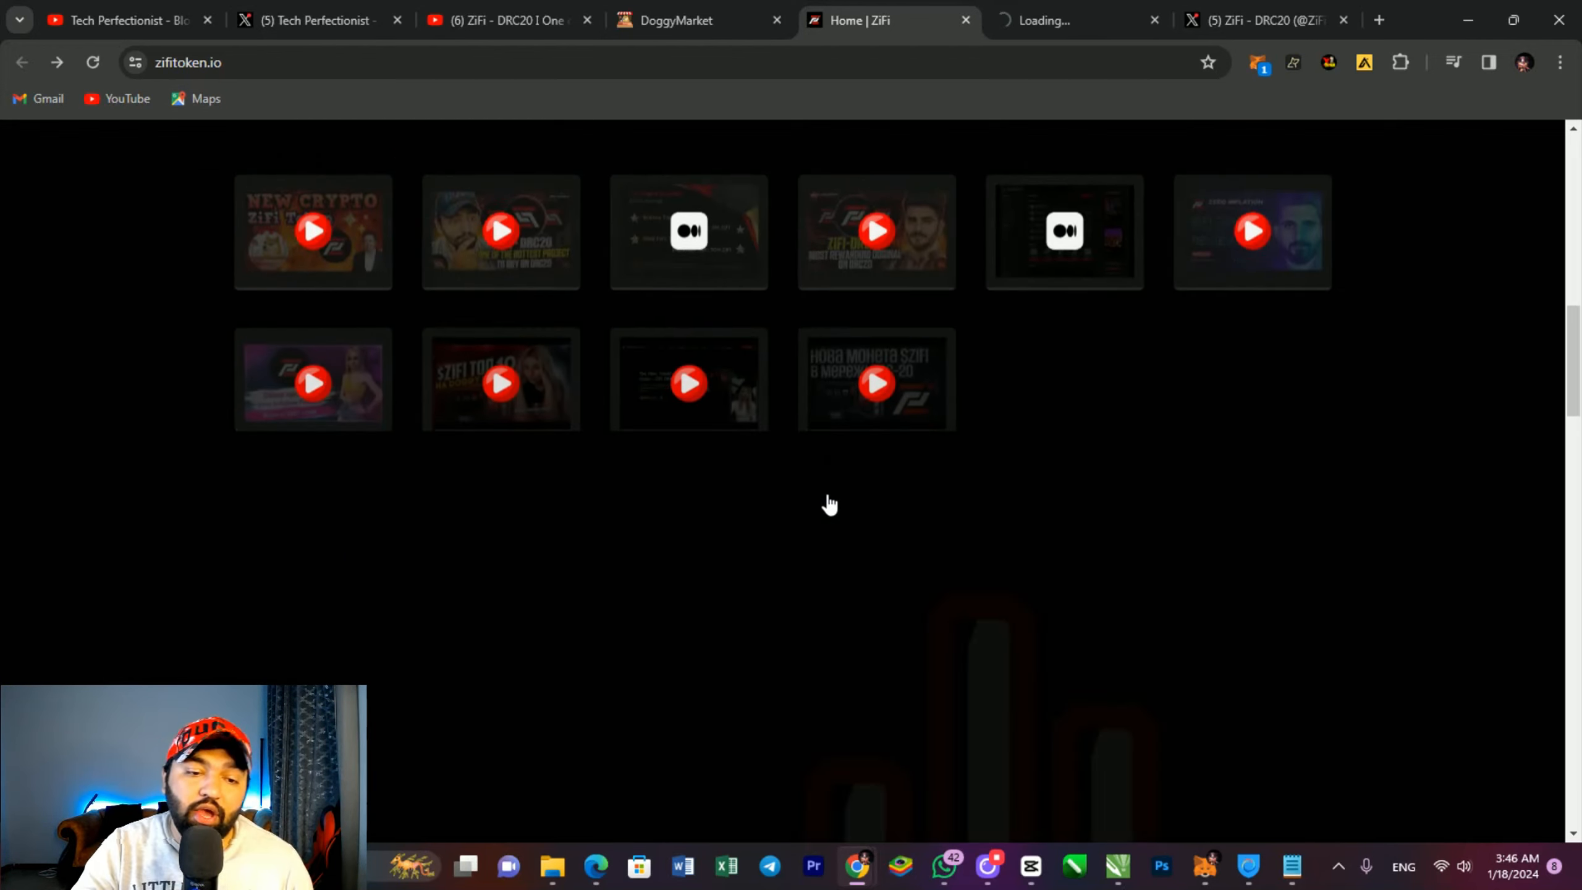
{"action": "scroll", "scroll_direction": "down", "scroll_amount": 3}
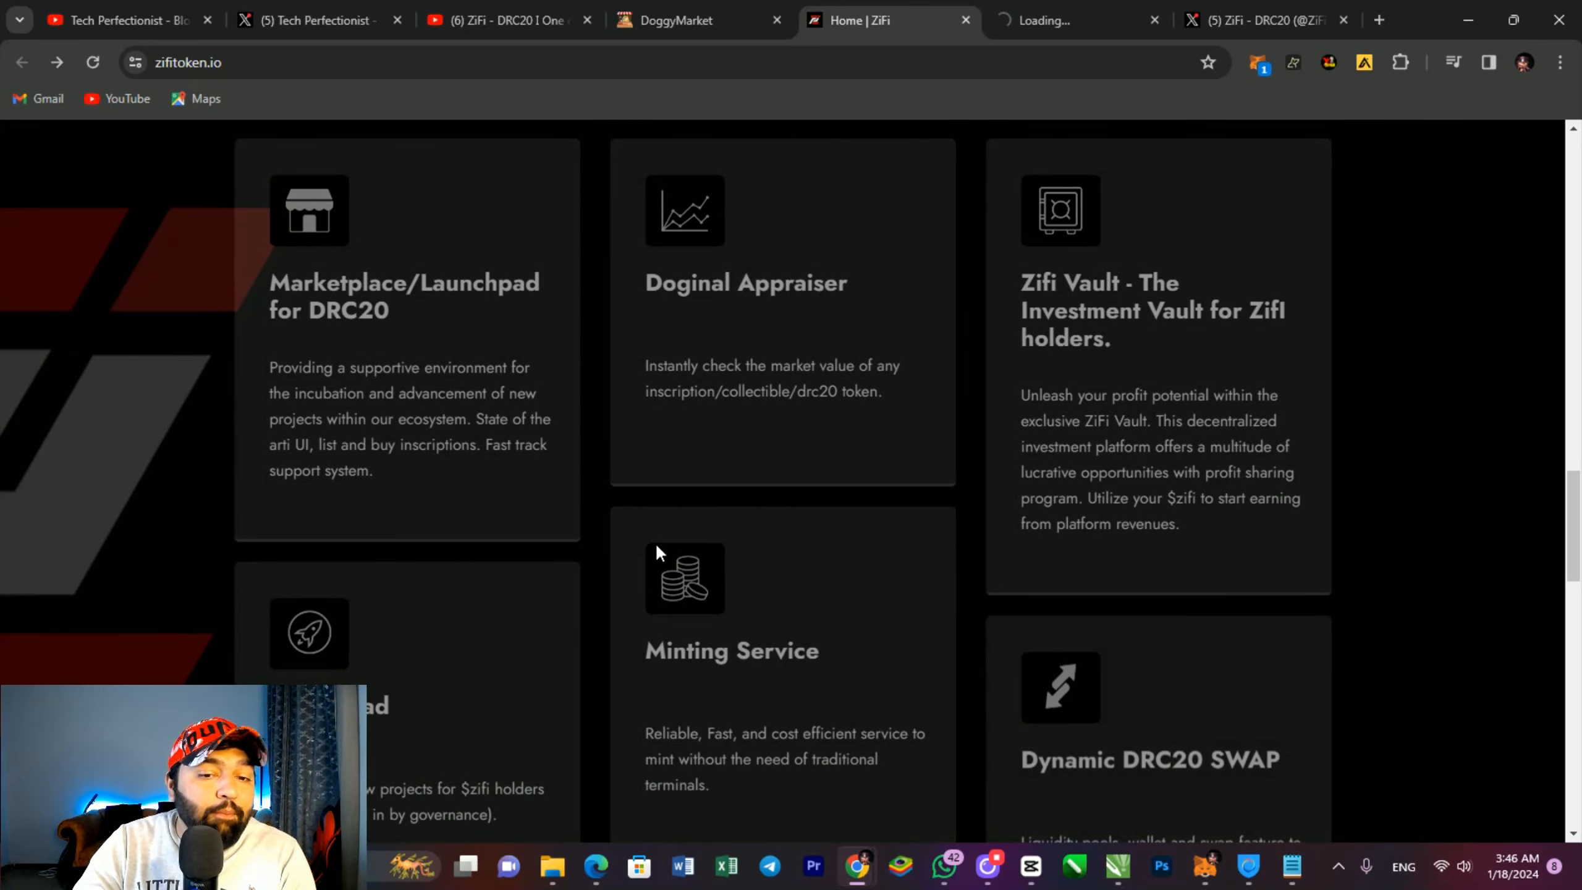
{"action": "mouse_move", "coordinate": [306, 344]}
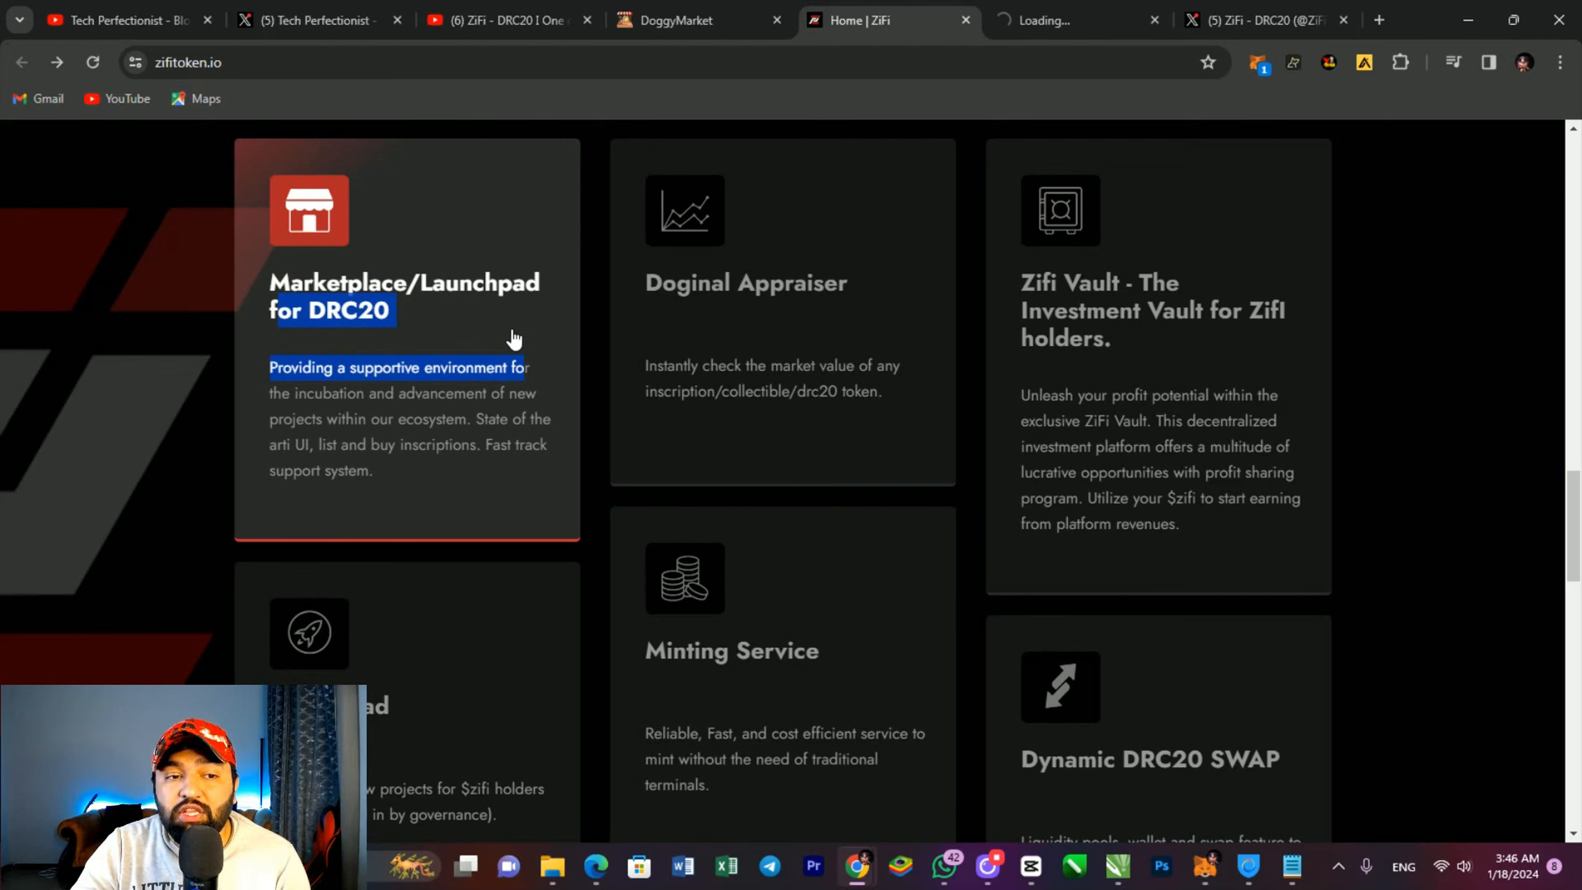
{"action": "mouse_move", "coordinate": [416, 346]}
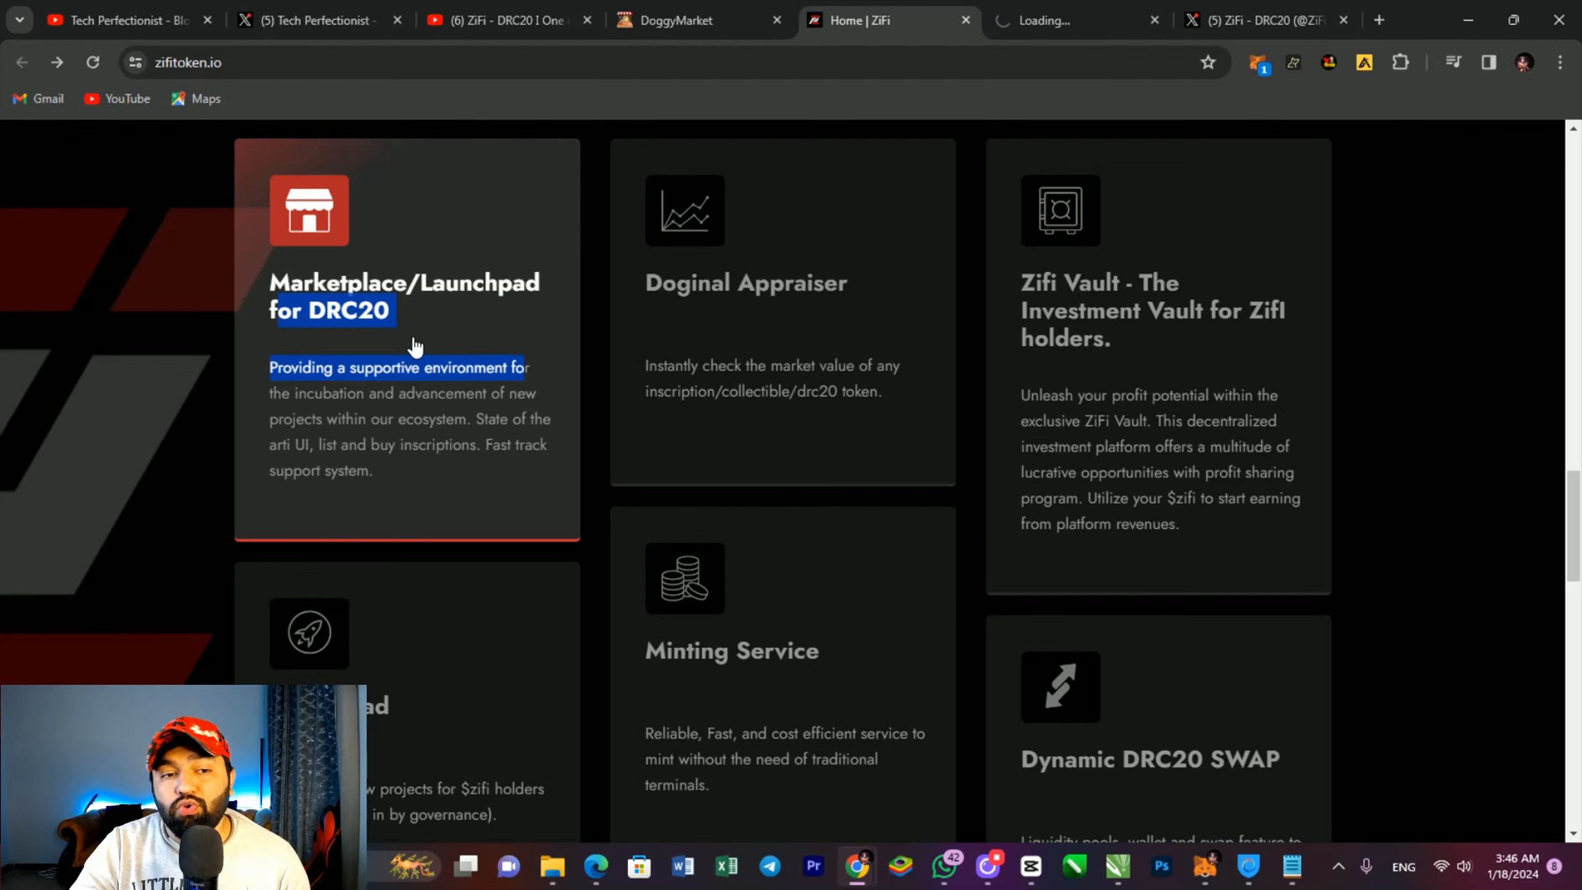
Step: Scroll past the Marketplace card to the launchpad, escrow, governance and explorer cards
{"action": "scroll", "scroll_direction": "down", "scroll_amount": 3}
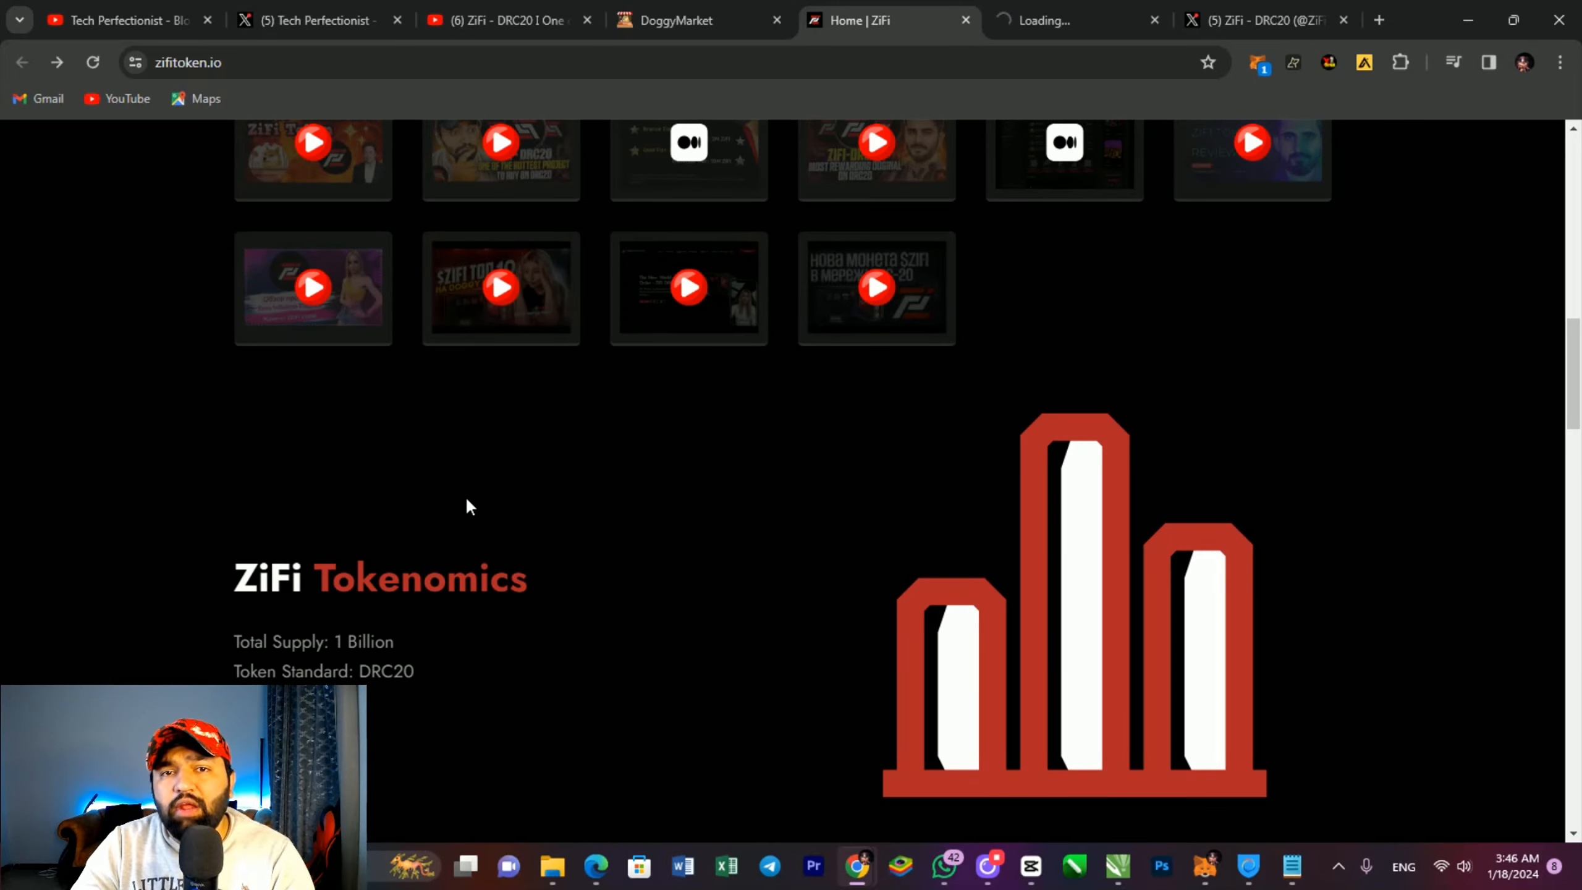
{"action": "scroll", "scroll_direction": "up", "scroll_amount": 3}
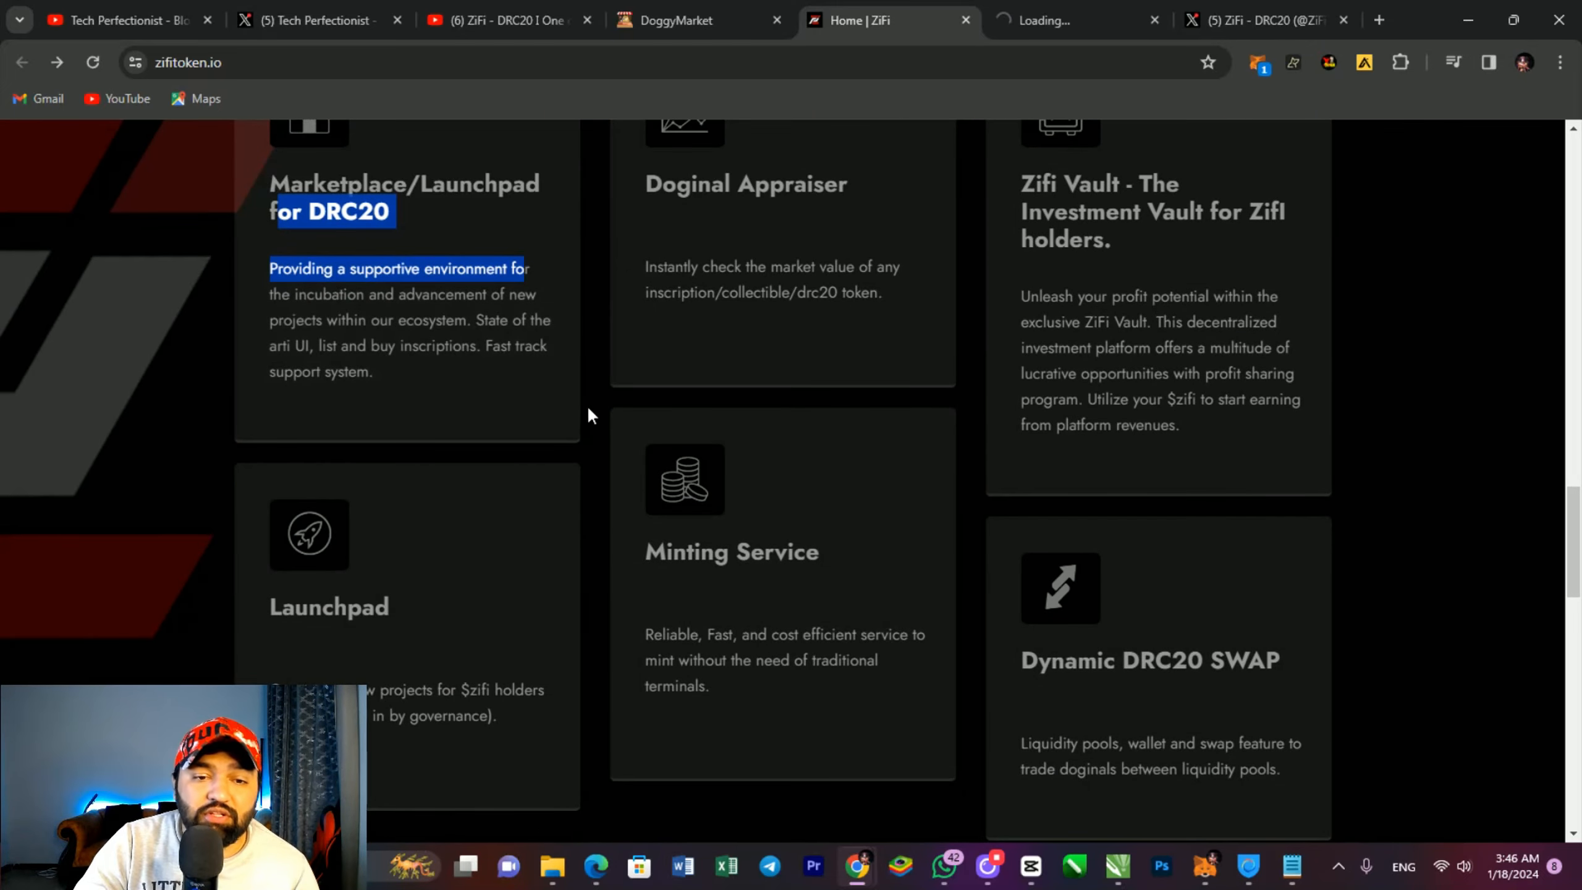
{"action": "left_click", "coordinate": [590, 415]}
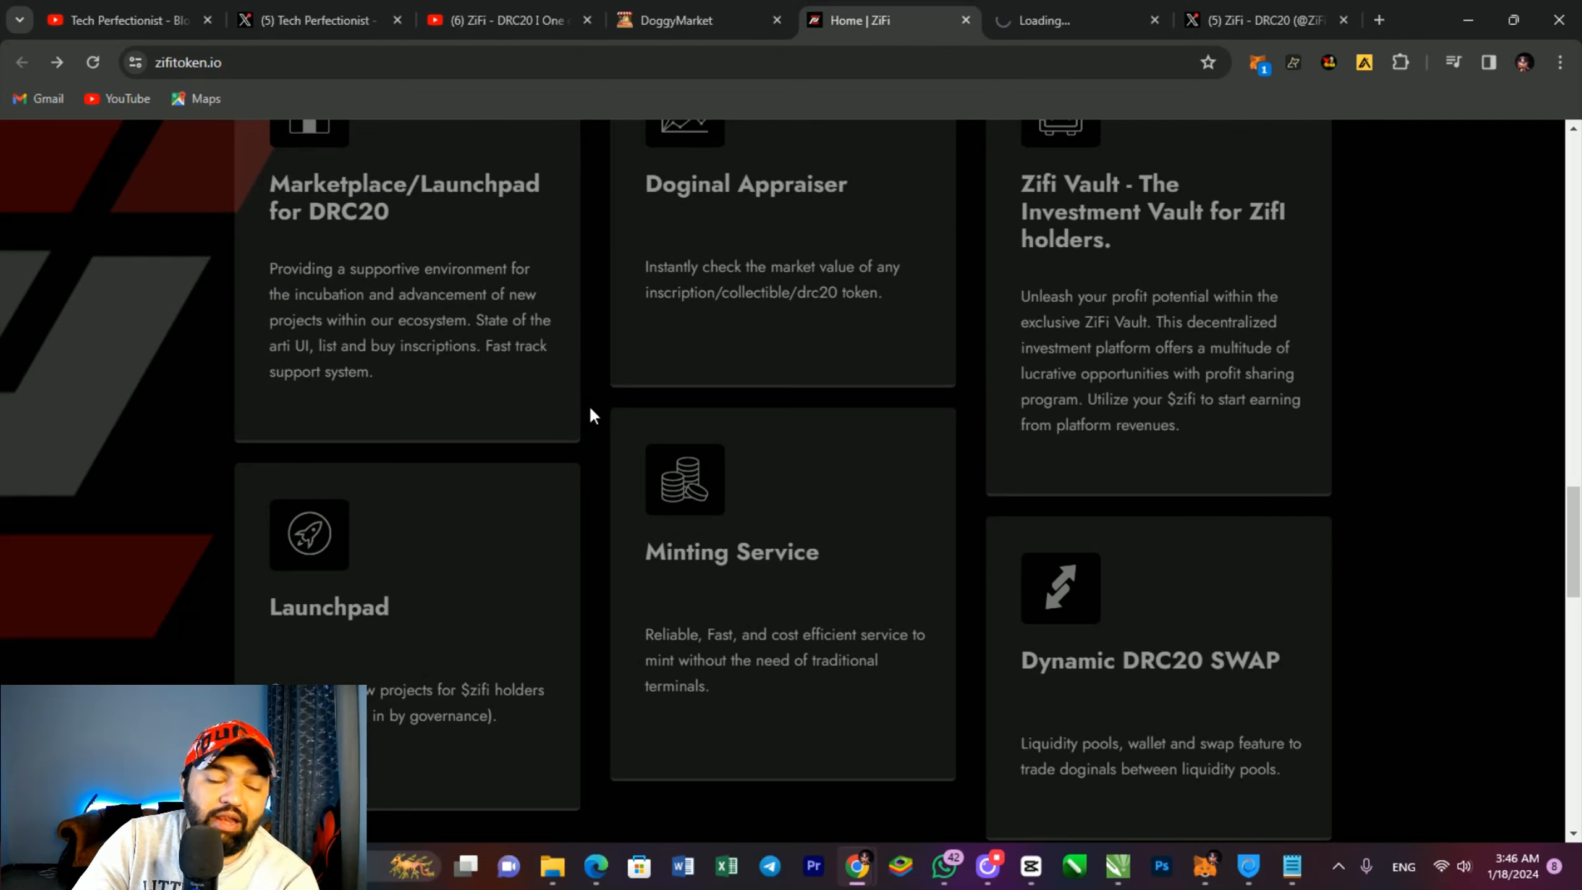
{"action": "mouse_move", "coordinate": [711, 284]}
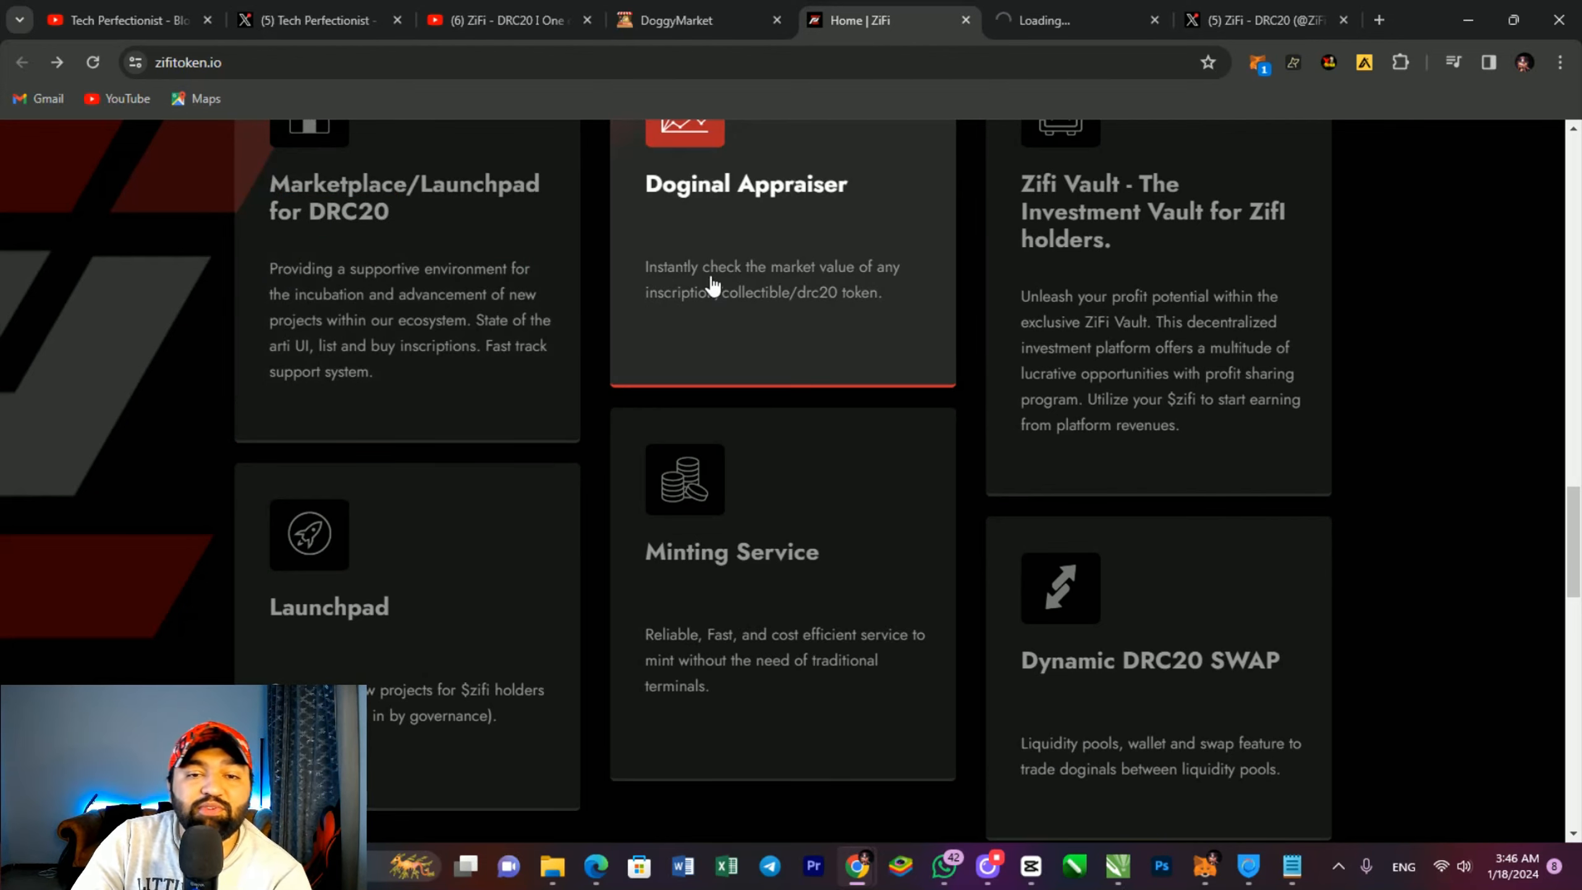
{"action": "scroll", "scroll_direction": "up", "scroll_amount": 3}
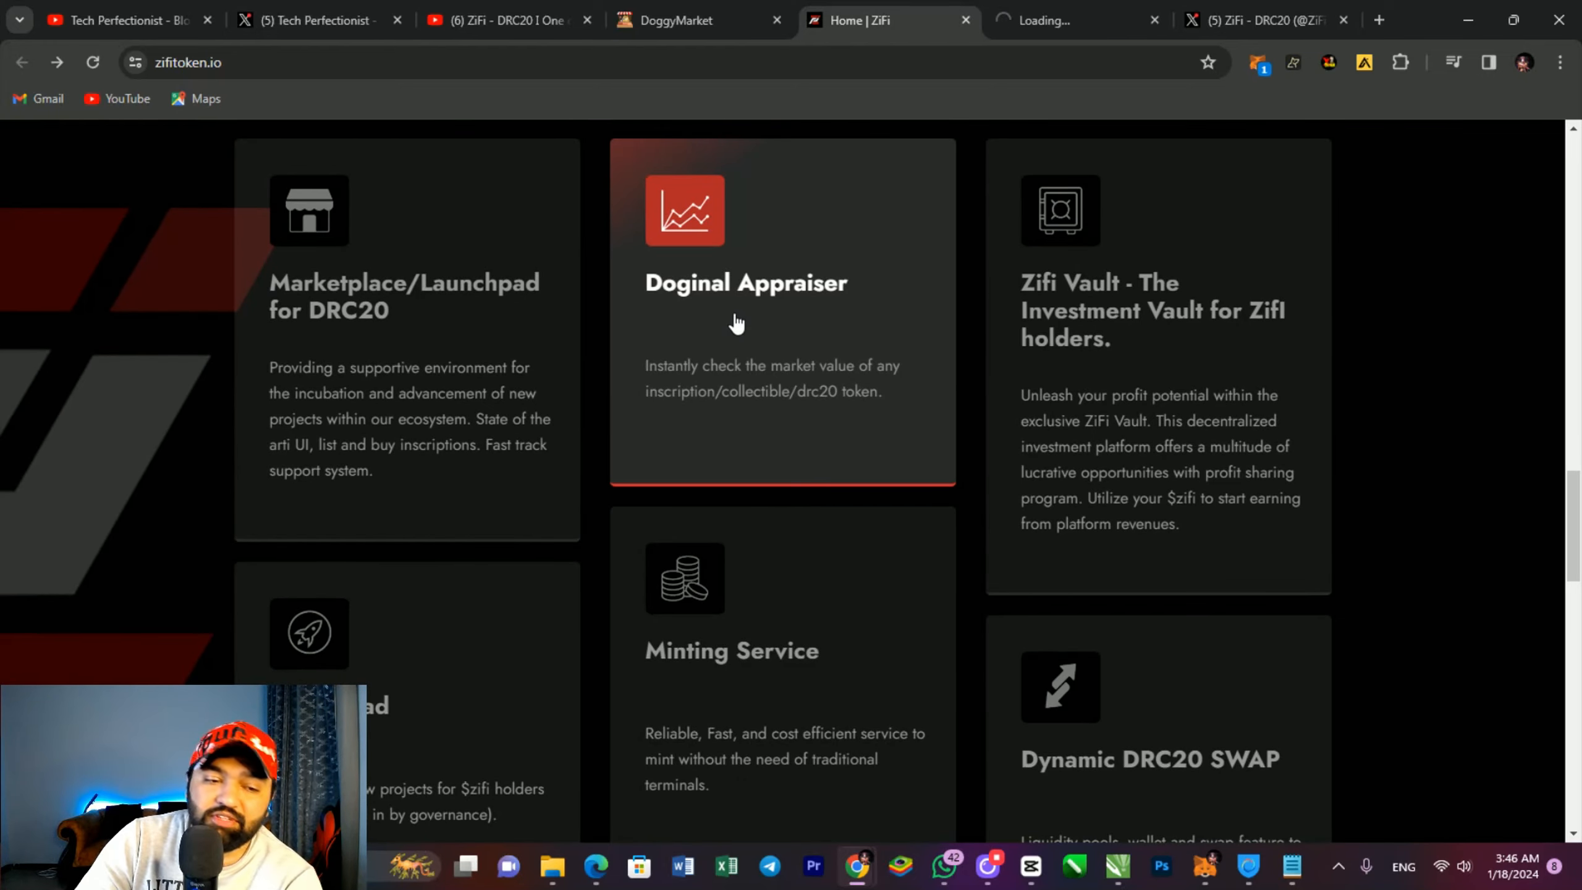
{"action": "mouse_move", "coordinate": [1045, 310]}
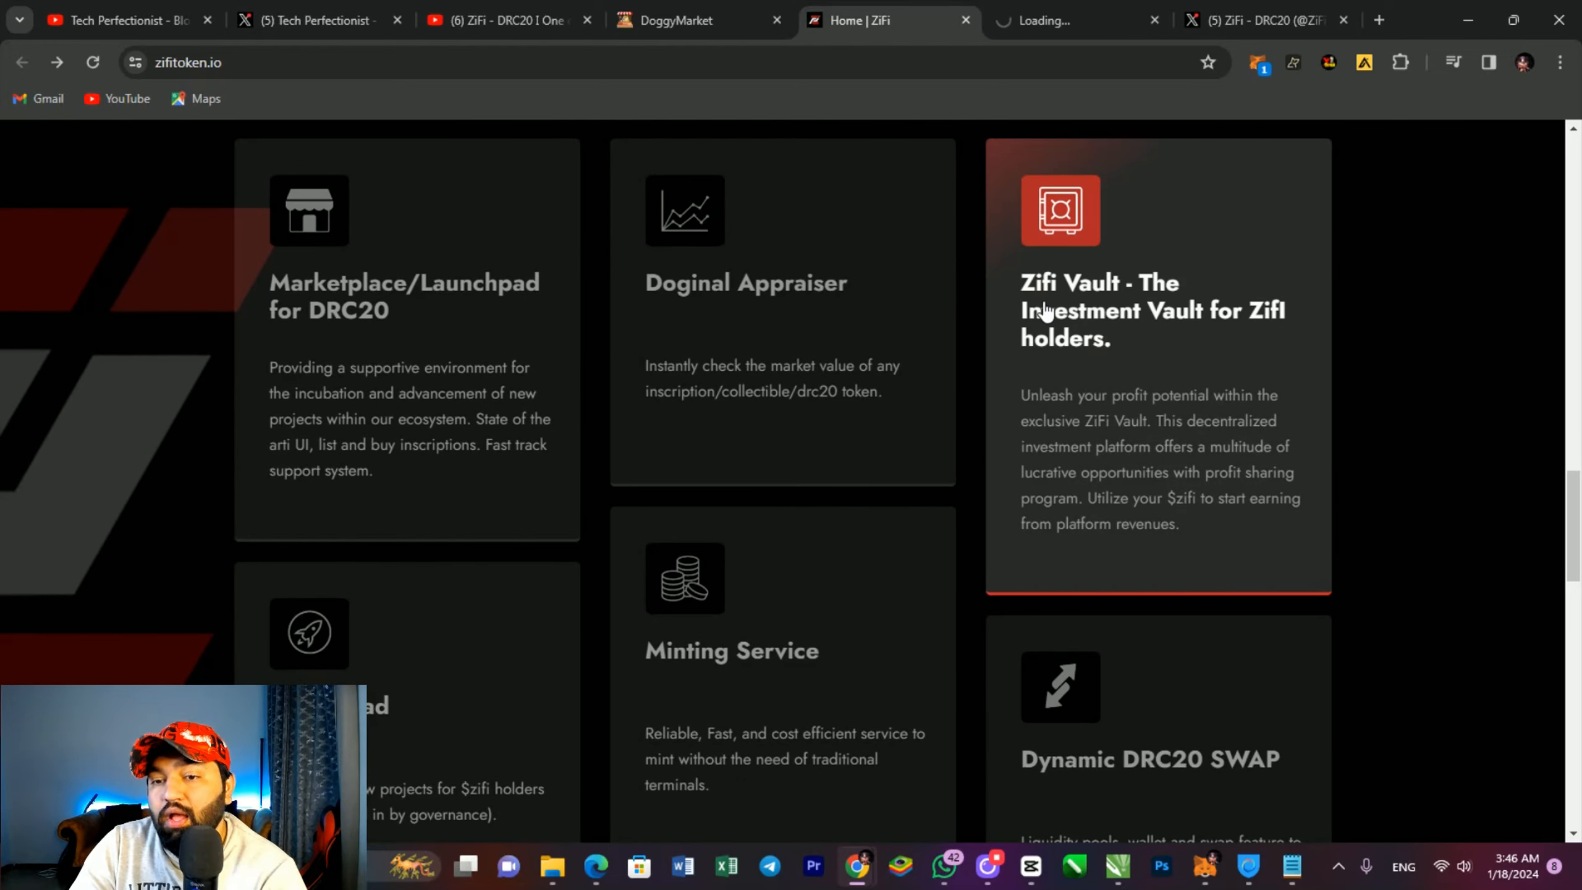
{"action": "scroll", "scroll_direction": "down", "scroll_amount": 3}
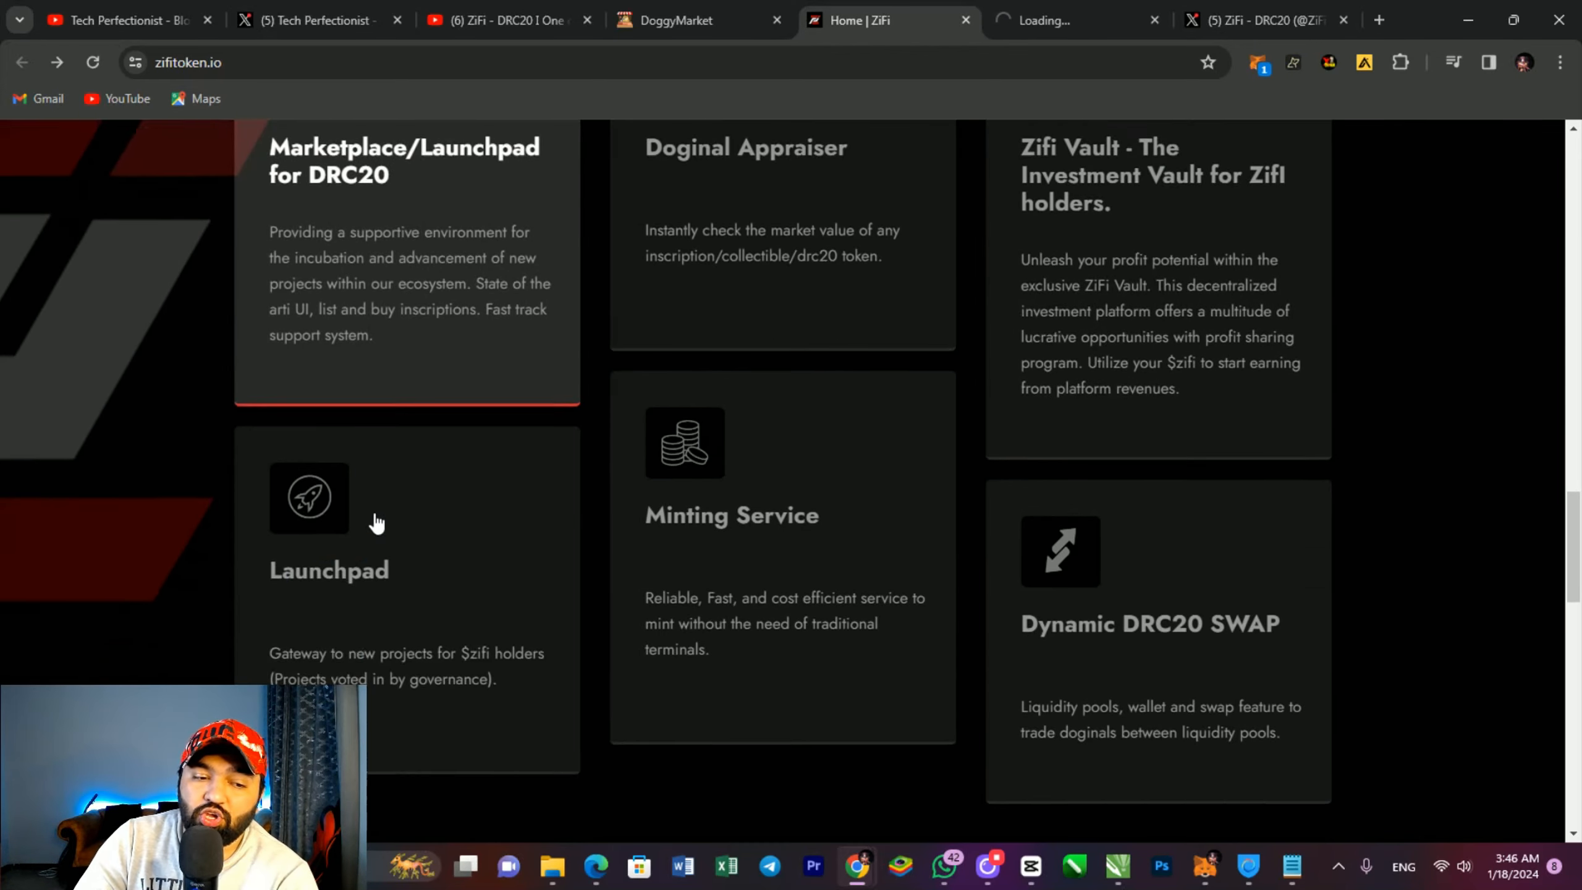
{"action": "scroll", "scroll_direction": "down", "scroll_amount": 3}
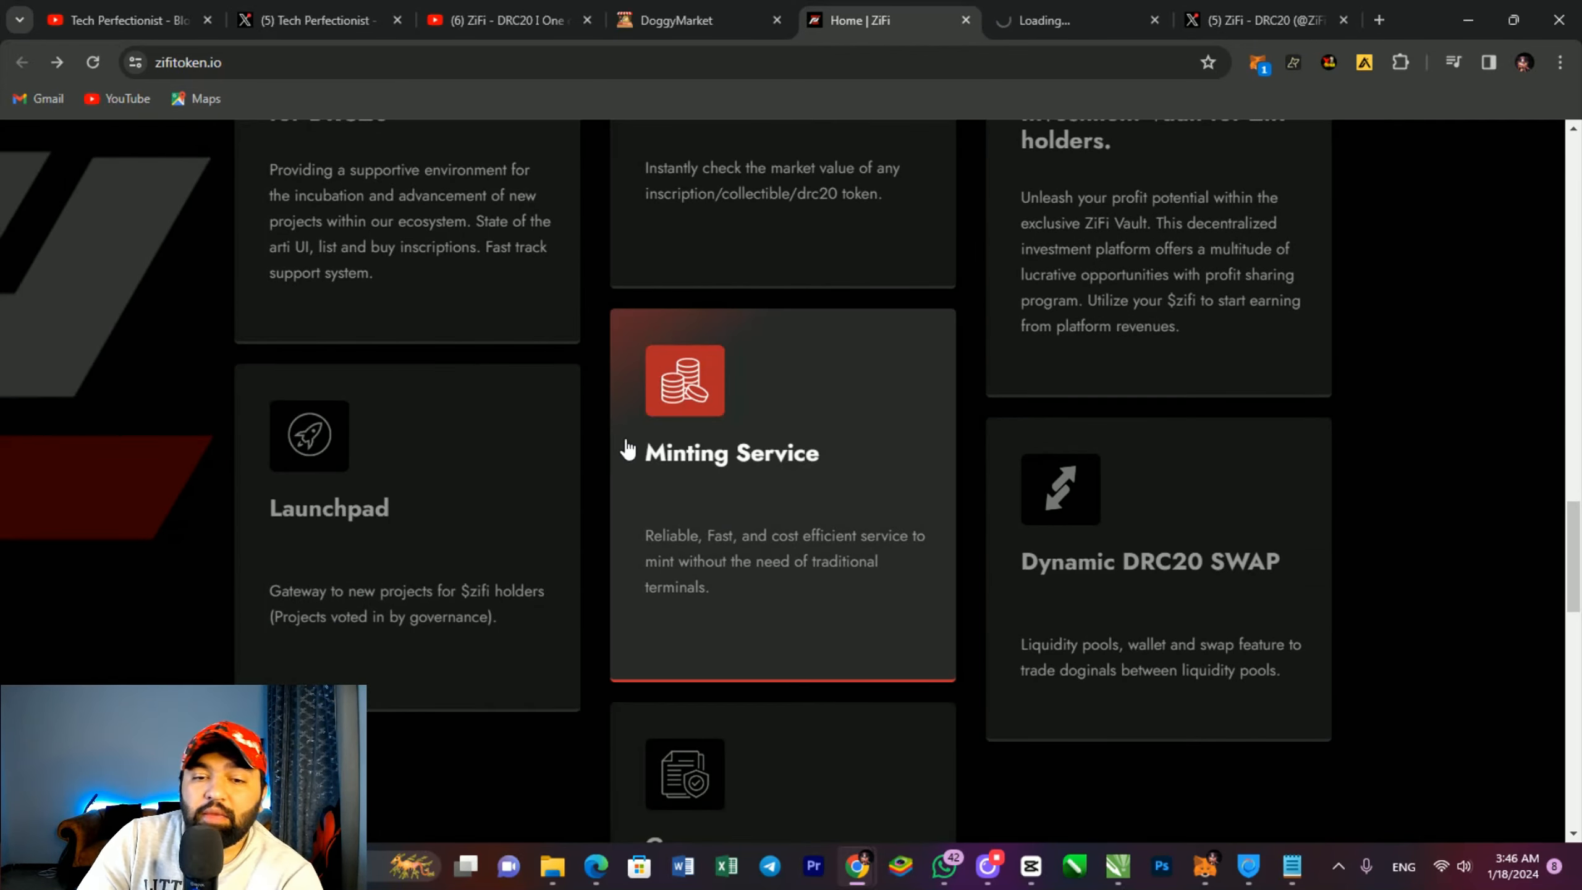
{"action": "scroll", "scroll_direction": "up", "scroll_amount": 3}
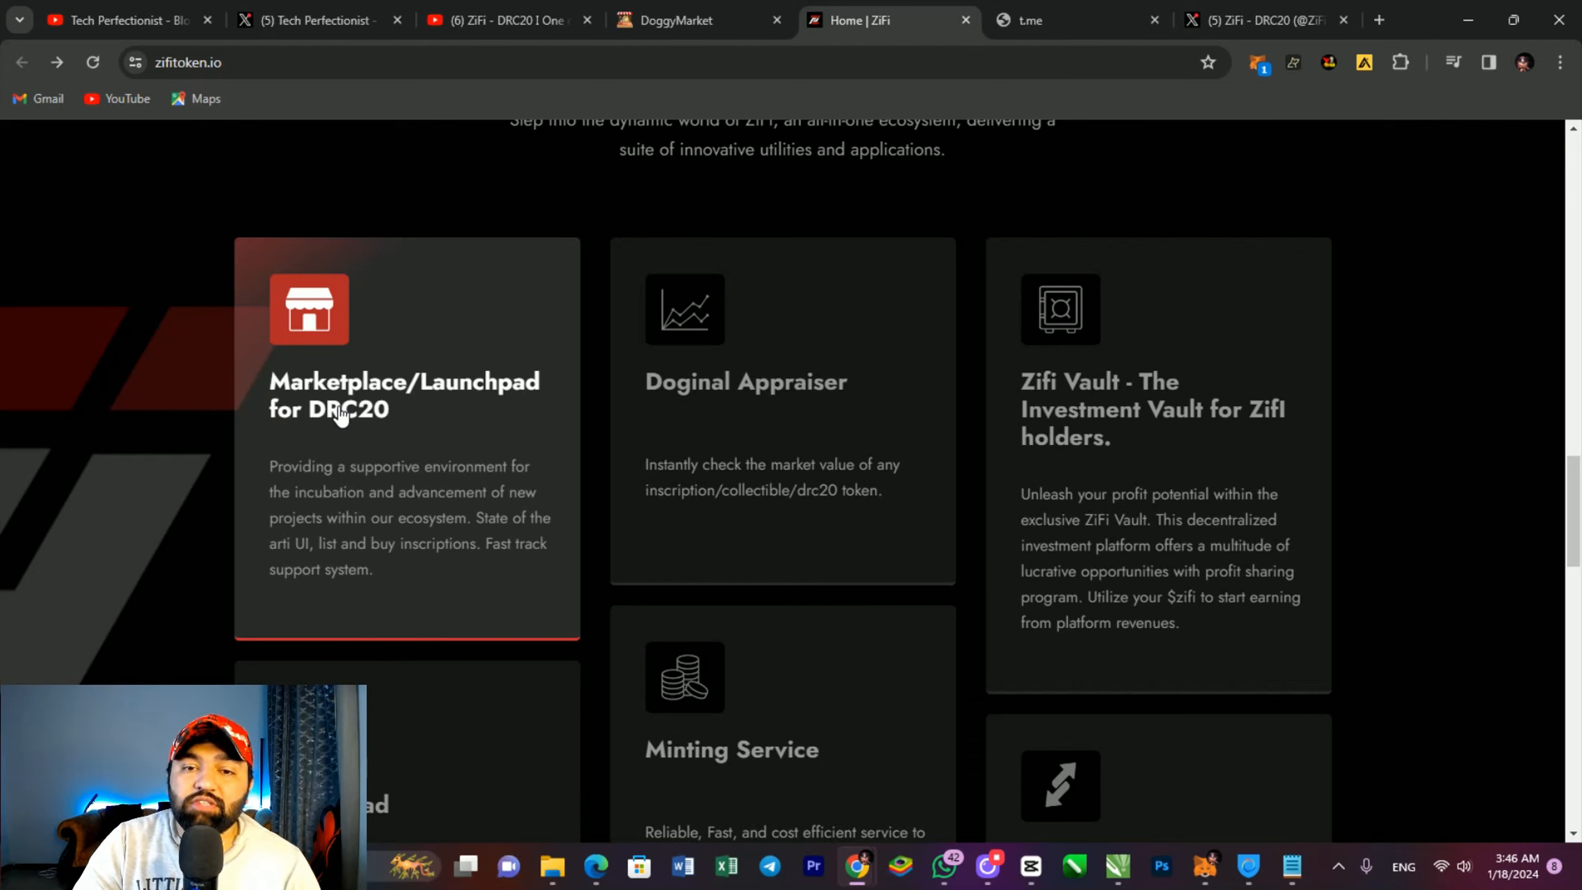
{"action": "mouse_move", "coordinate": [1046, 421]}
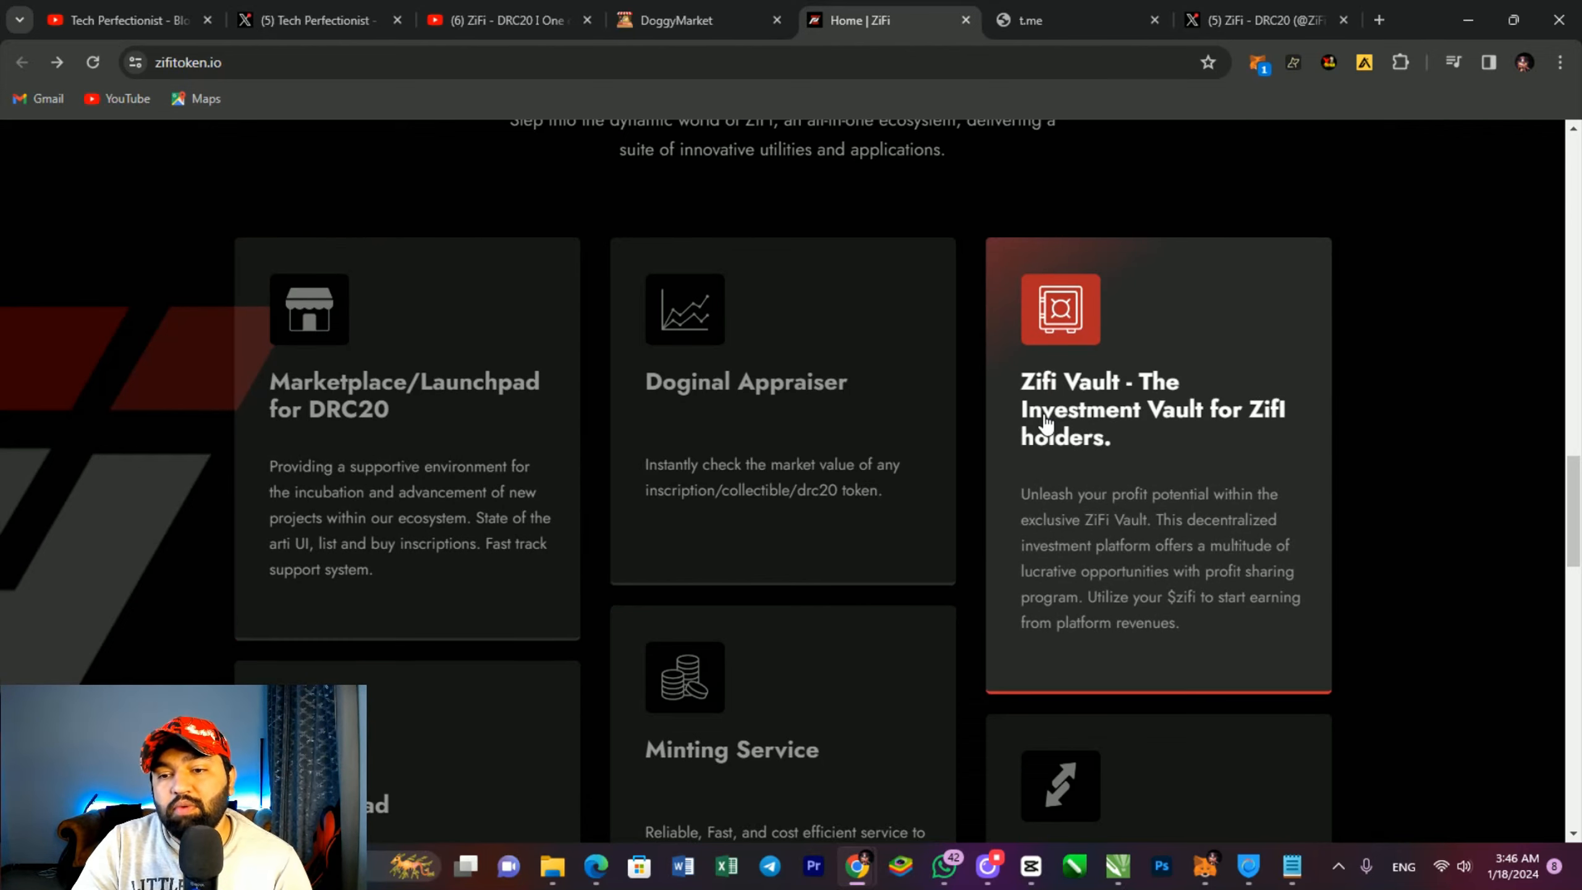
{"action": "scroll", "scroll_direction": "down", "scroll_amount": 3}
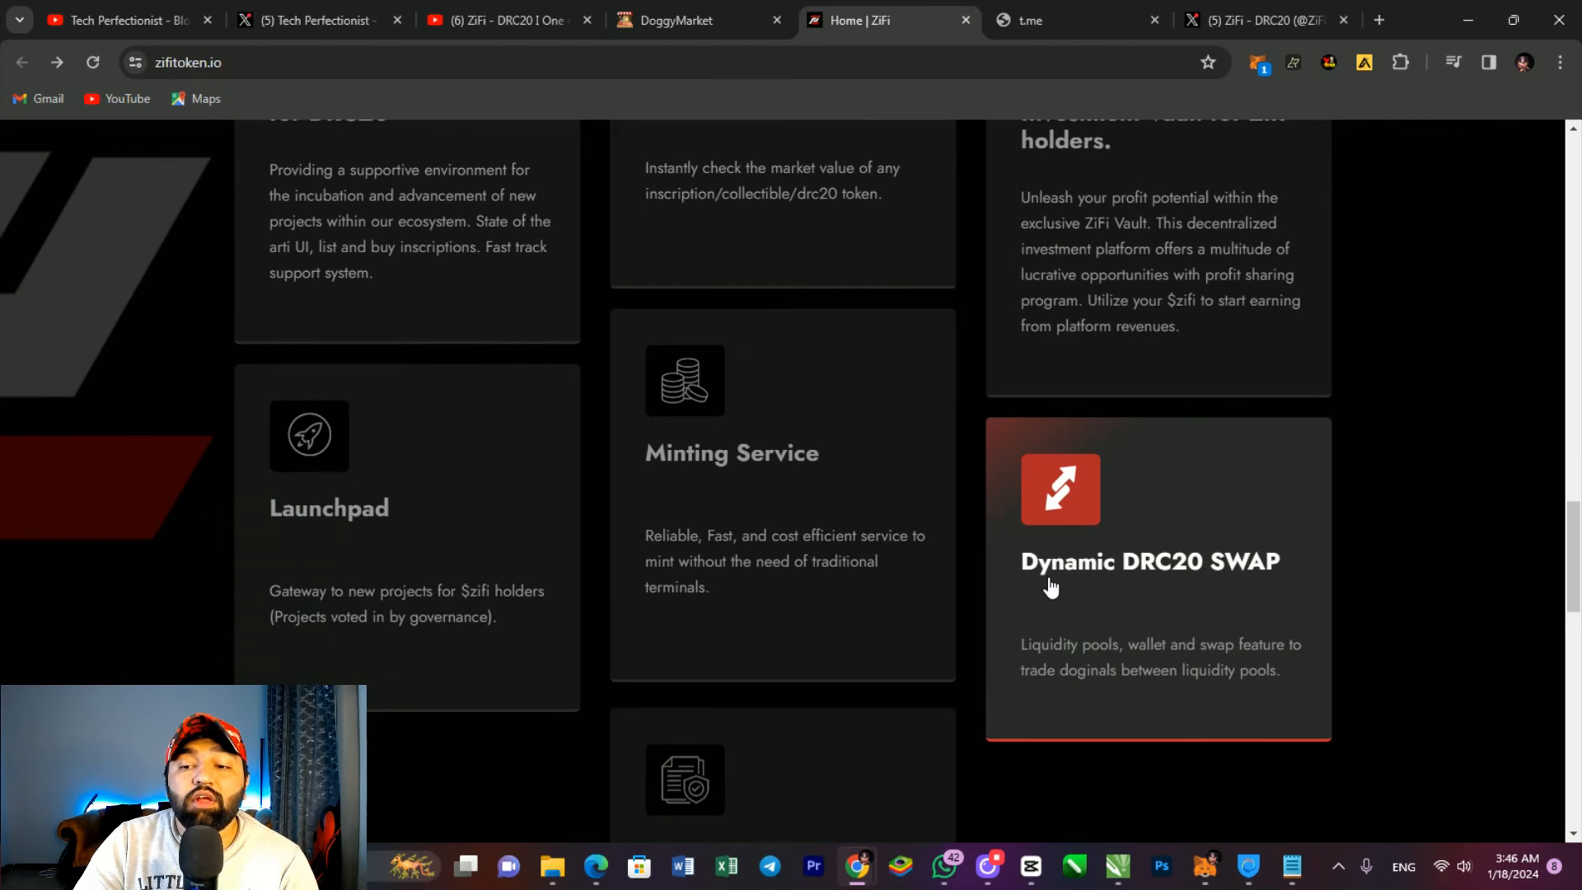
{"action": "scroll", "scroll_direction": "down", "scroll_amount": 3}
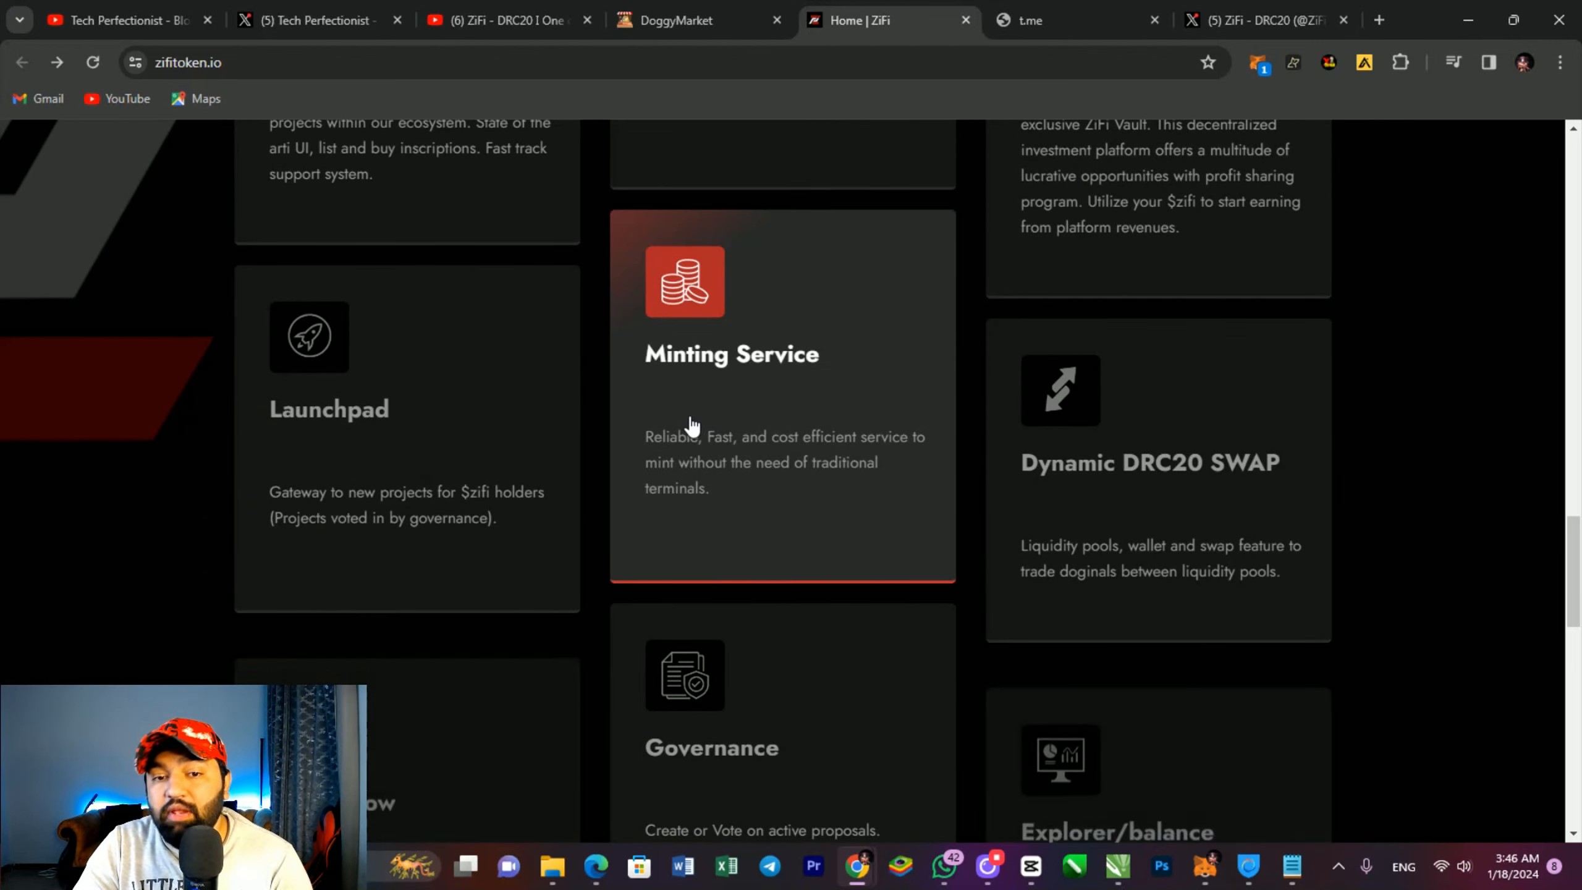
{"action": "scroll", "scroll_direction": "down", "scroll_amount": 3}
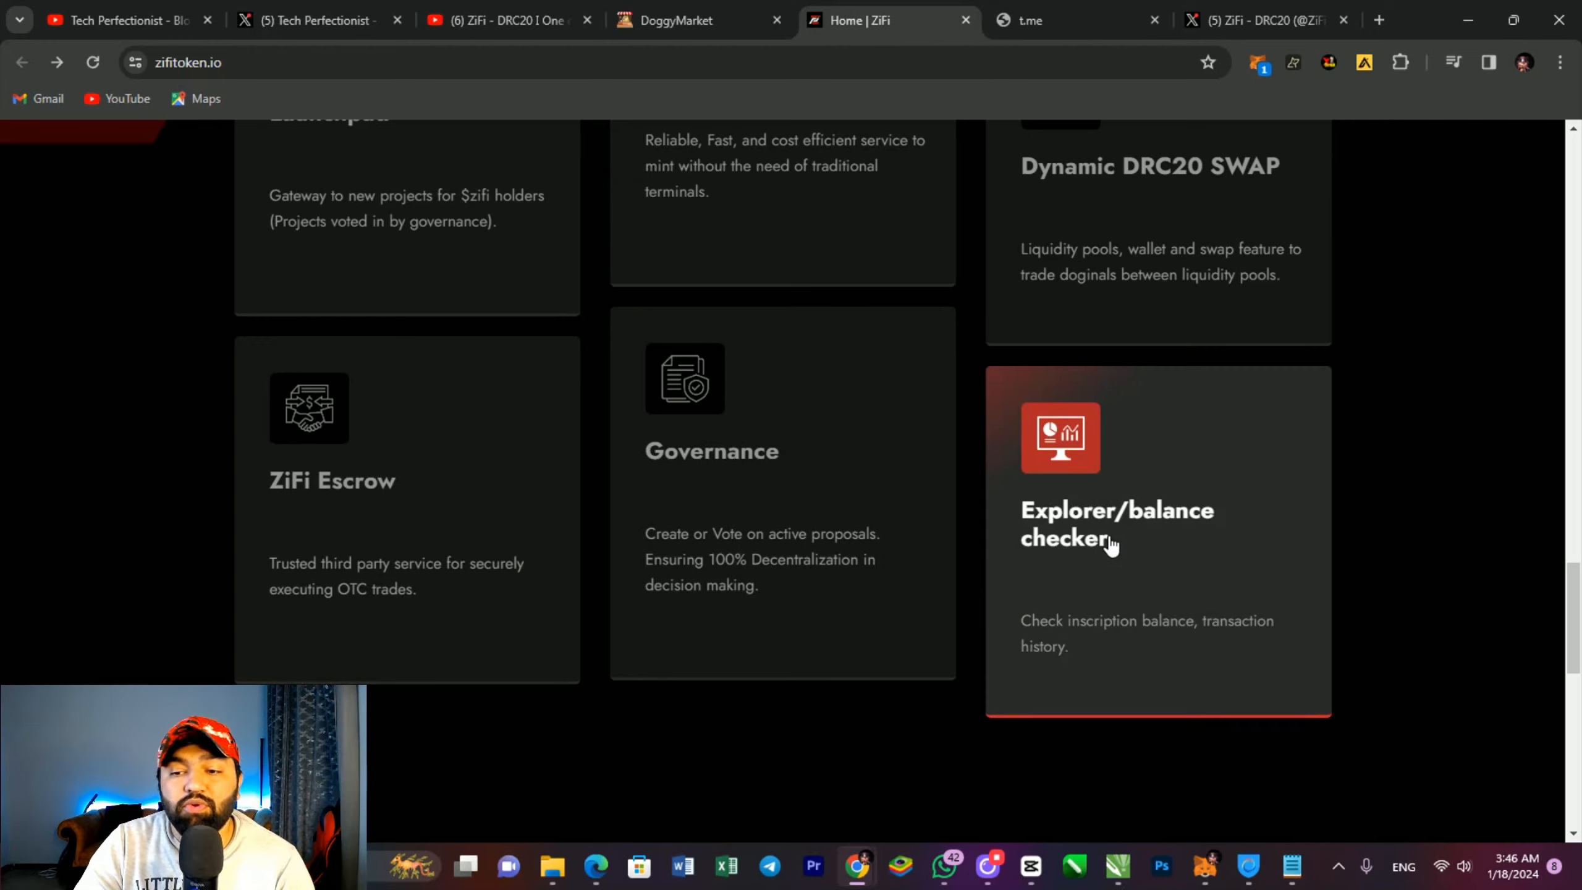
{"action": "scroll", "scroll_direction": "down", "scroll_amount": 3}
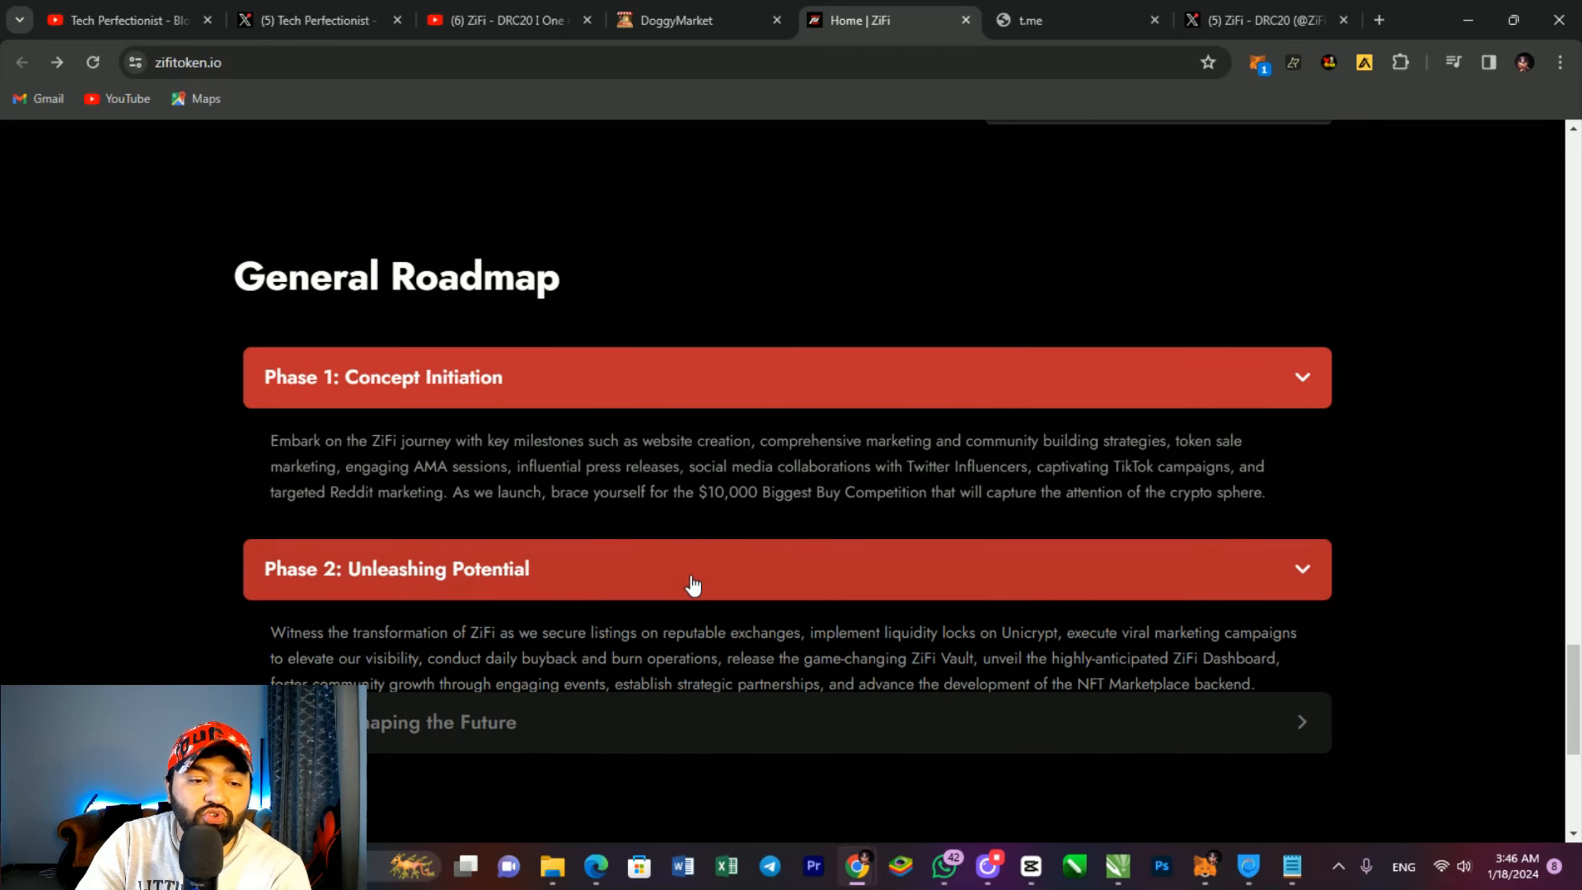
Step: Scroll to the footer, then start and cancel the ZiFi whitepaper PDF download
{"action": "scroll", "scroll_direction": "down", "scroll_amount": 3}
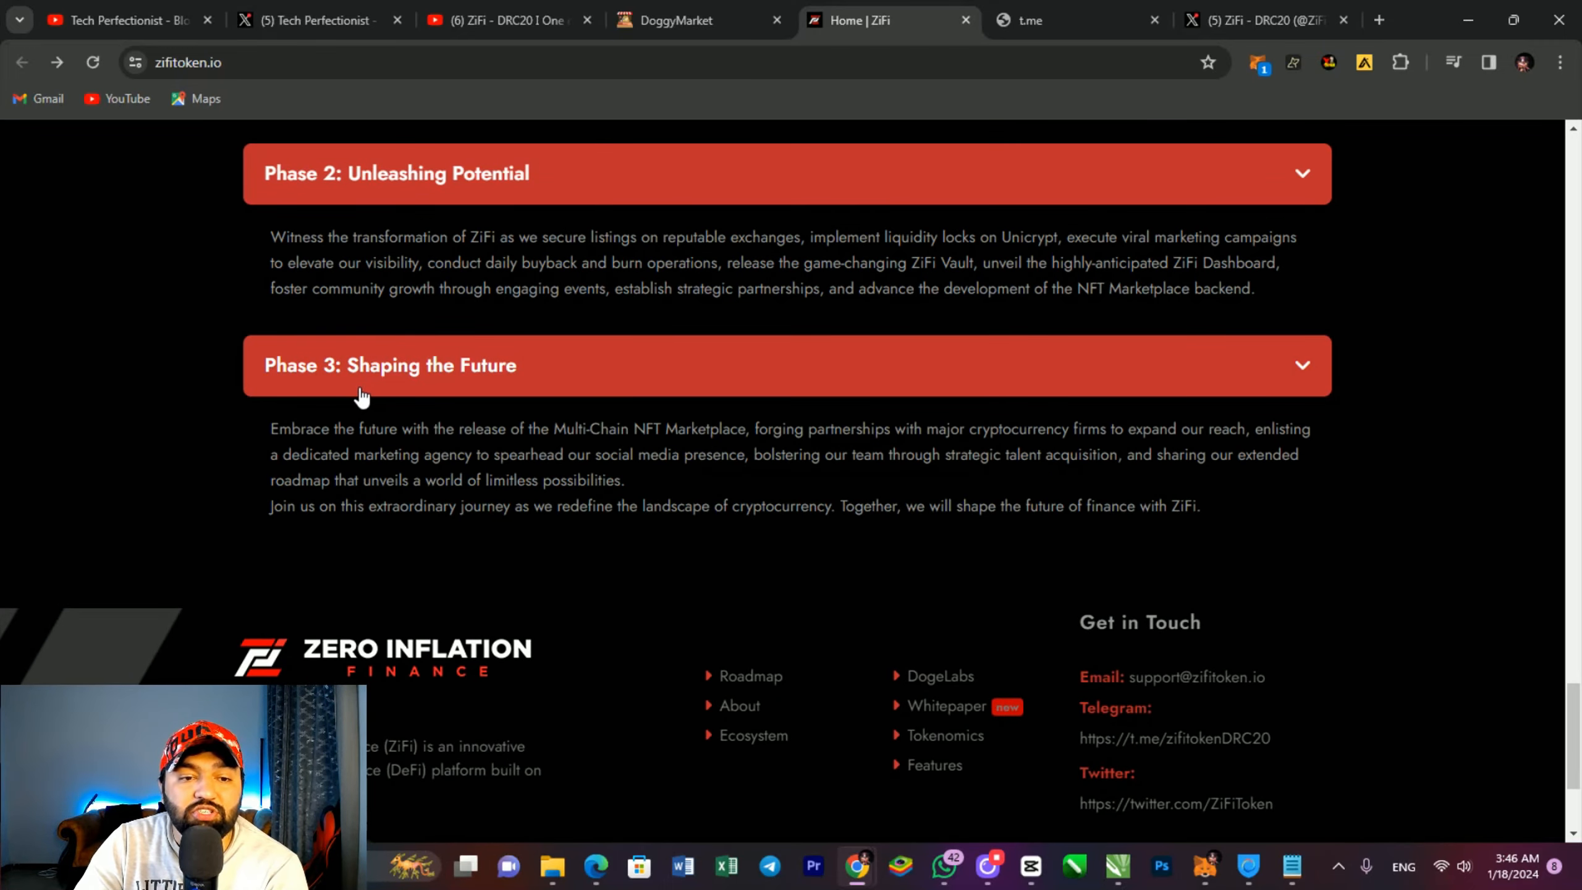
{"action": "scroll", "scroll_direction": "down", "scroll_amount": 3}
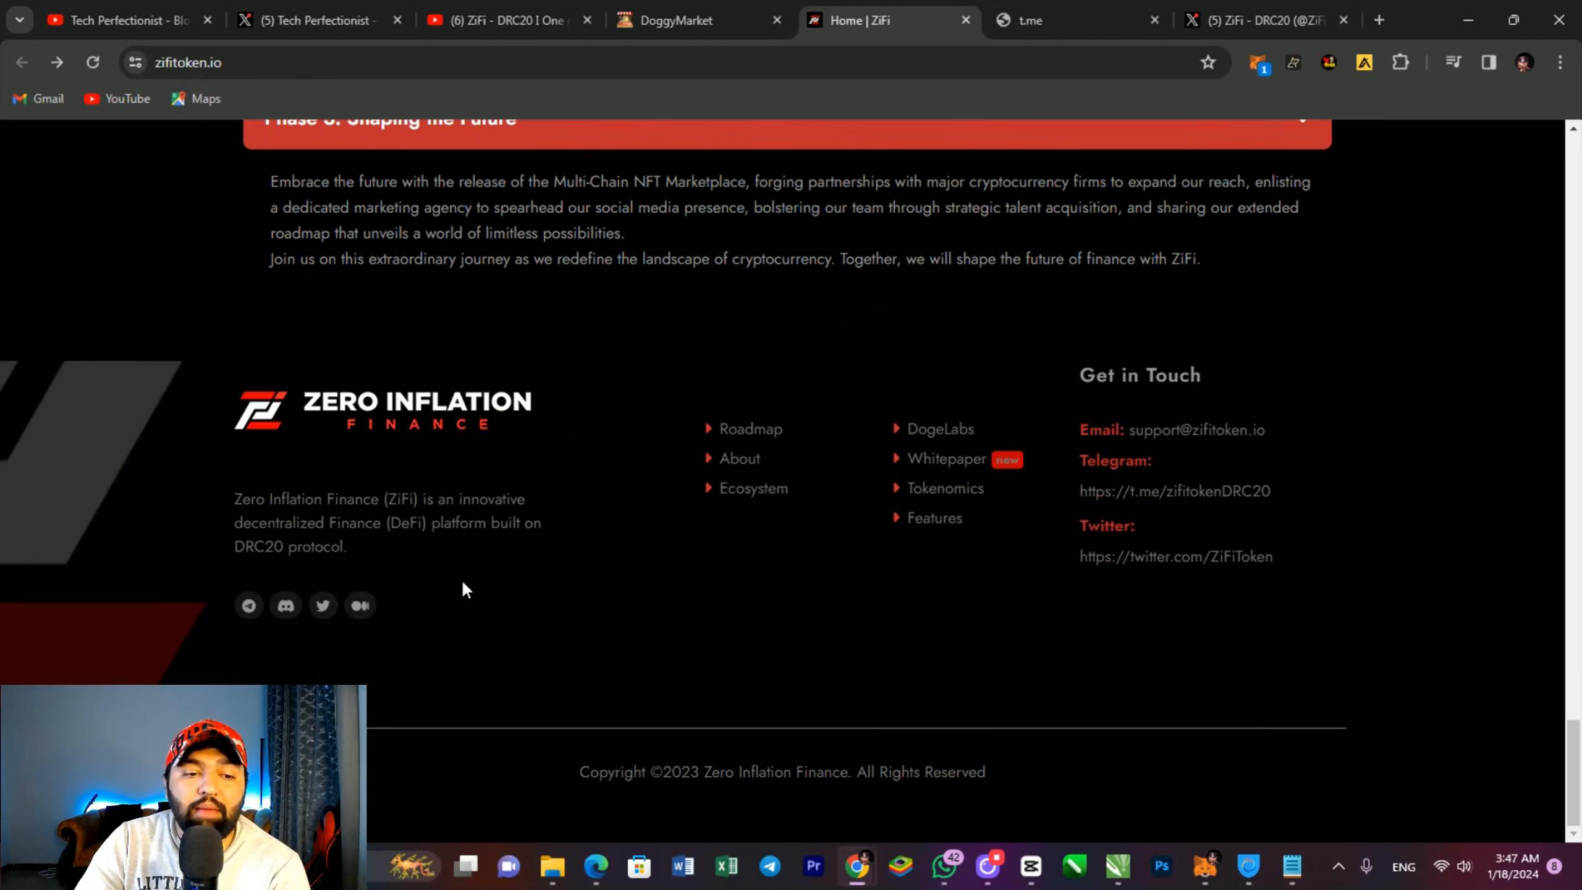
{"action": "mouse_move", "coordinate": [750, 429]}
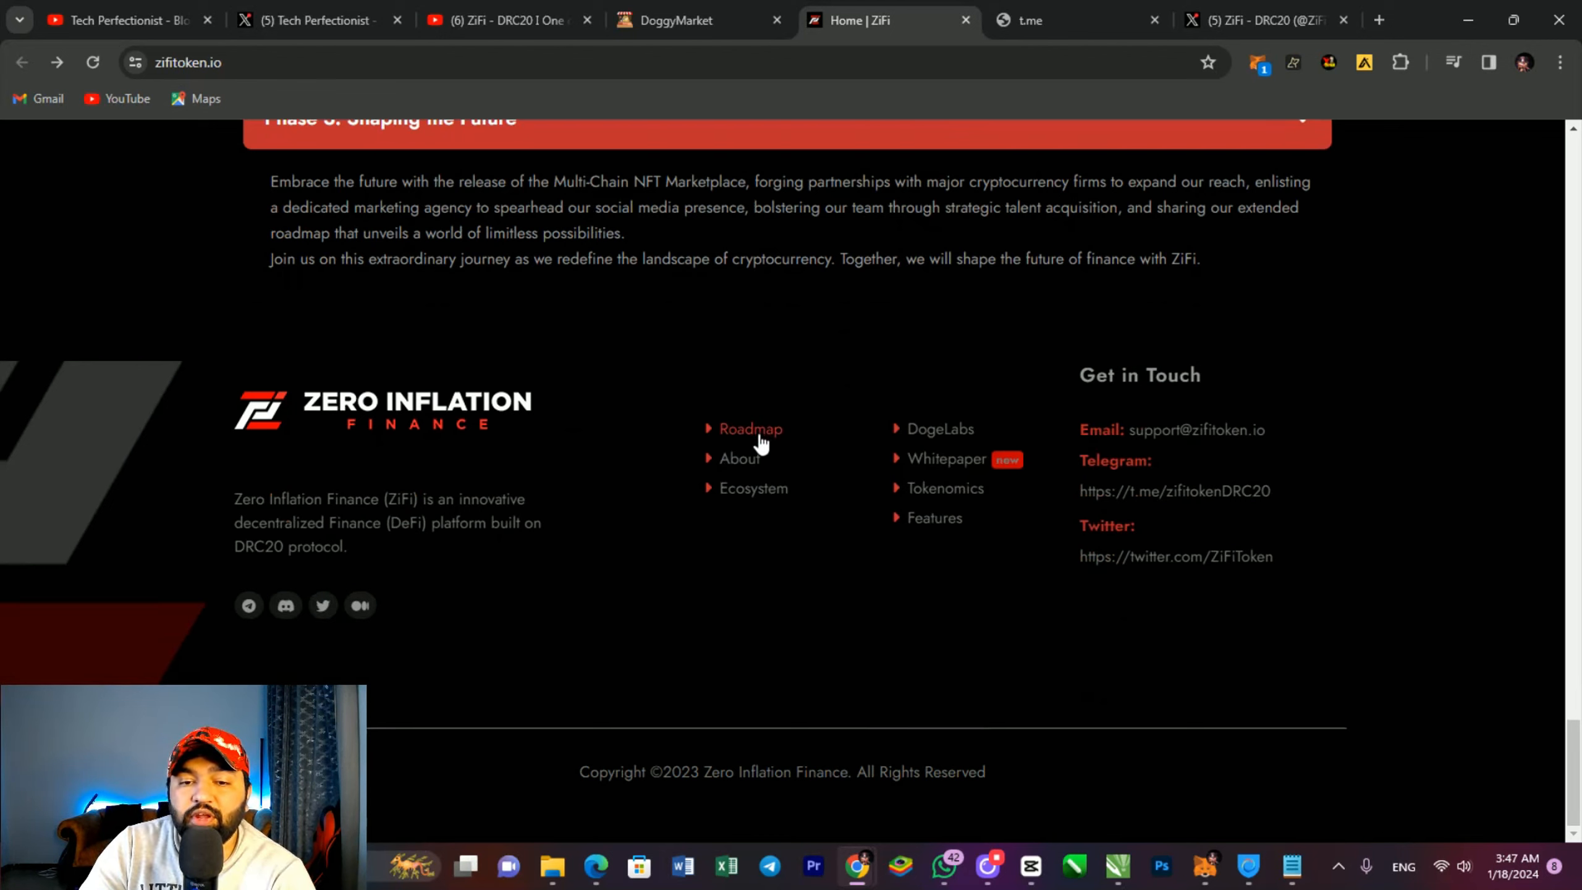
{"action": "mouse_move", "coordinate": [969, 480]}
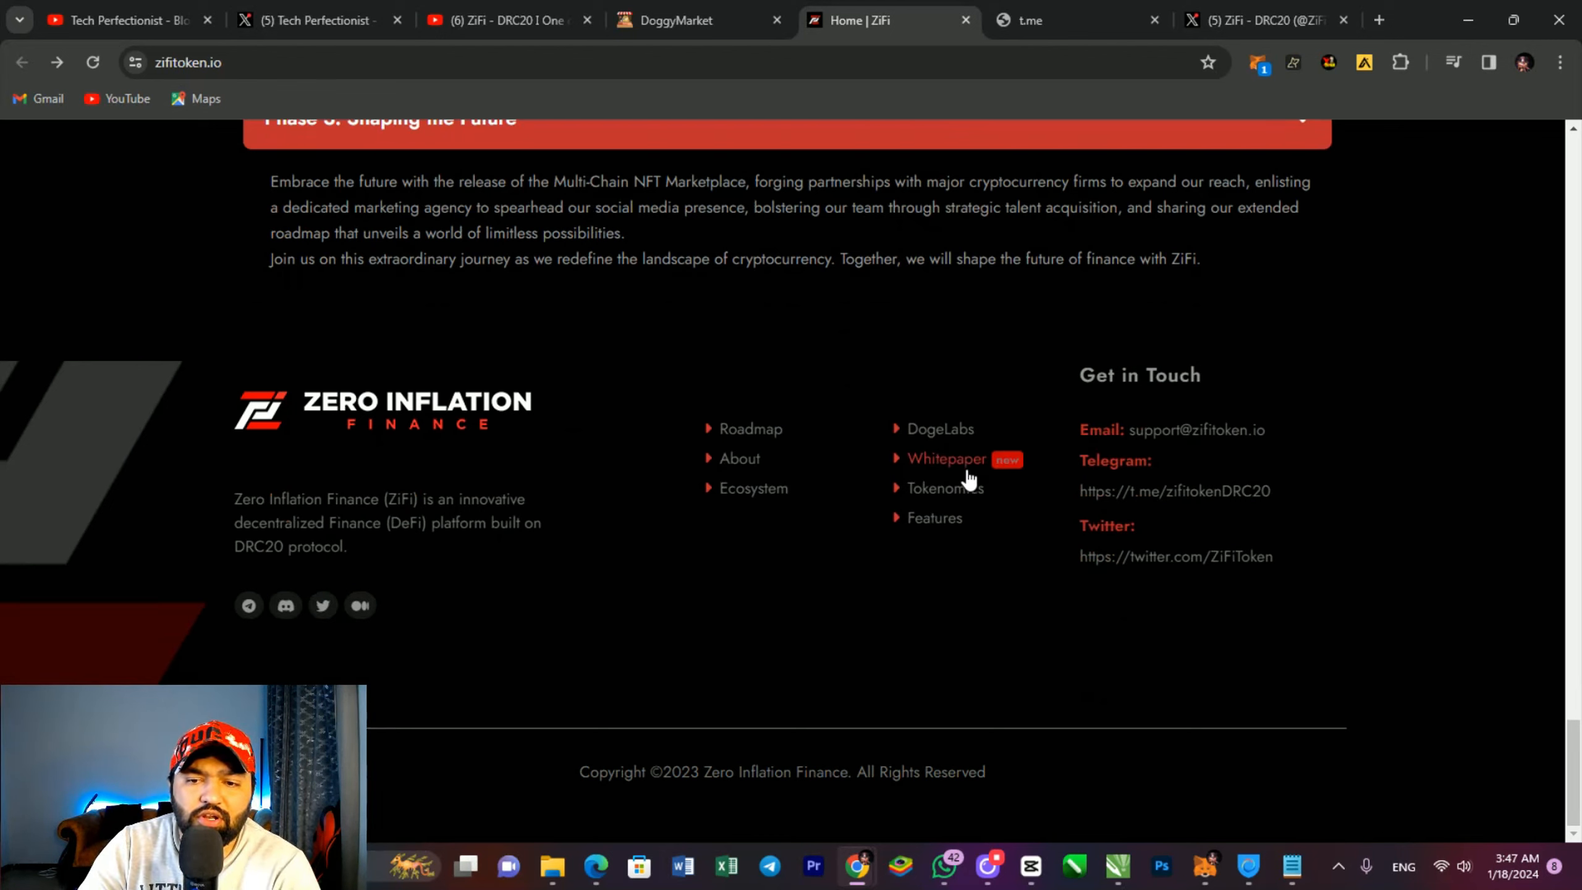
{"action": "left_click", "coordinate": [946, 458]}
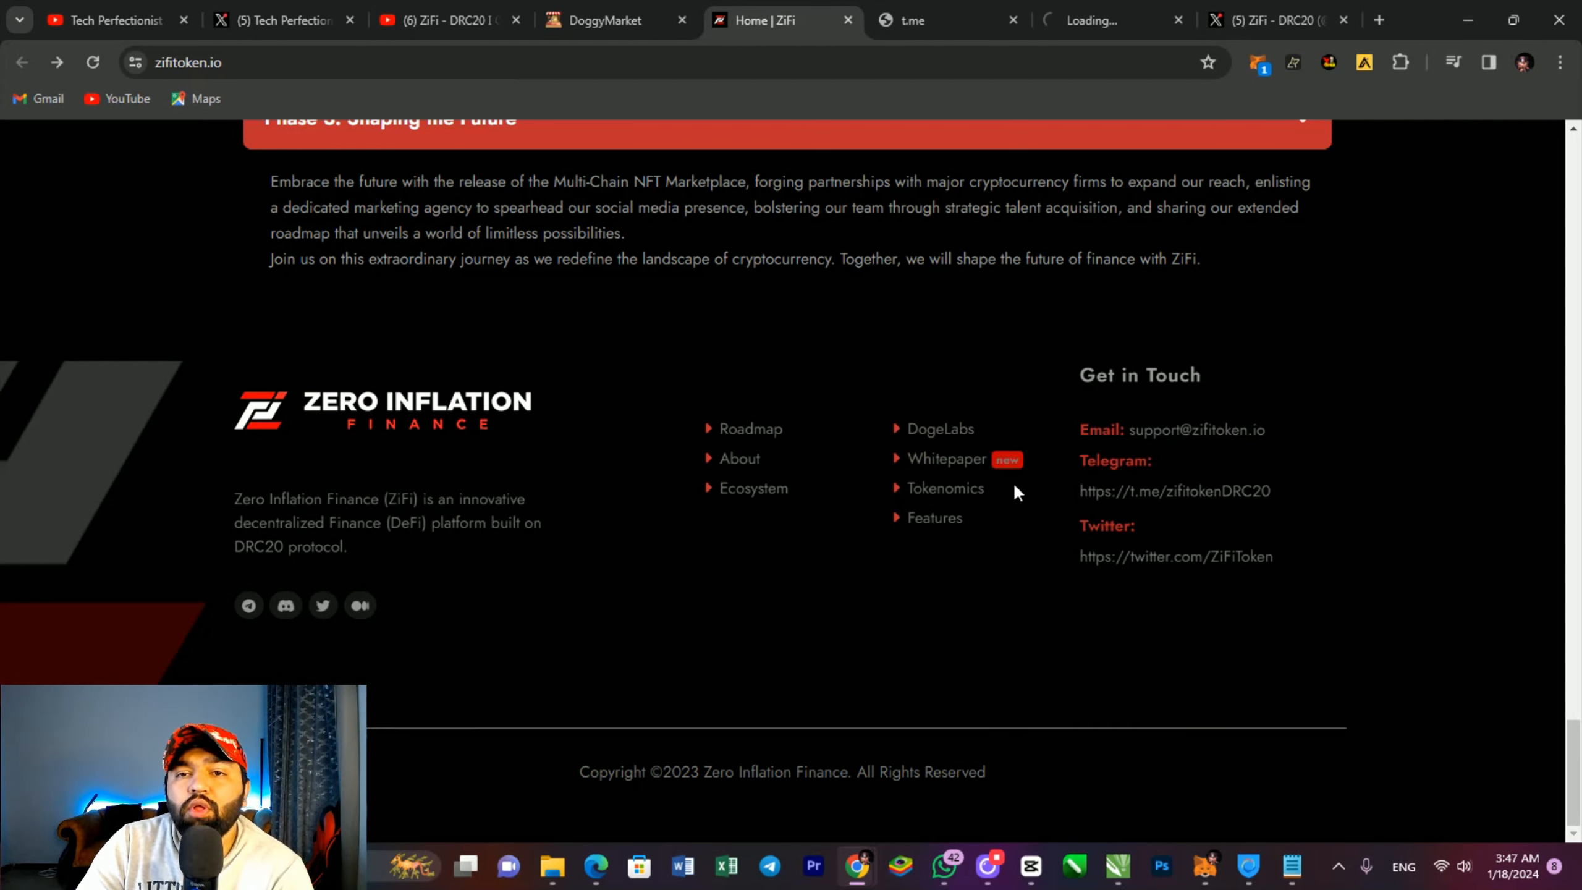
{"action": "left_click", "coordinate": [946, 458]}
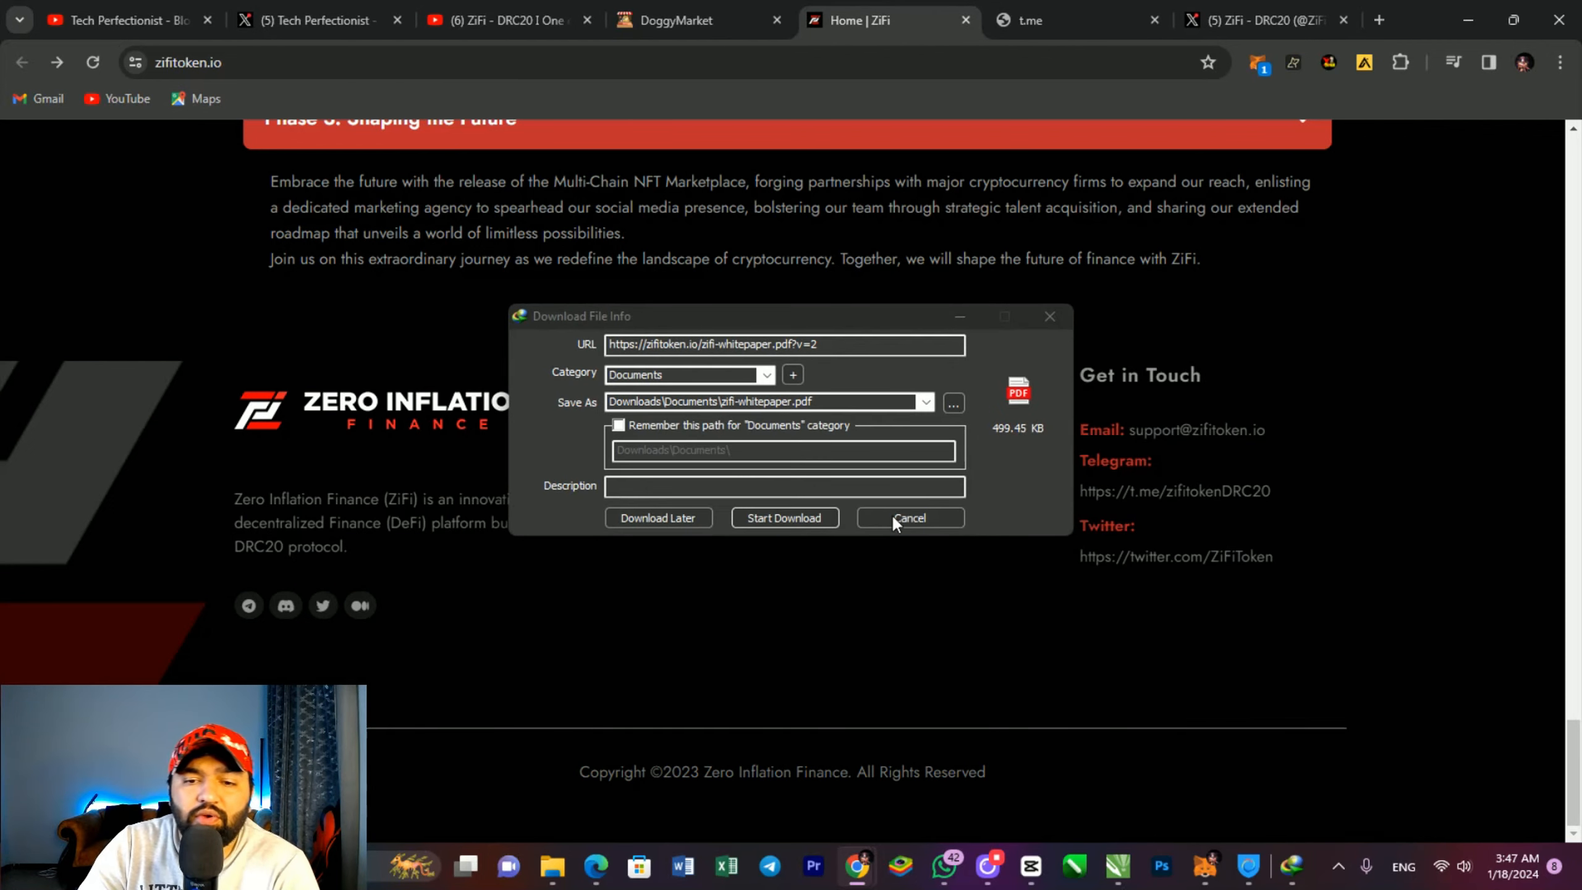
{"action": "left_click", "coordinate": [907, 518]}
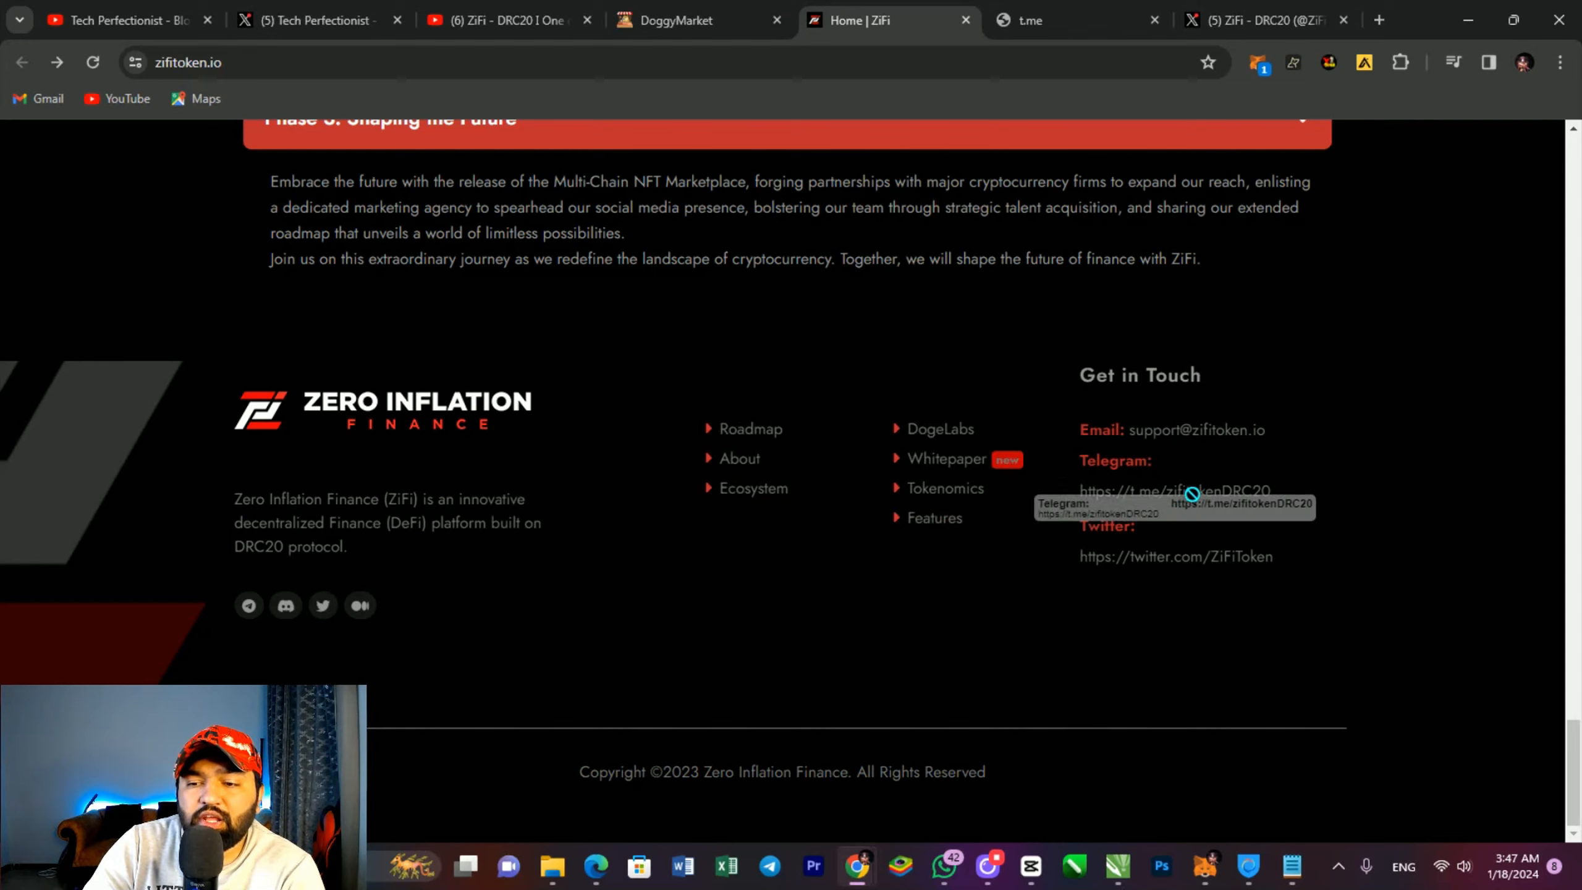
{"action": "mouse_move", "coordinate": [957, 490]}
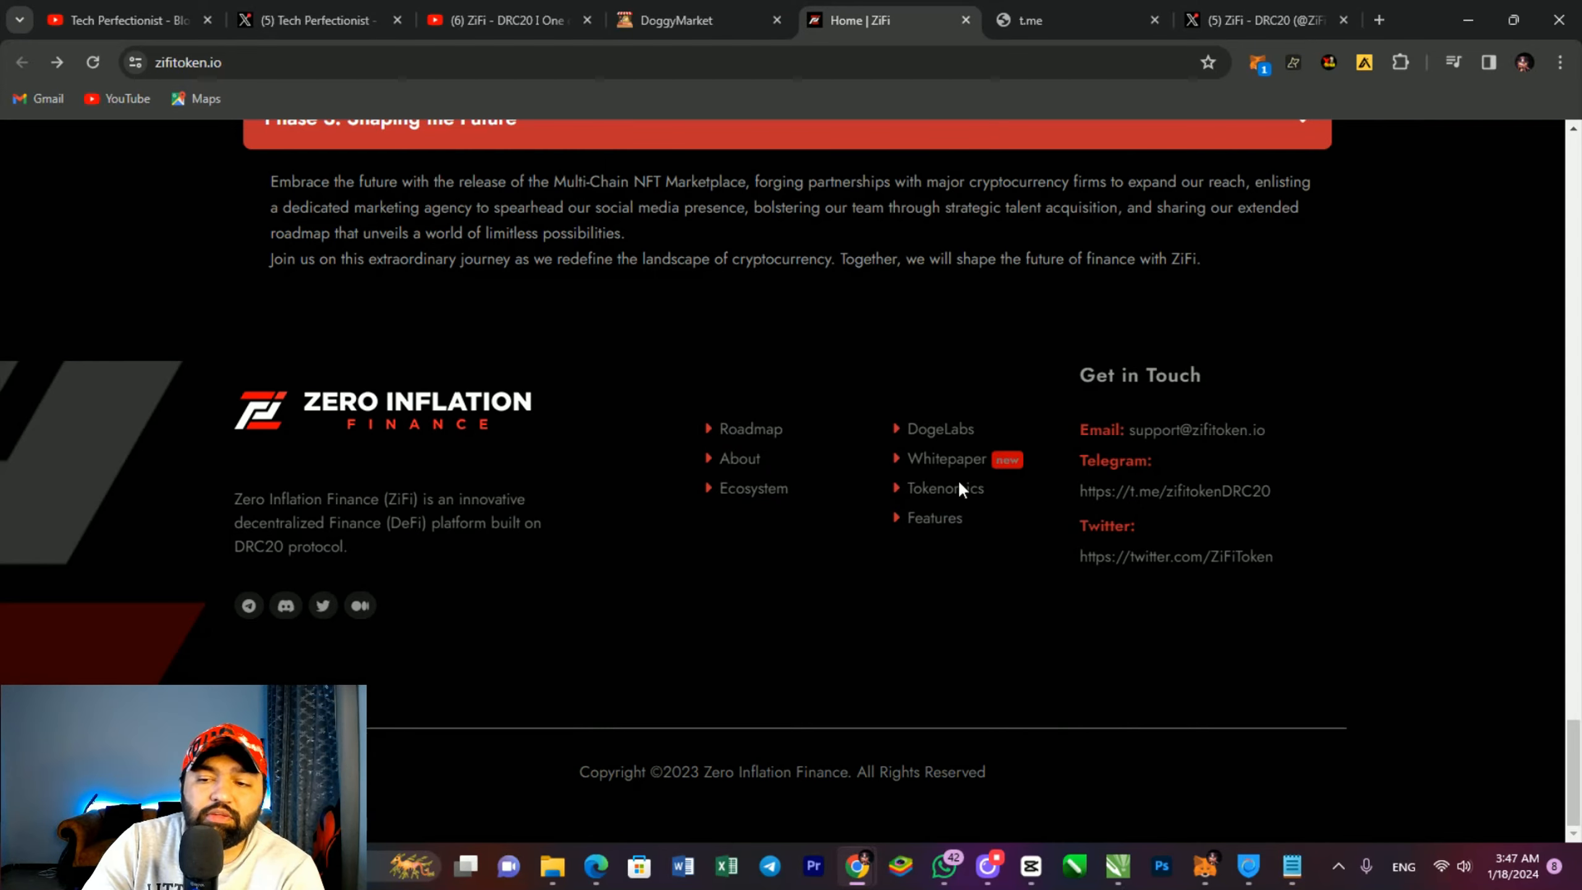
Step: Scroll back past roadmap, tokenomics and features to The New World Order hero banner
{"action": "scroll", "scroll_direction": "up", "scroll_amount": 3}
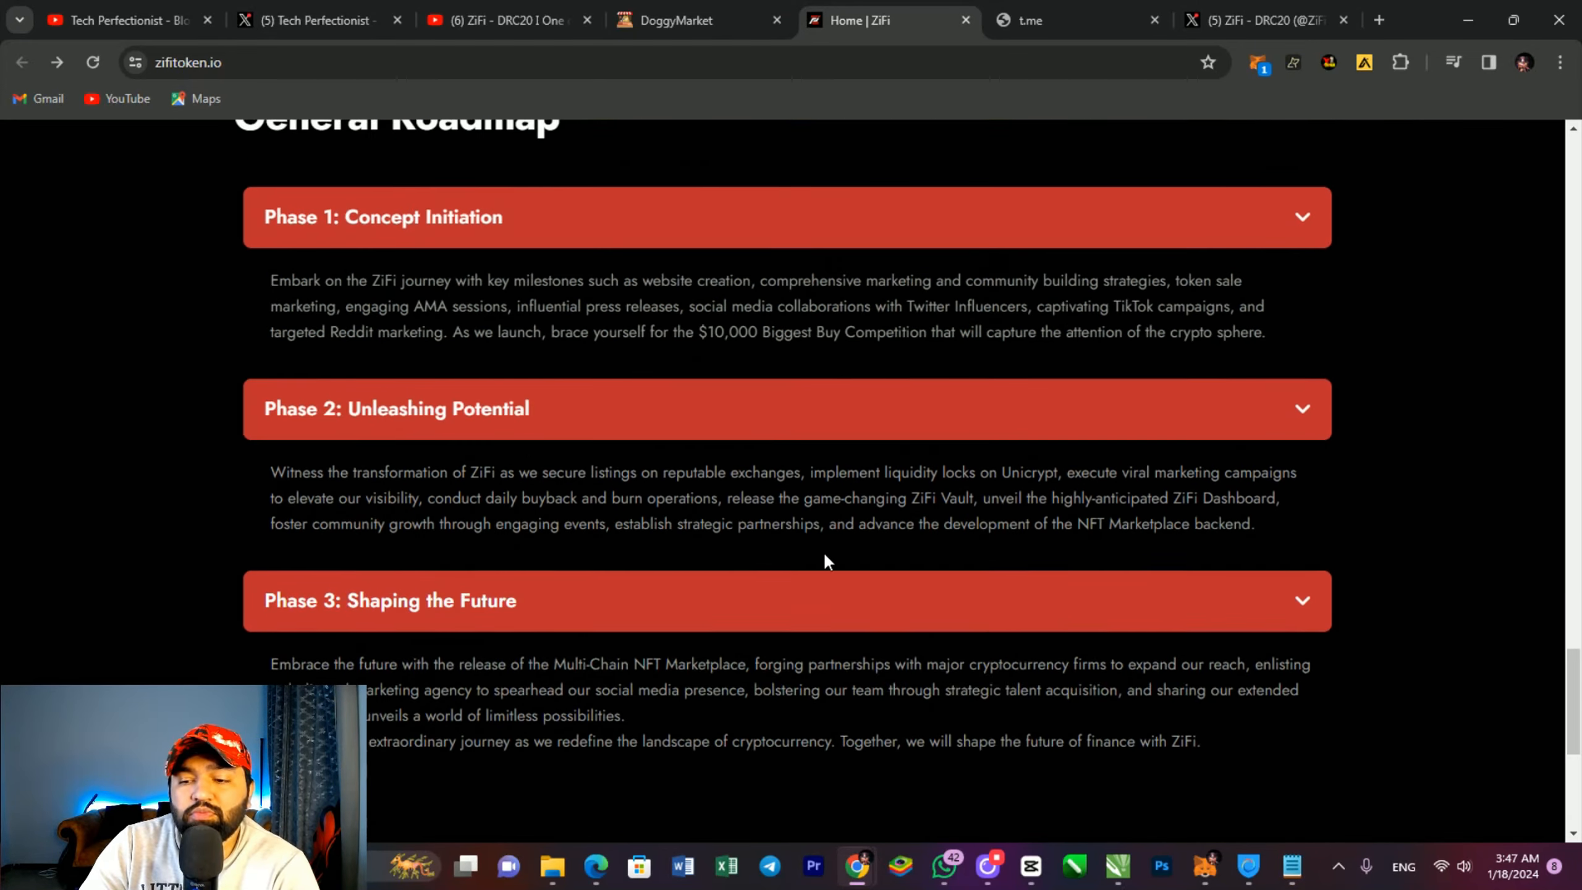
{"action": "scroll", "scroll_direction": "down", "scroll_amount": 3}
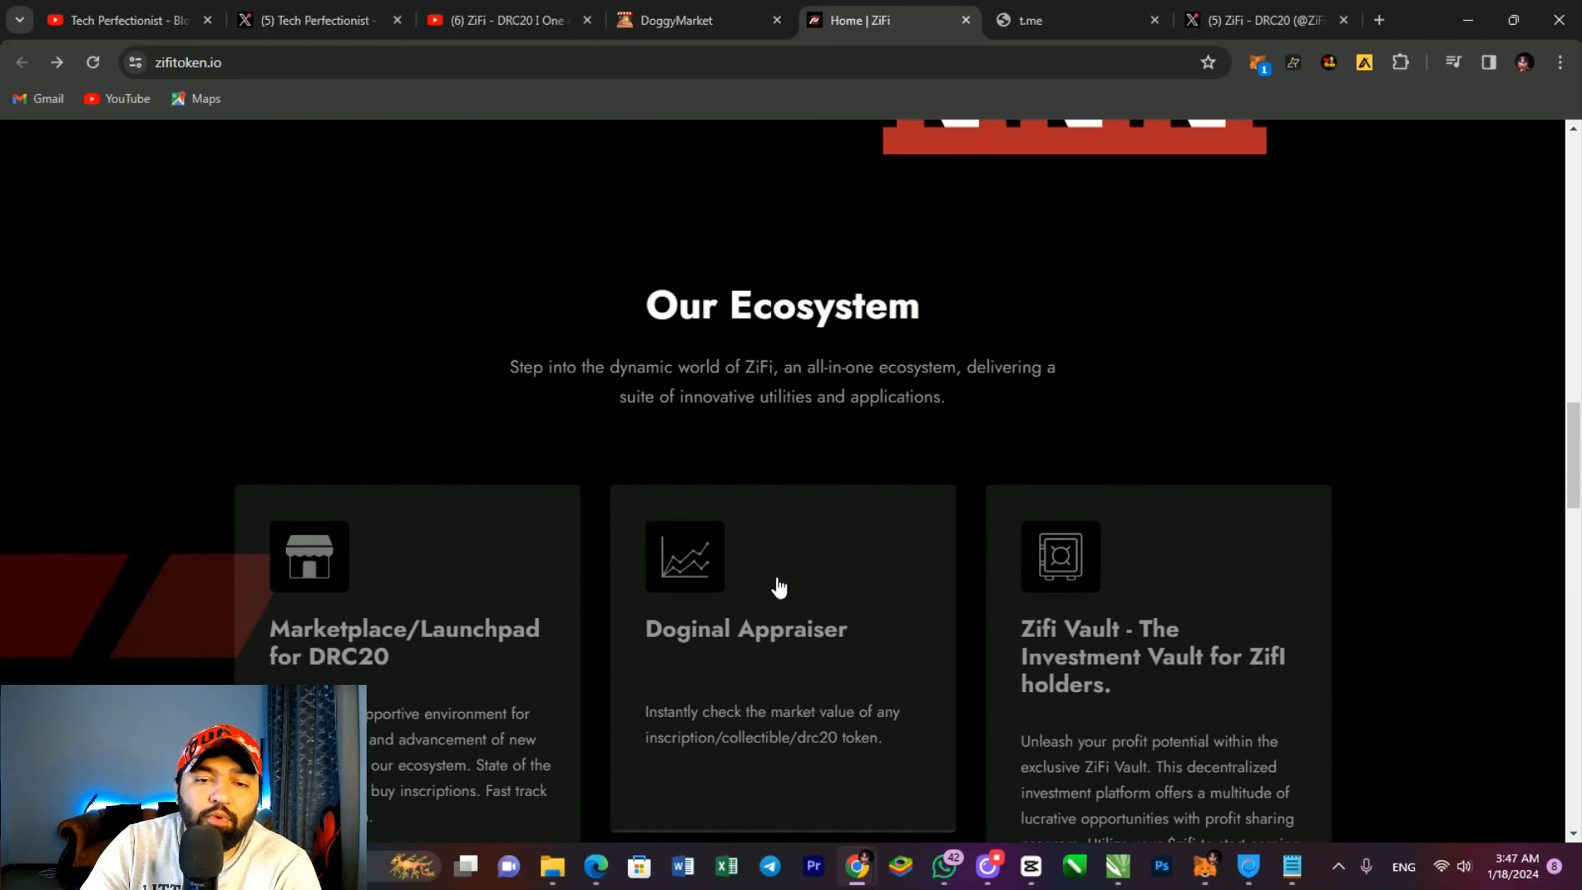
{"action": "scroll", "scroll_direction": "up", "scroll_amount": 3}
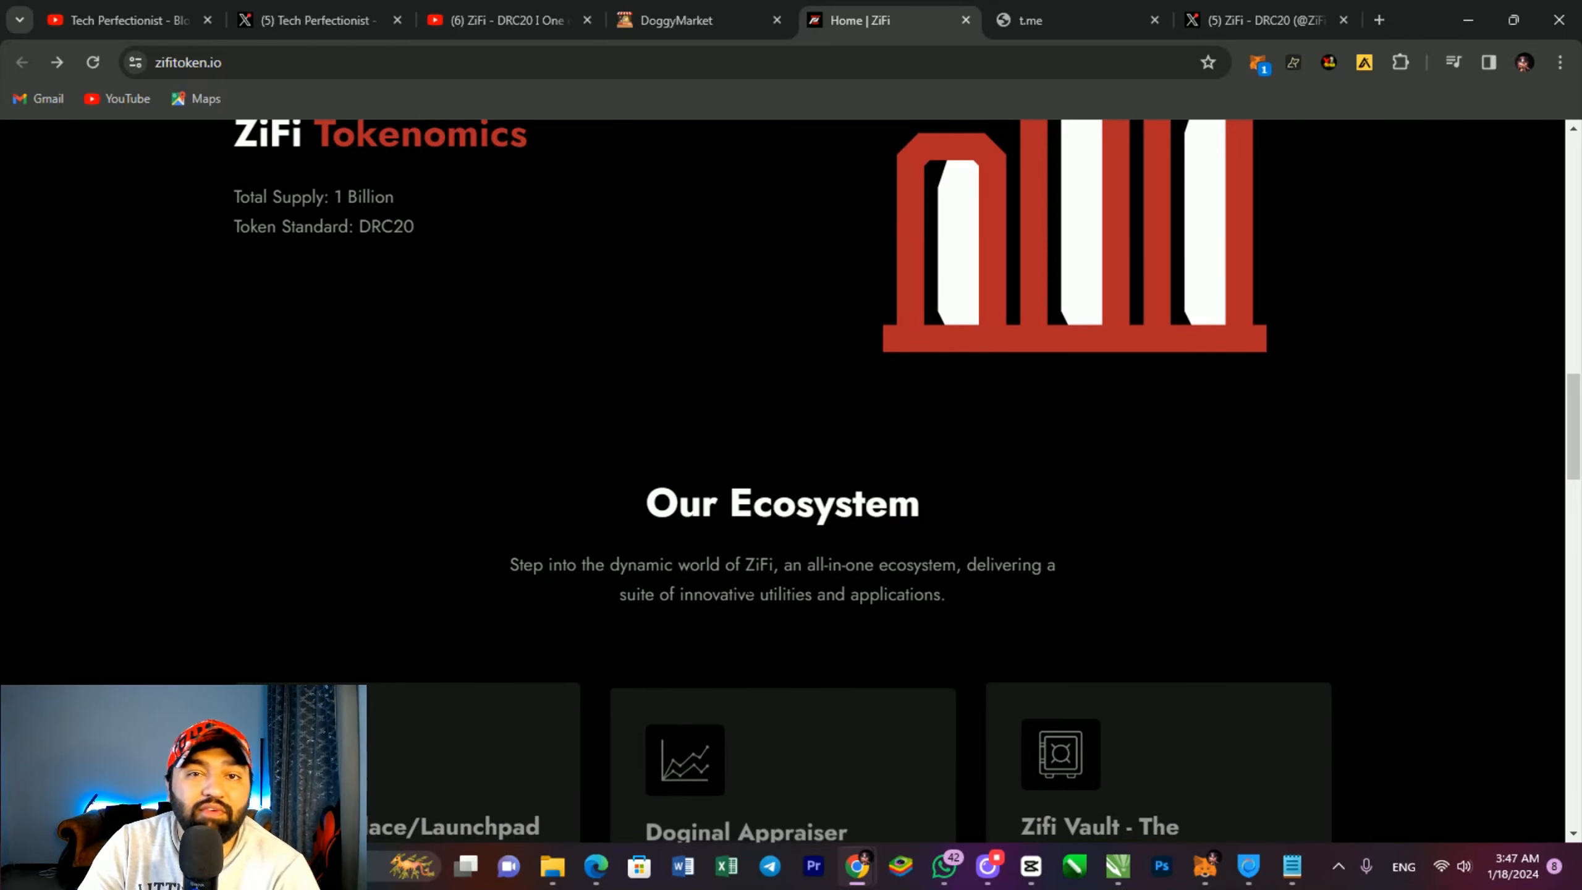
{"action": "scroll", "scroll_direction": "up", "scroll_amount": 3}
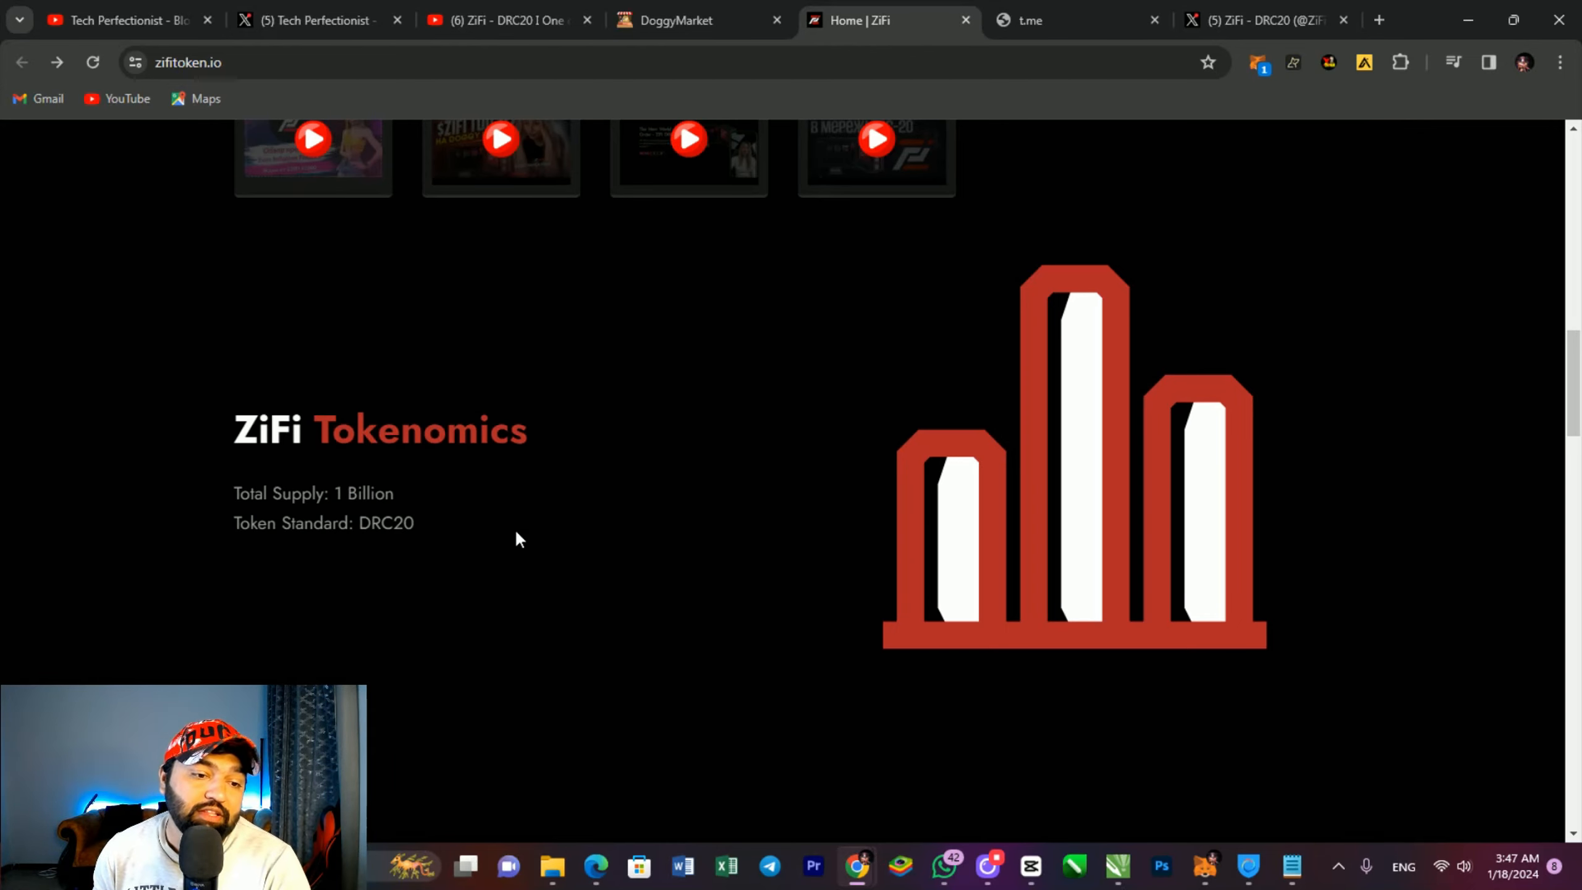
{"action": "scroll", "scroll_direction": "up", "scroll_amount": 3}
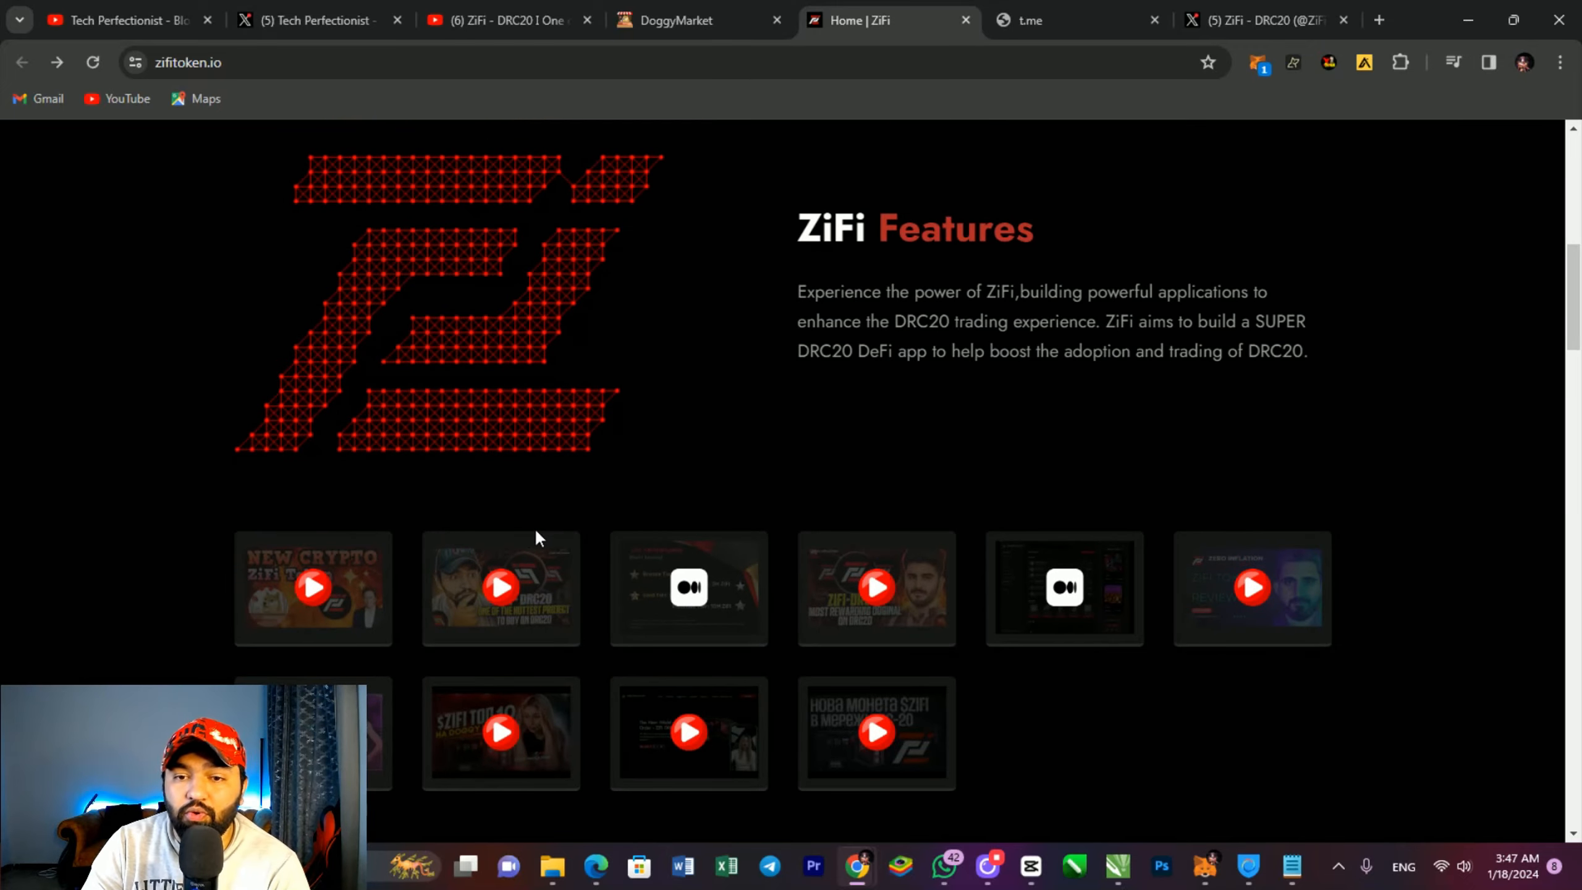
{"action": "scroll", "scroll_direction": "up", "scroll_amount": 3}
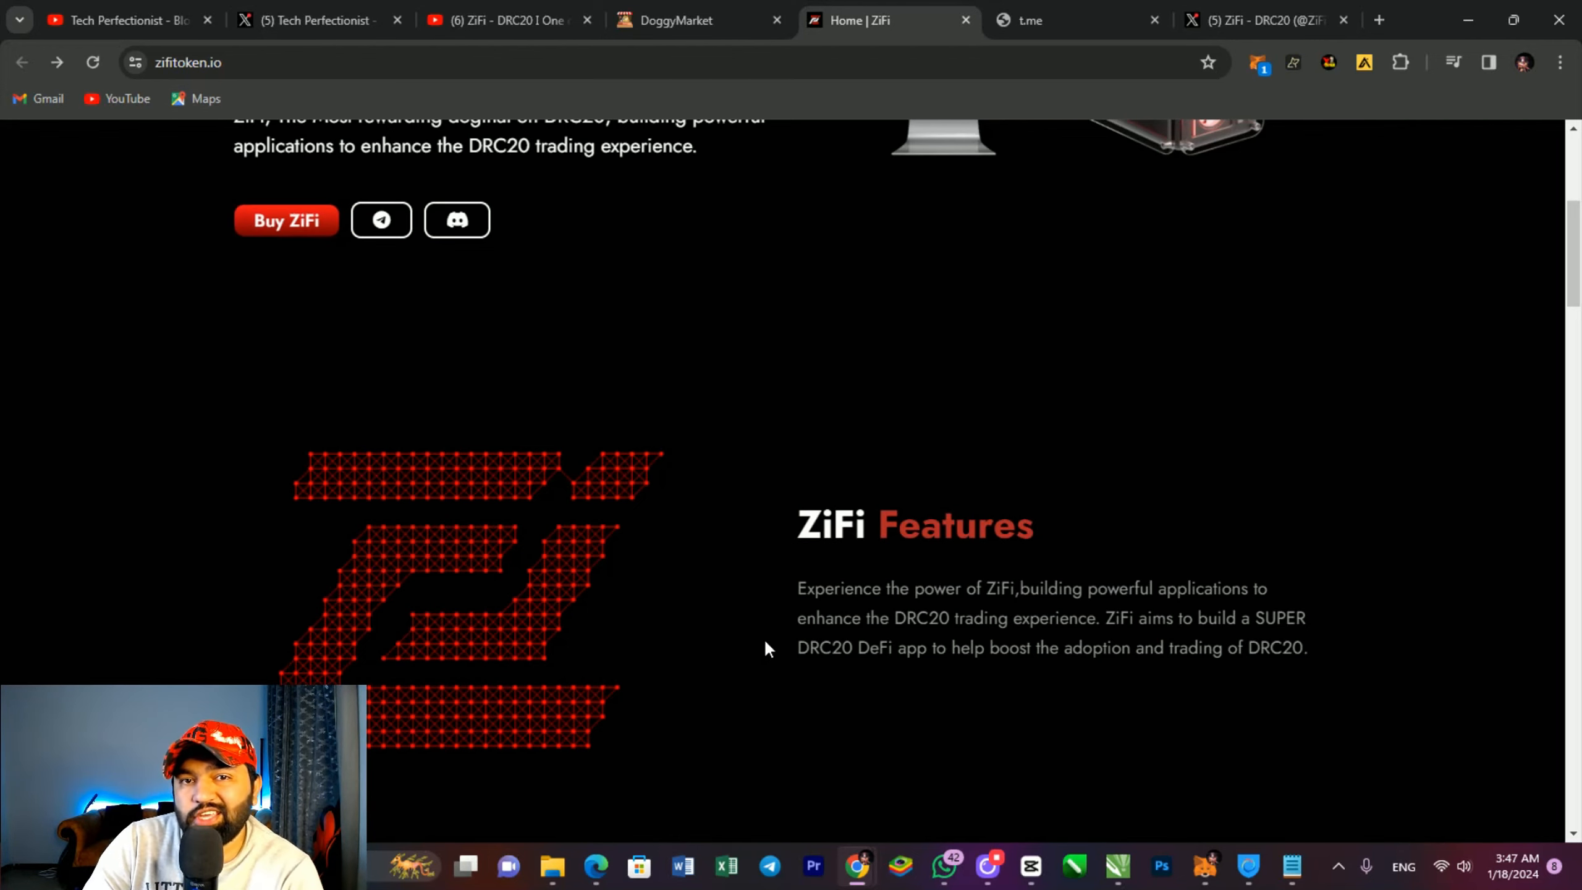
{"action": "scroll", "scroll_direction": "up", "scroll_amount": 3}
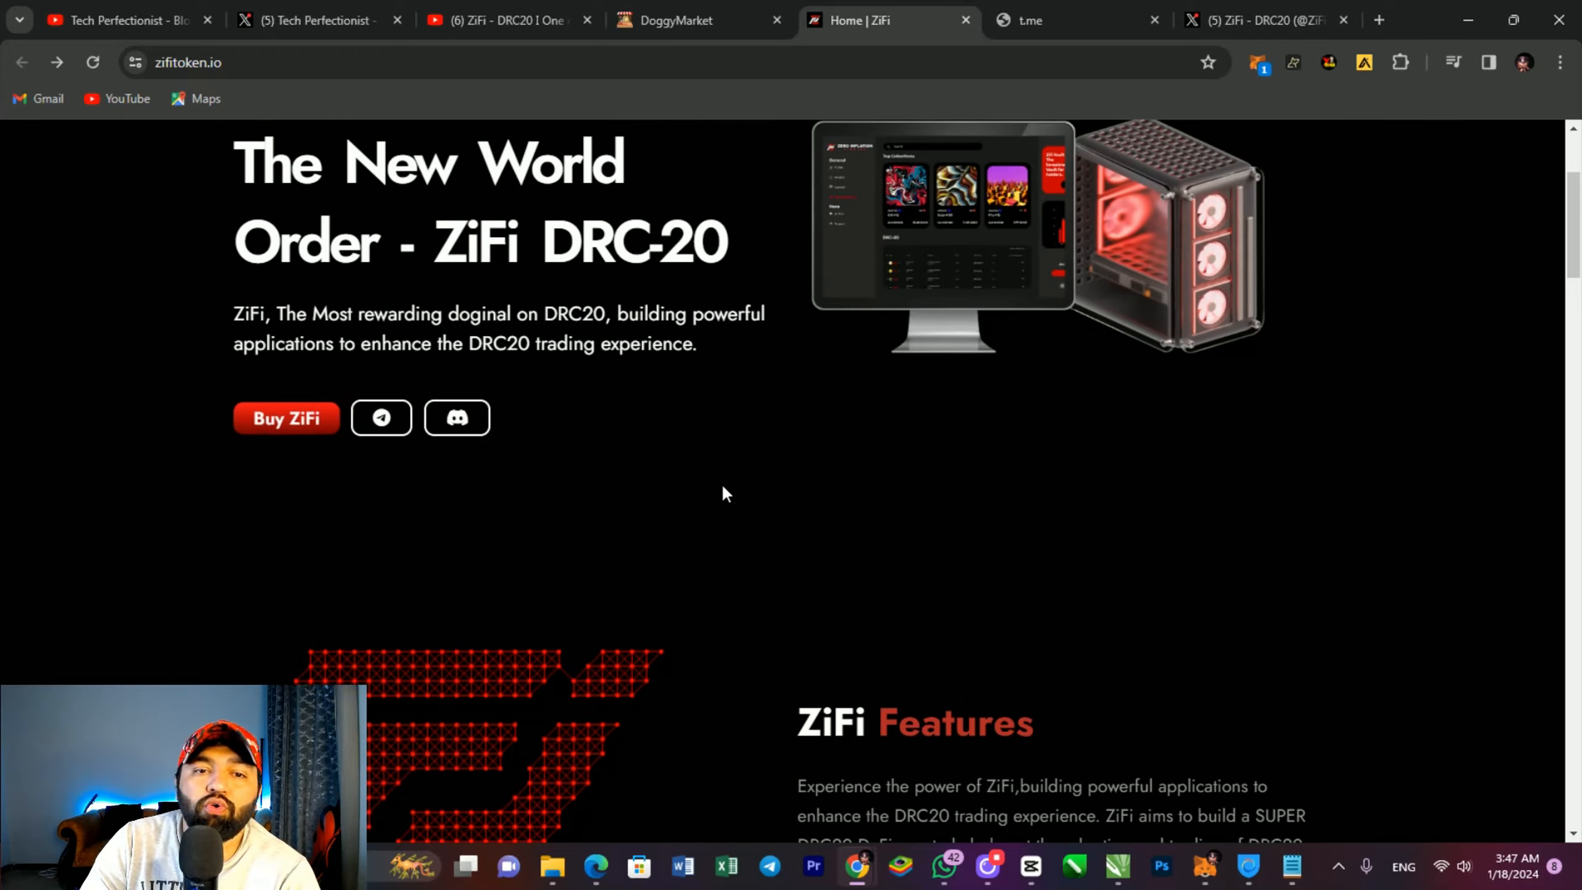
{"action": "scroll", "scroll_direction": "up", "scroll_amount": 3}
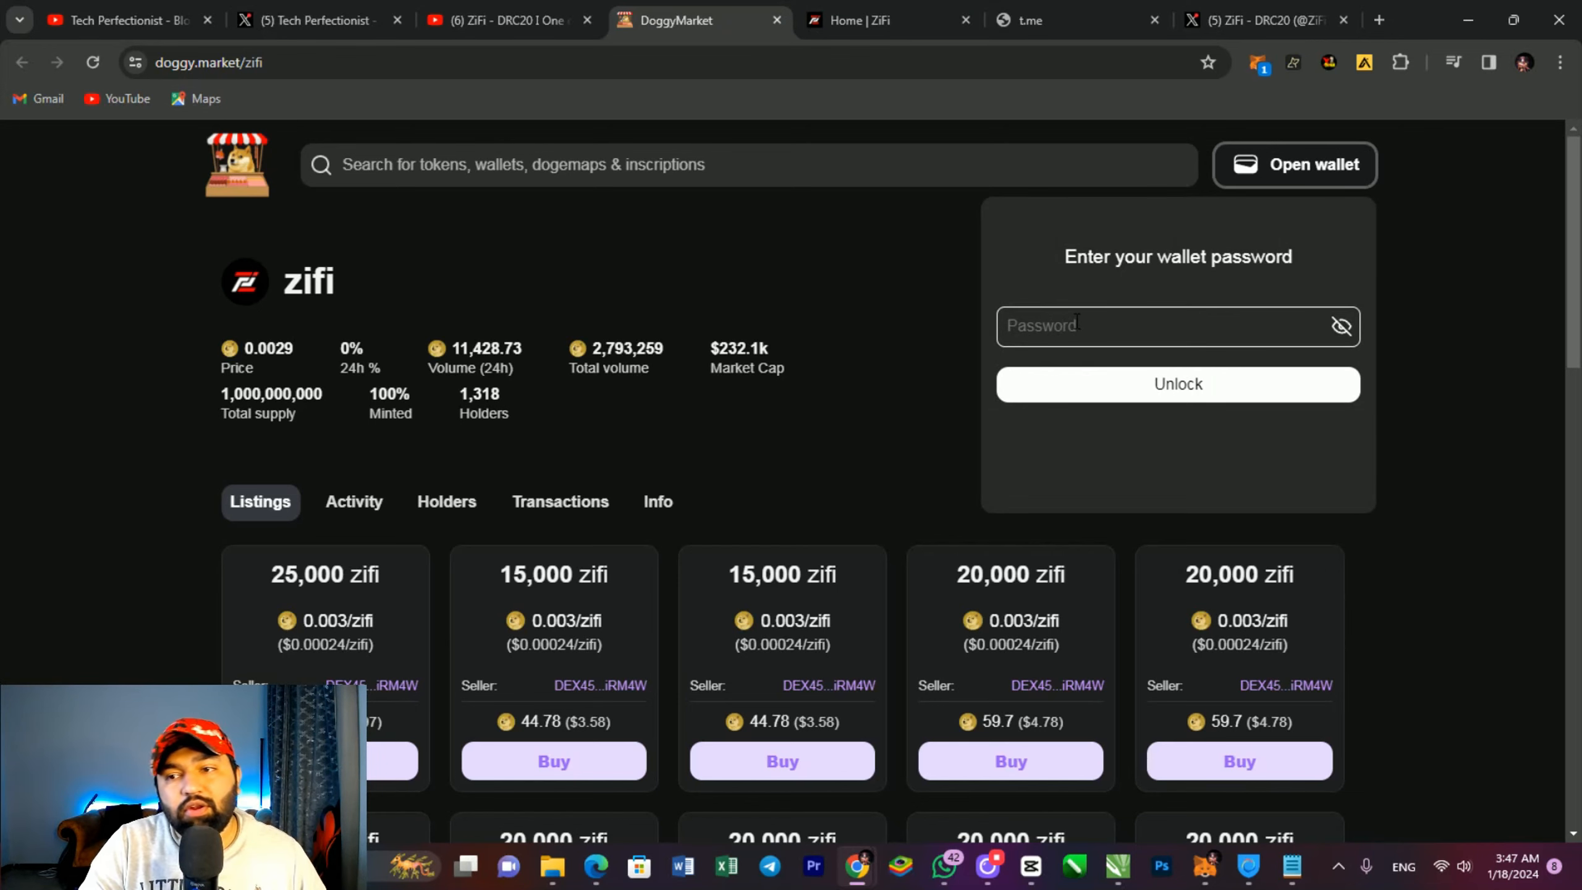
Step: Unlock the DoggyMarket wallet with its password, revealing zero balance and no assets
{"action": "left_click", "coordinate": [1161, 325]}
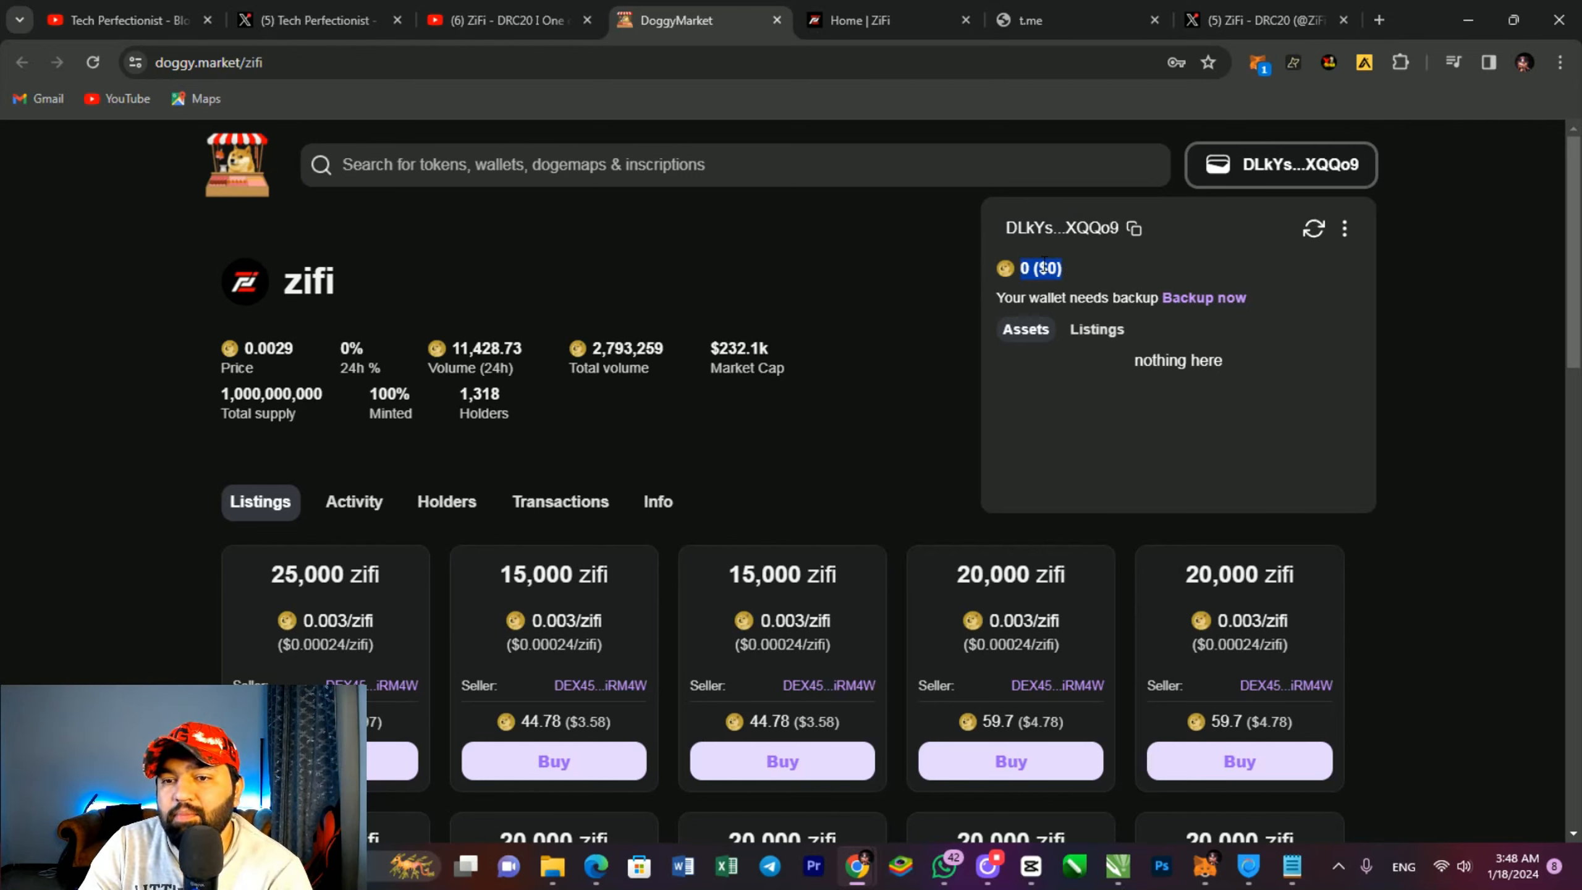
{"action": "left_click", "coordinate": [1134, 228]}
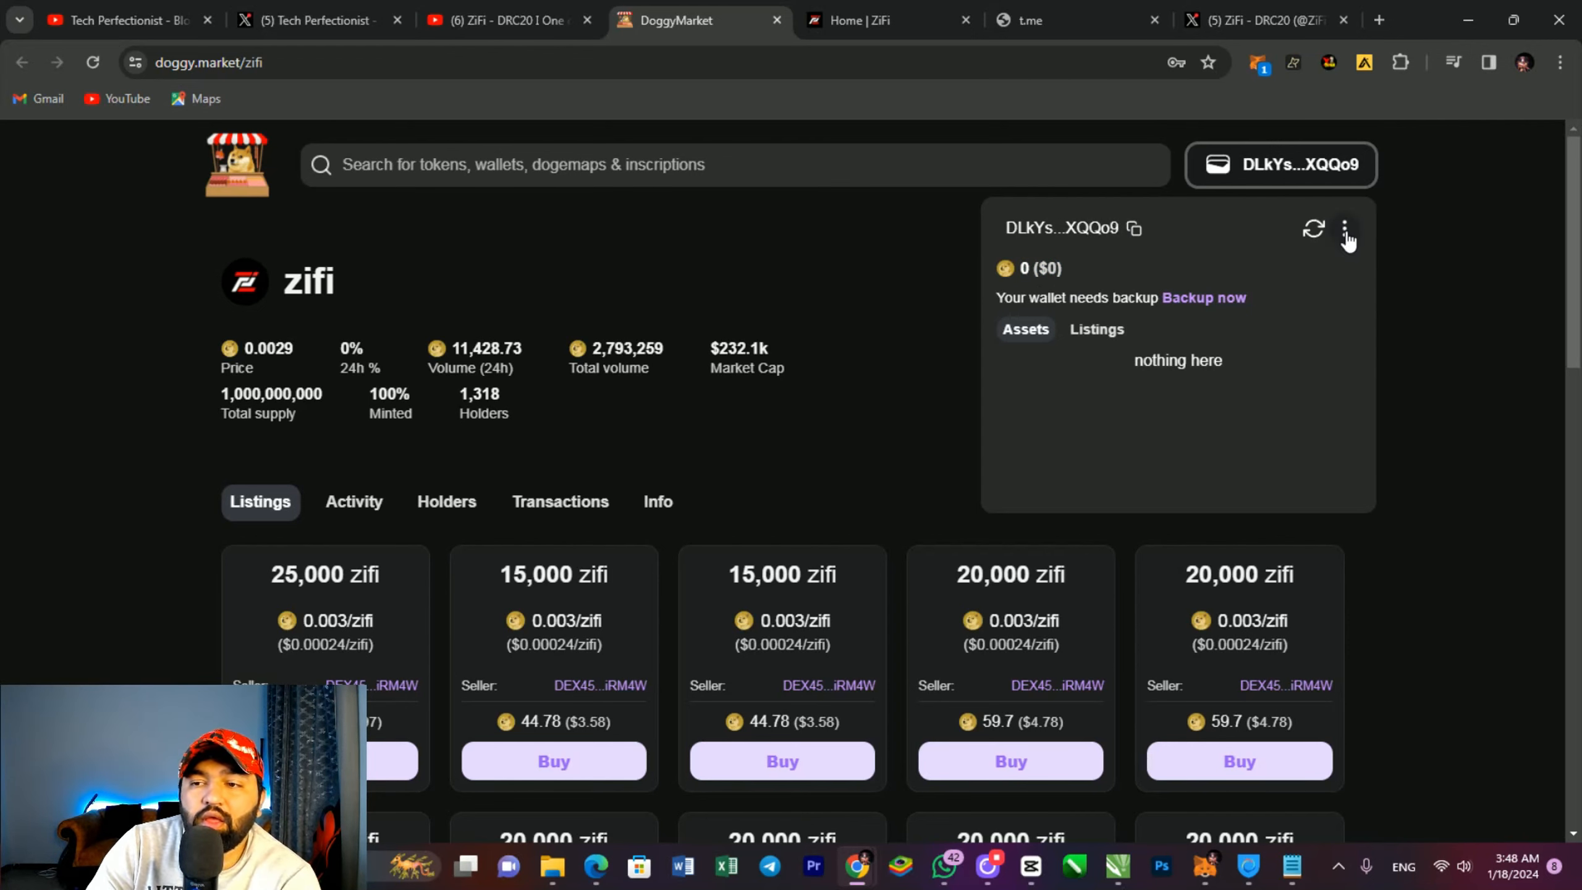
{"action": "left_click", "coordinate": [1344, 227]}
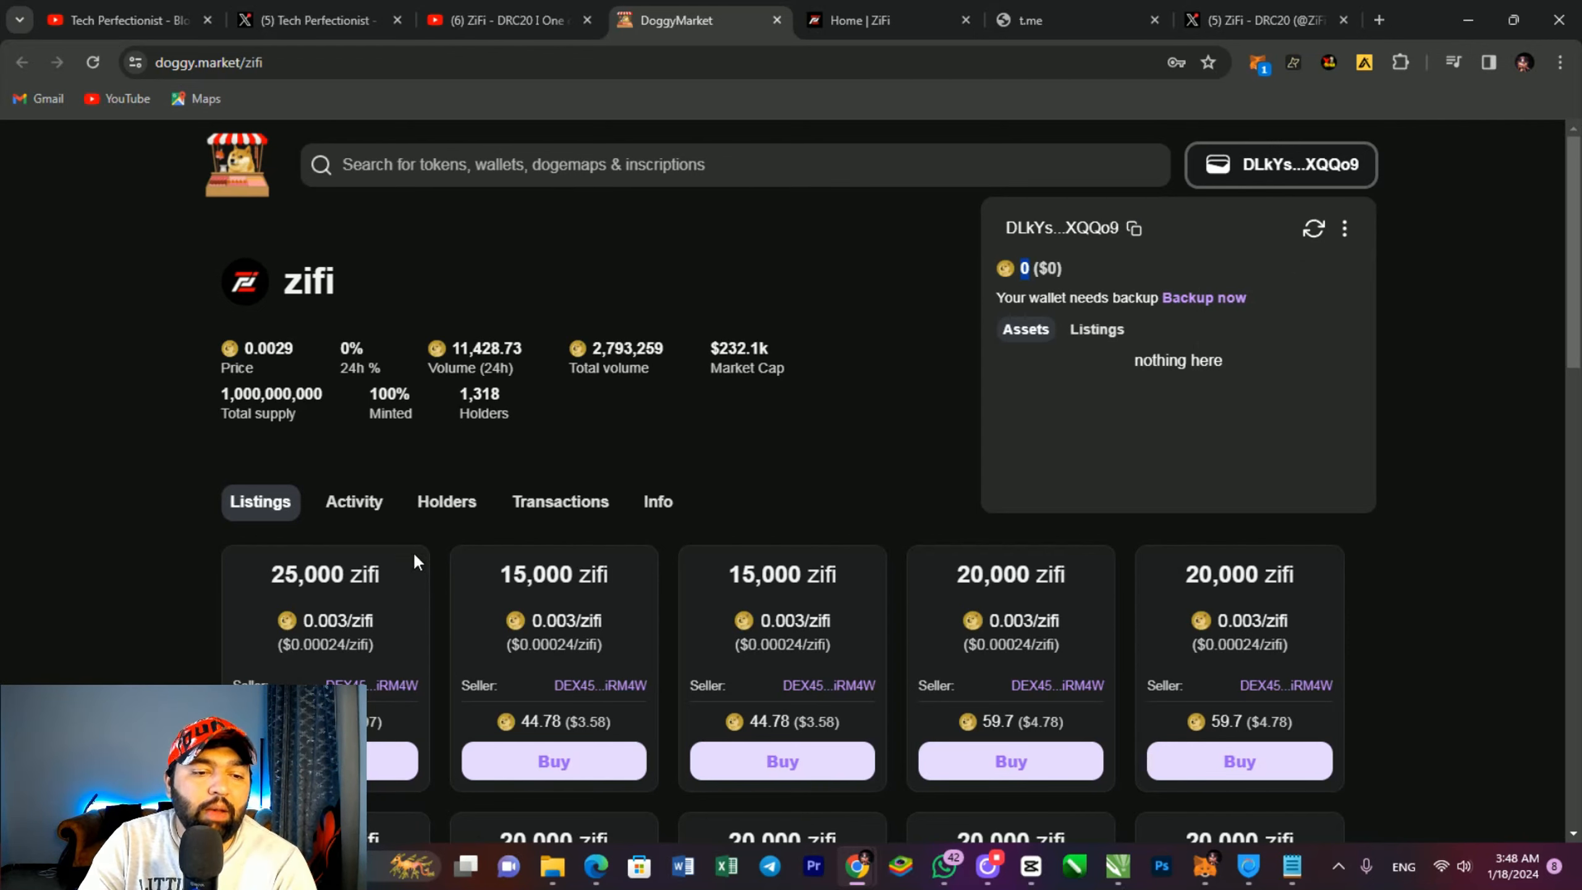
{"action": "scroll", "scroll_direction": "down", "scroll_amount": 3}
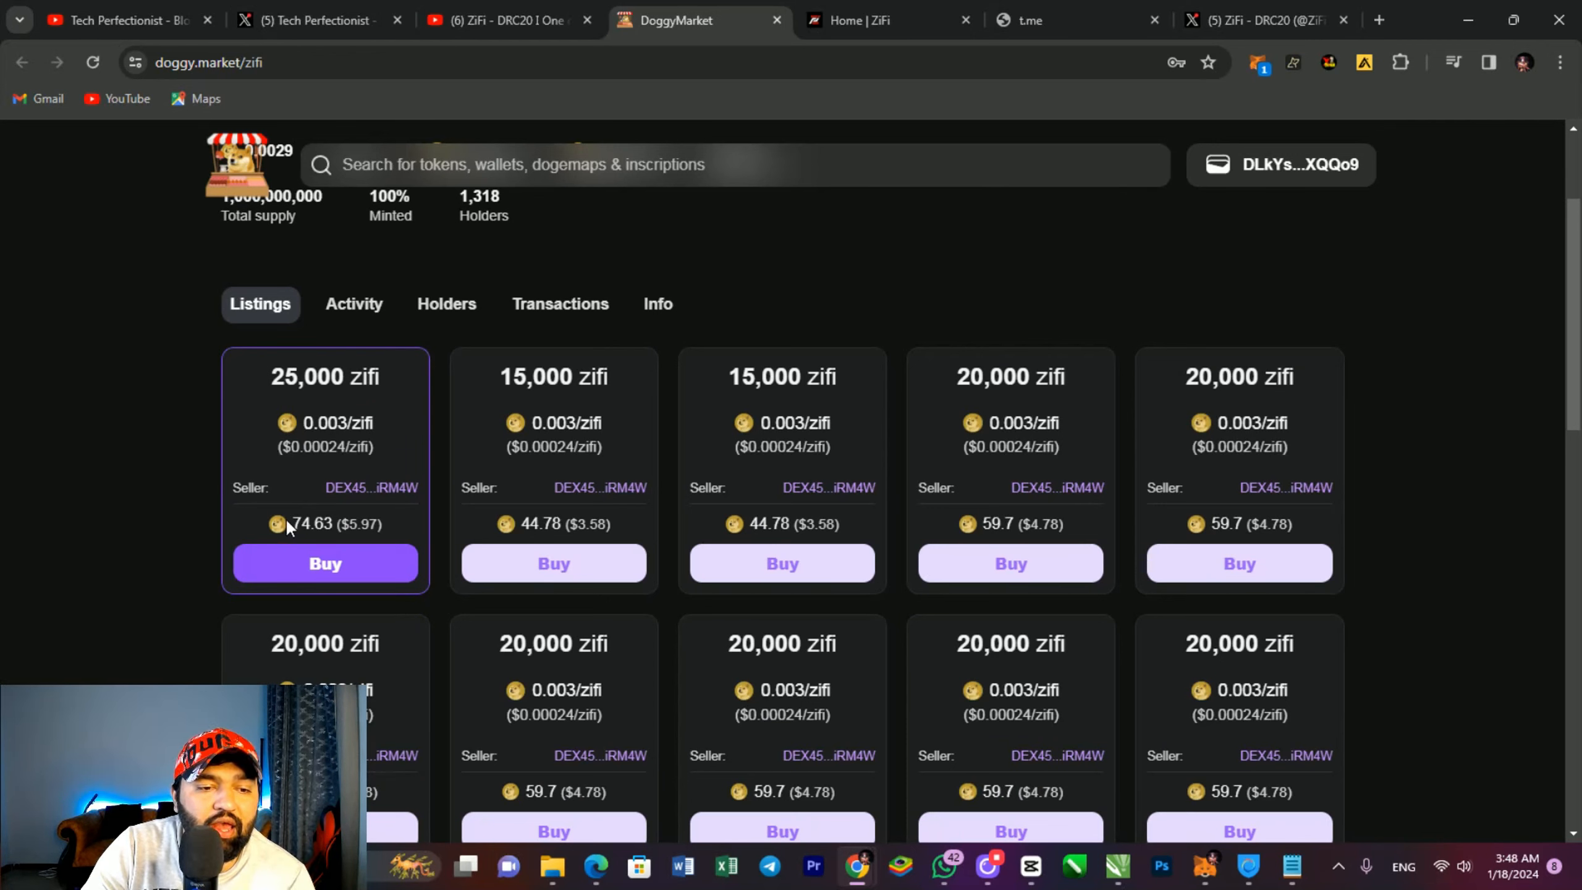
{"action": "double_click", "coordinate": [311, 523]}
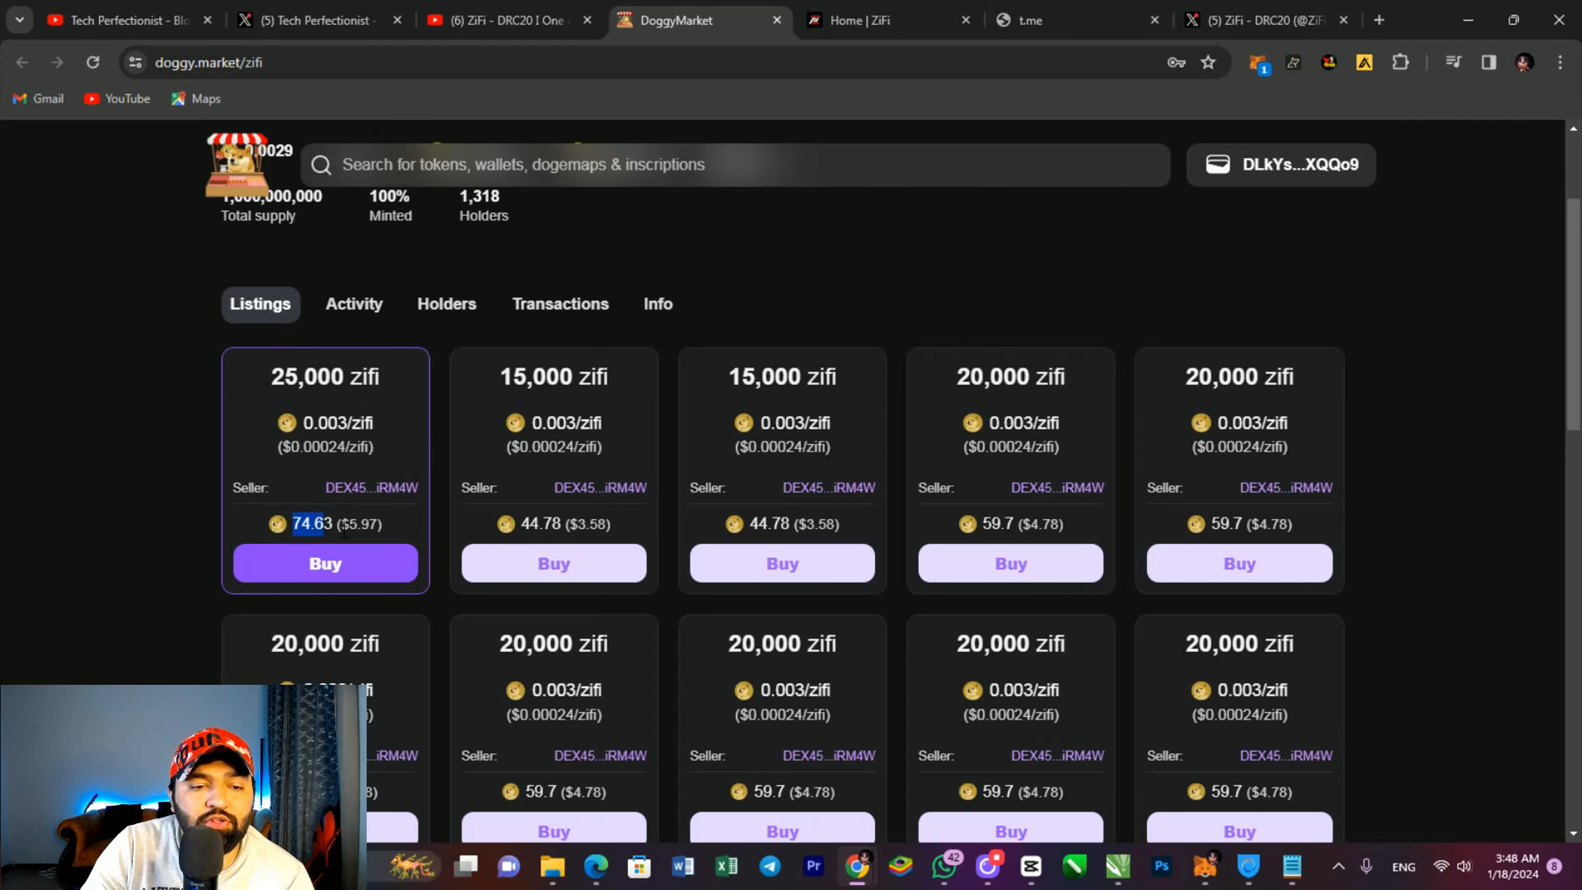
{"action": "scroll", "scroll_direction": "down", "scroll_amount": 3}
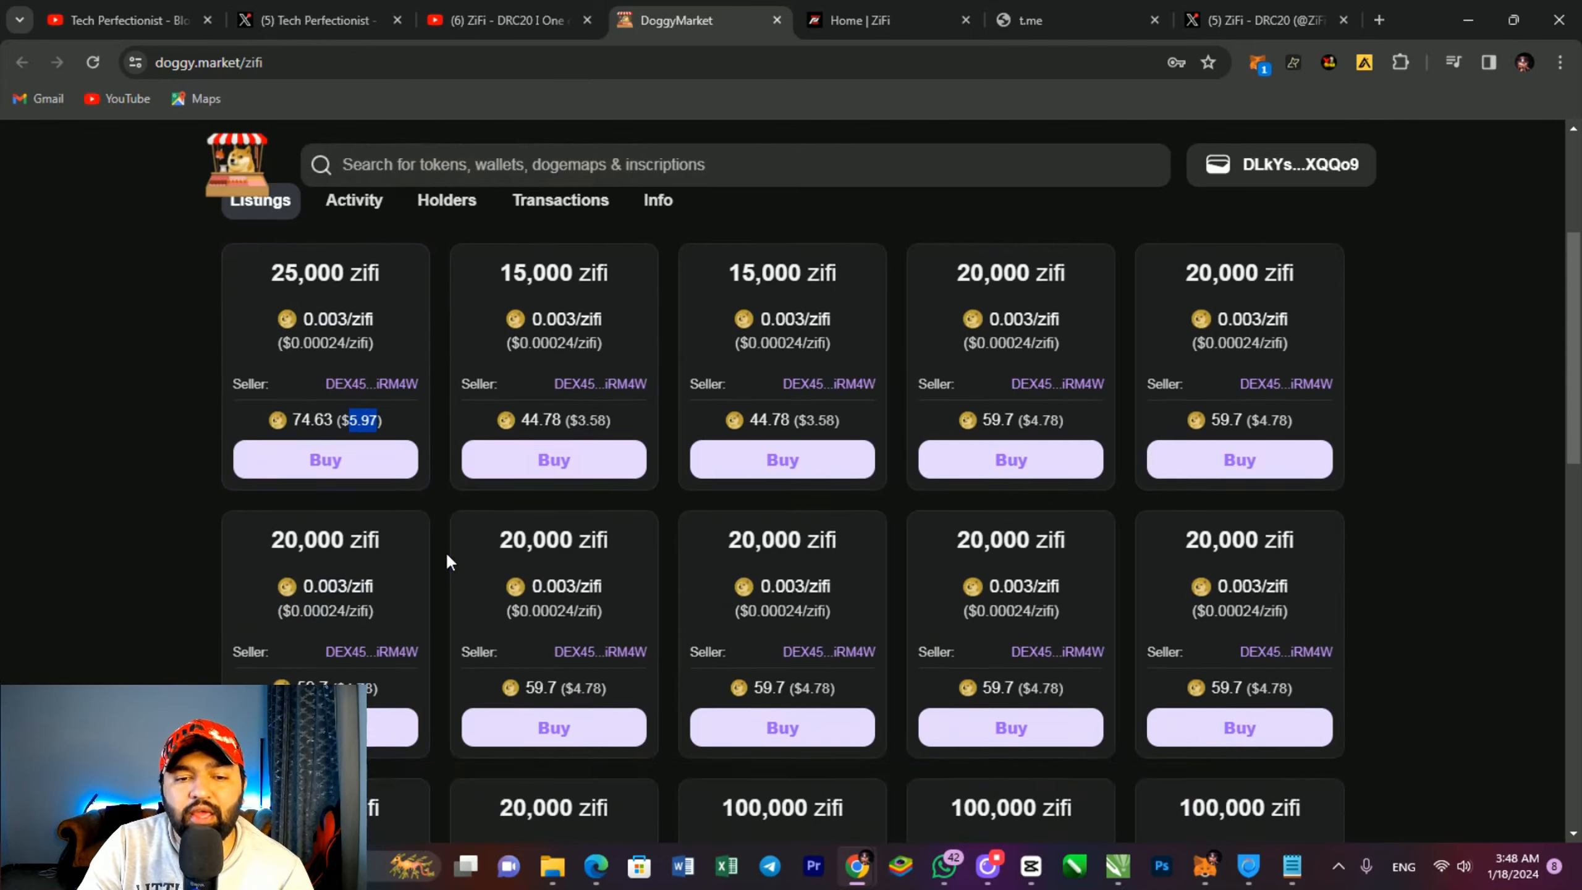
{"action": "scroll", "scroll_direction": "down", "scroll_amount": 3}
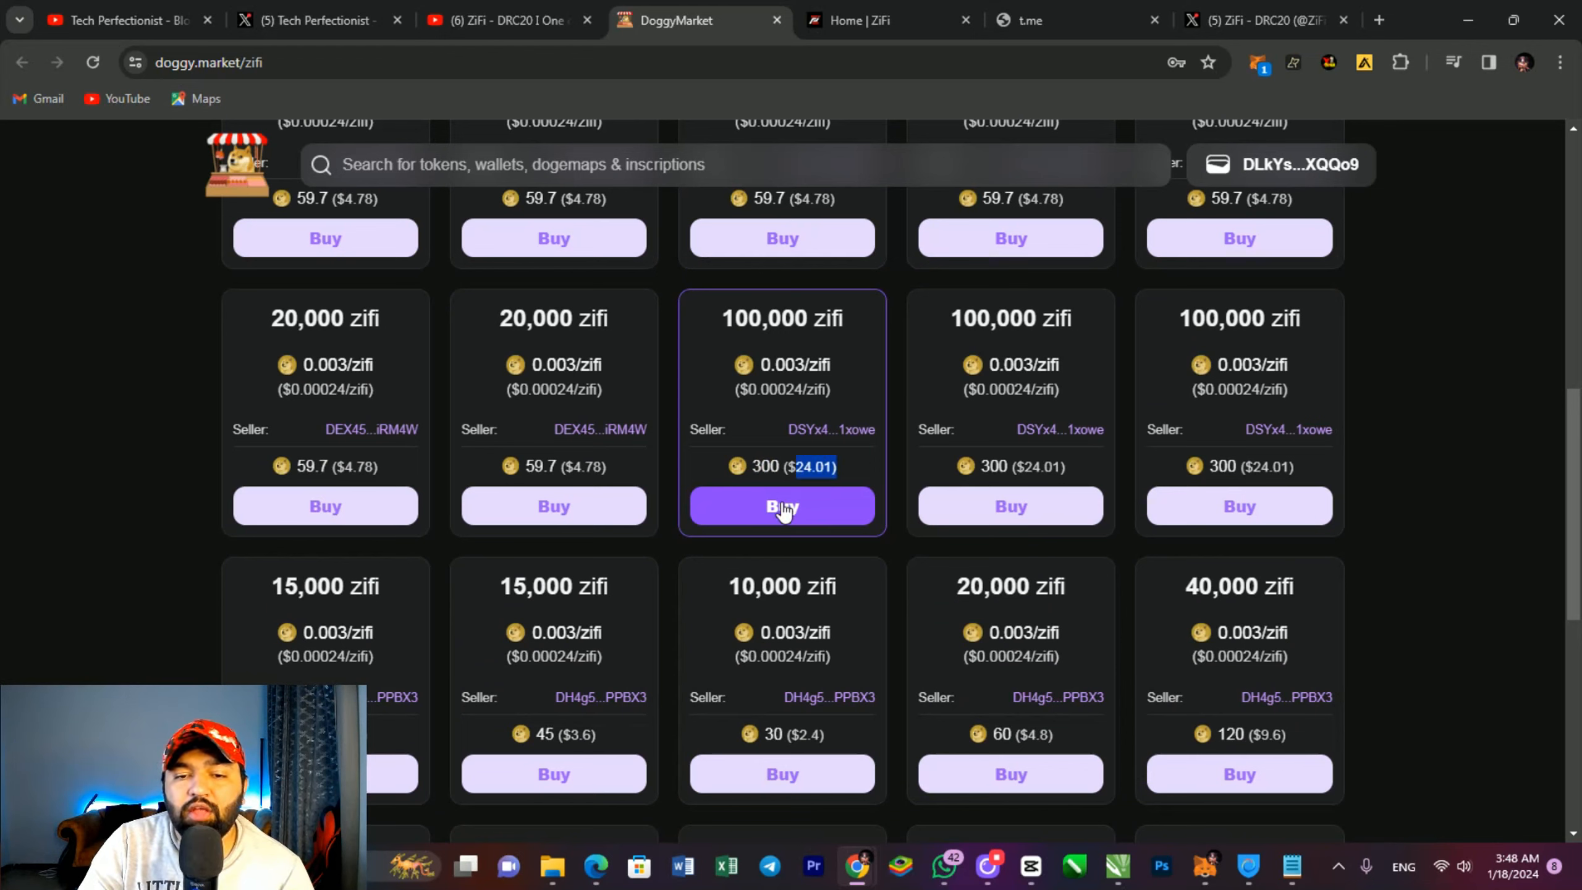
{"action": "mouse_move", "coordinate": [837, 547]}
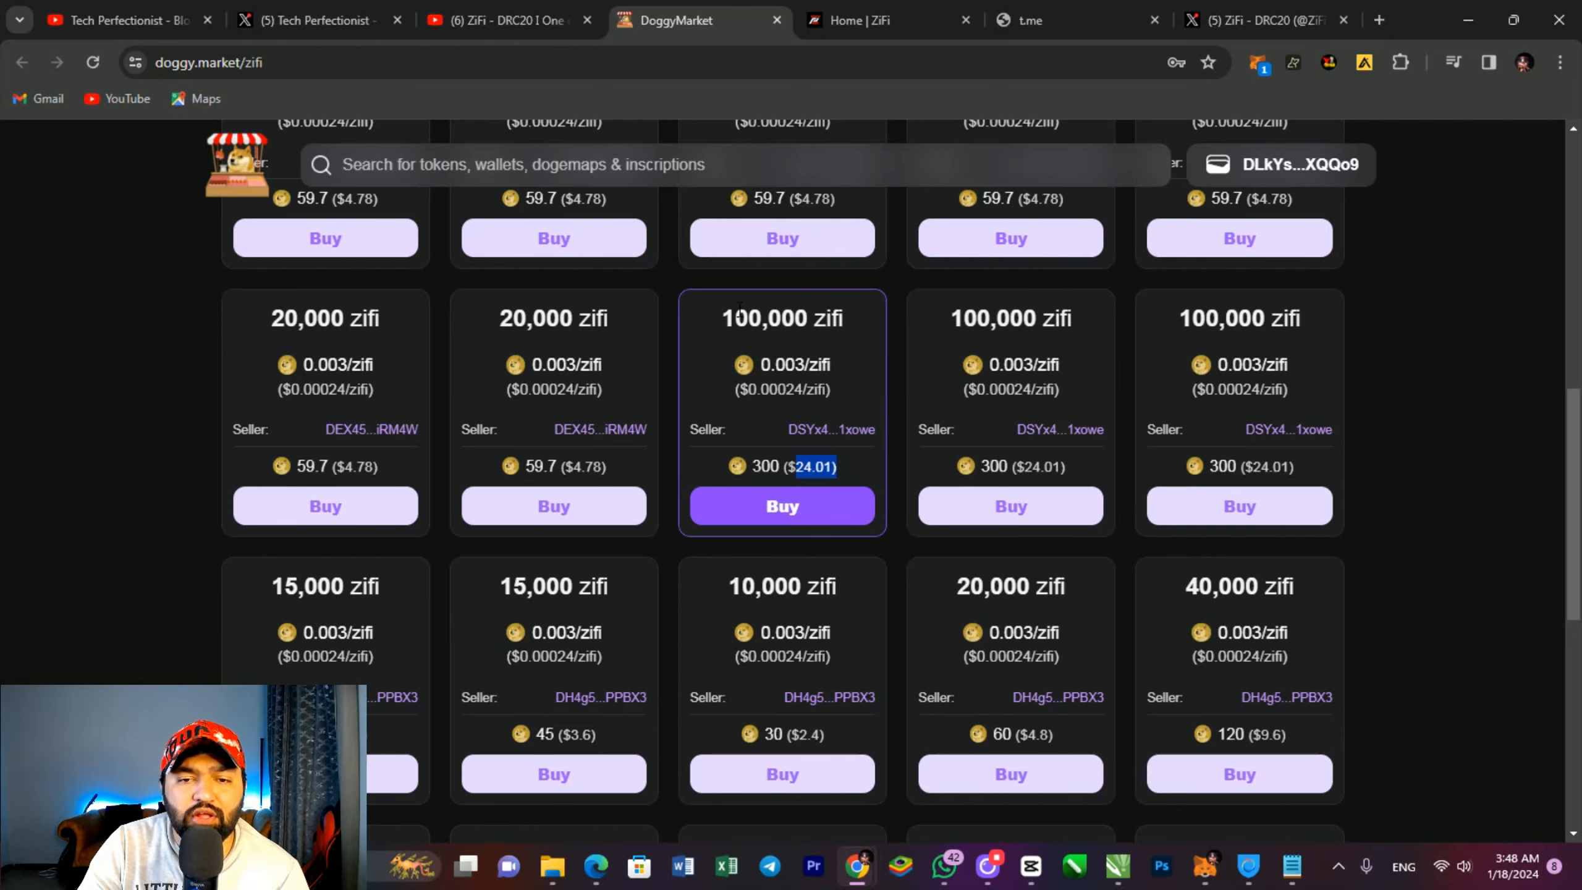
{"action": "double_click", "coordinate": [782, 318]}
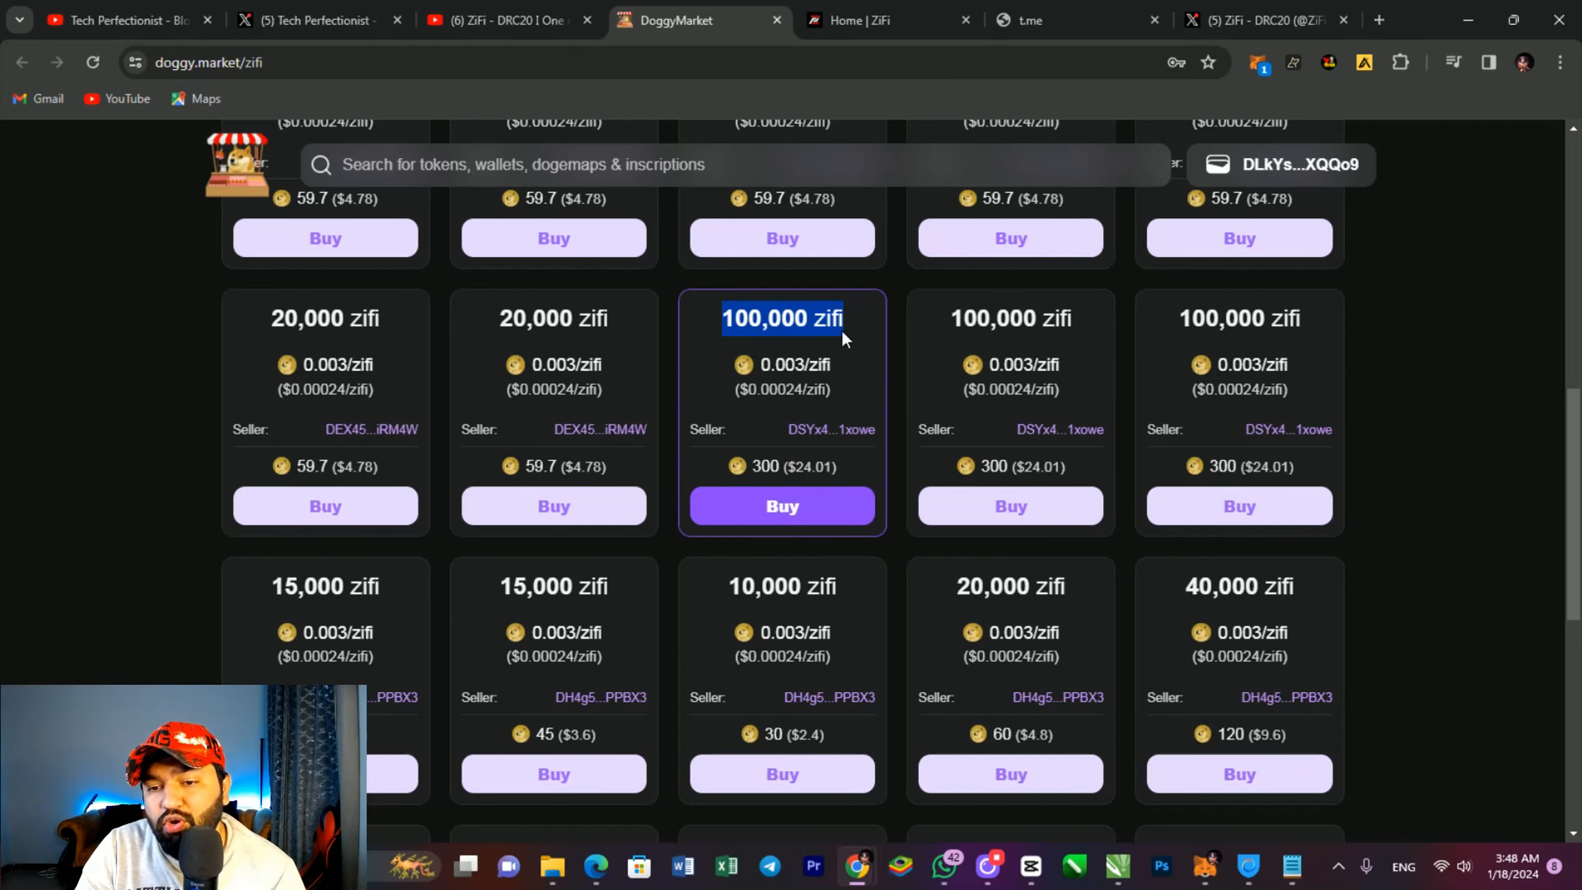
{"action": "left_click", "coordinate": [782, 506]}
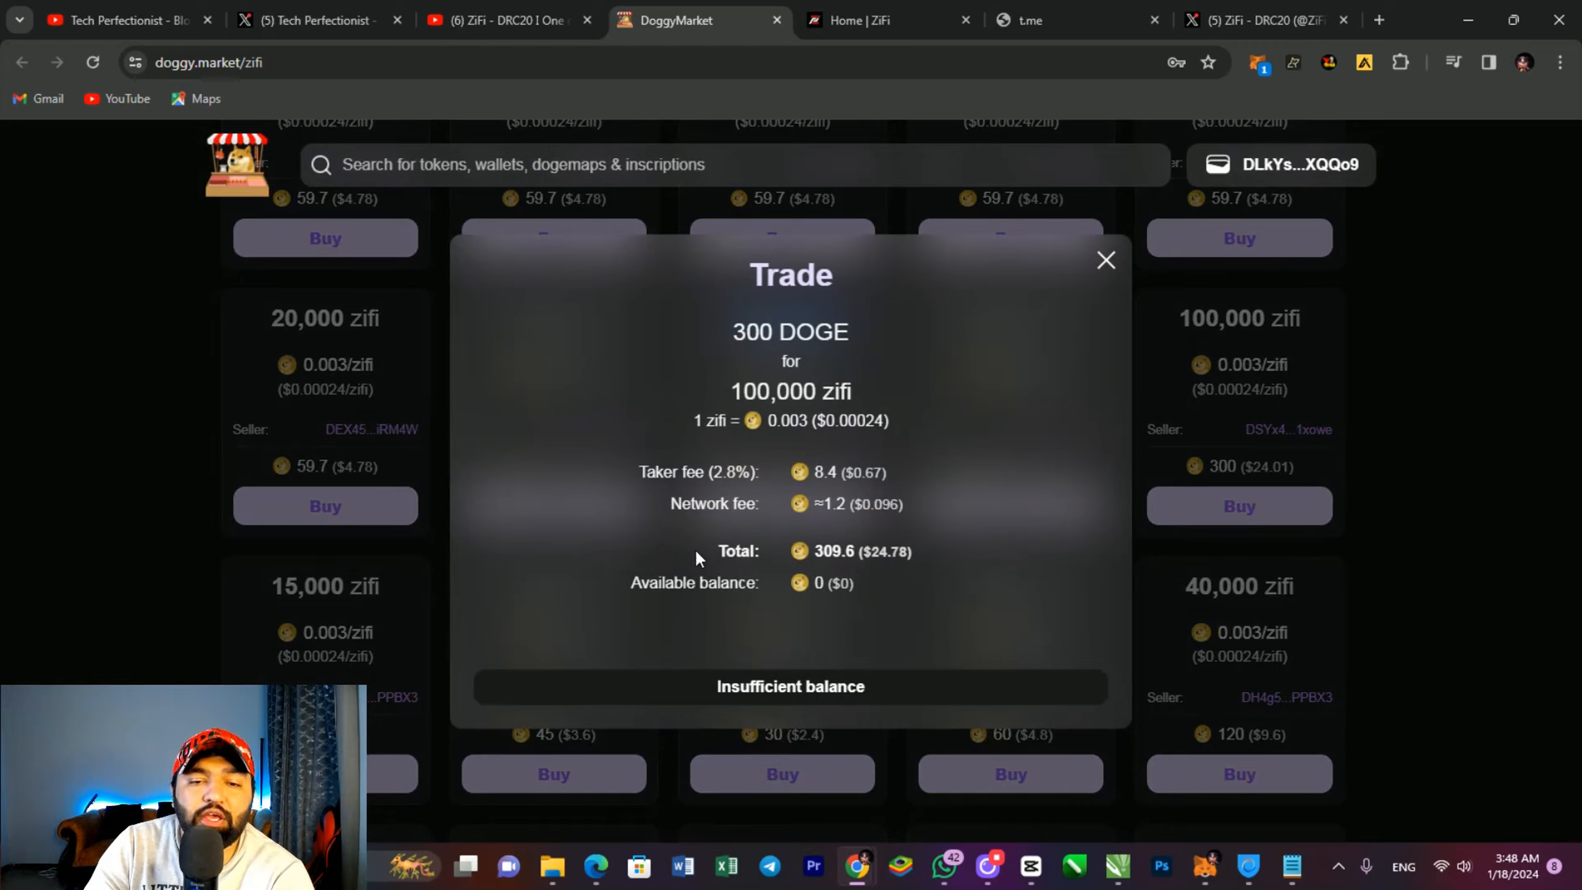
{"action": "mouse_move", "coordinate": [1105, 261]}
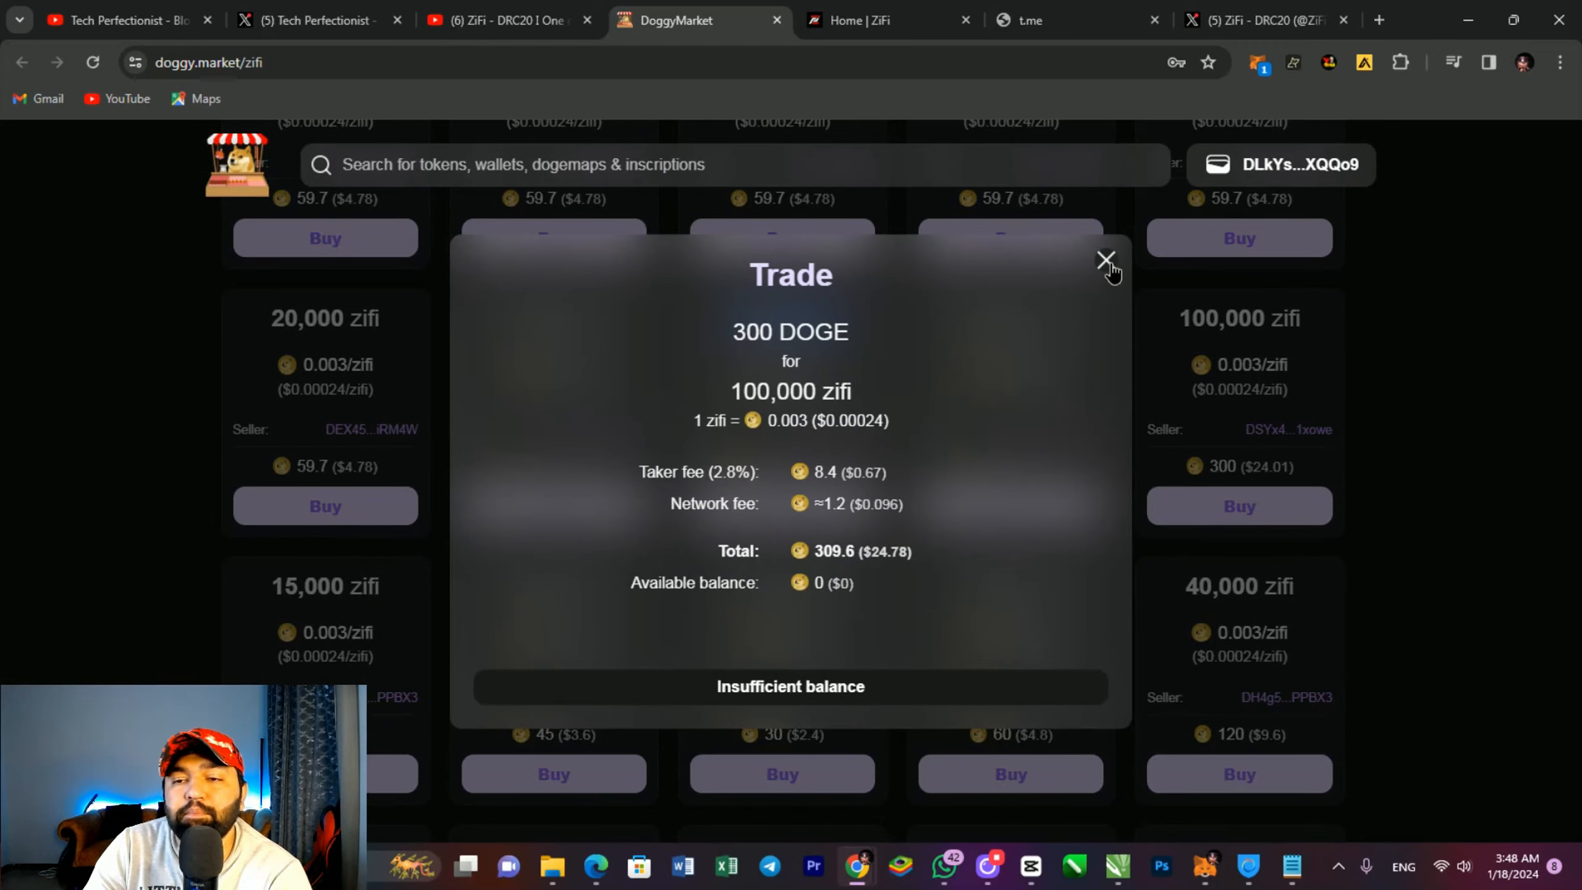
{"action": "left_click", "coordinate": [1103, 260]}
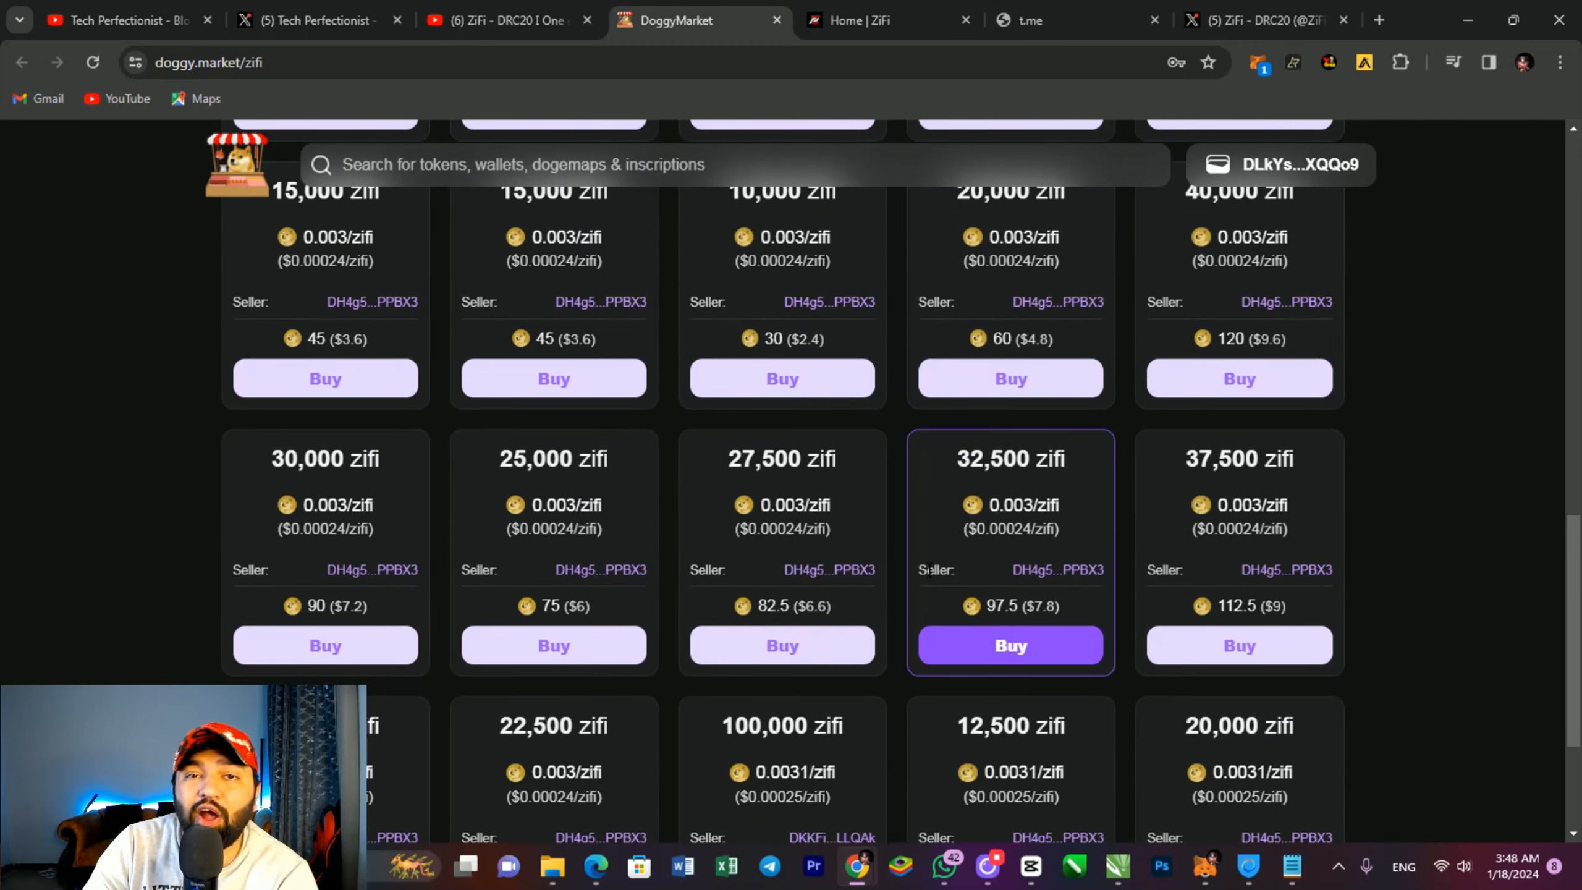
Step: Scroll to the pagination and show page 4 of the zifi listings
{"action": "scroll", "scroll_direction": "down", "scroll_amount": 3}
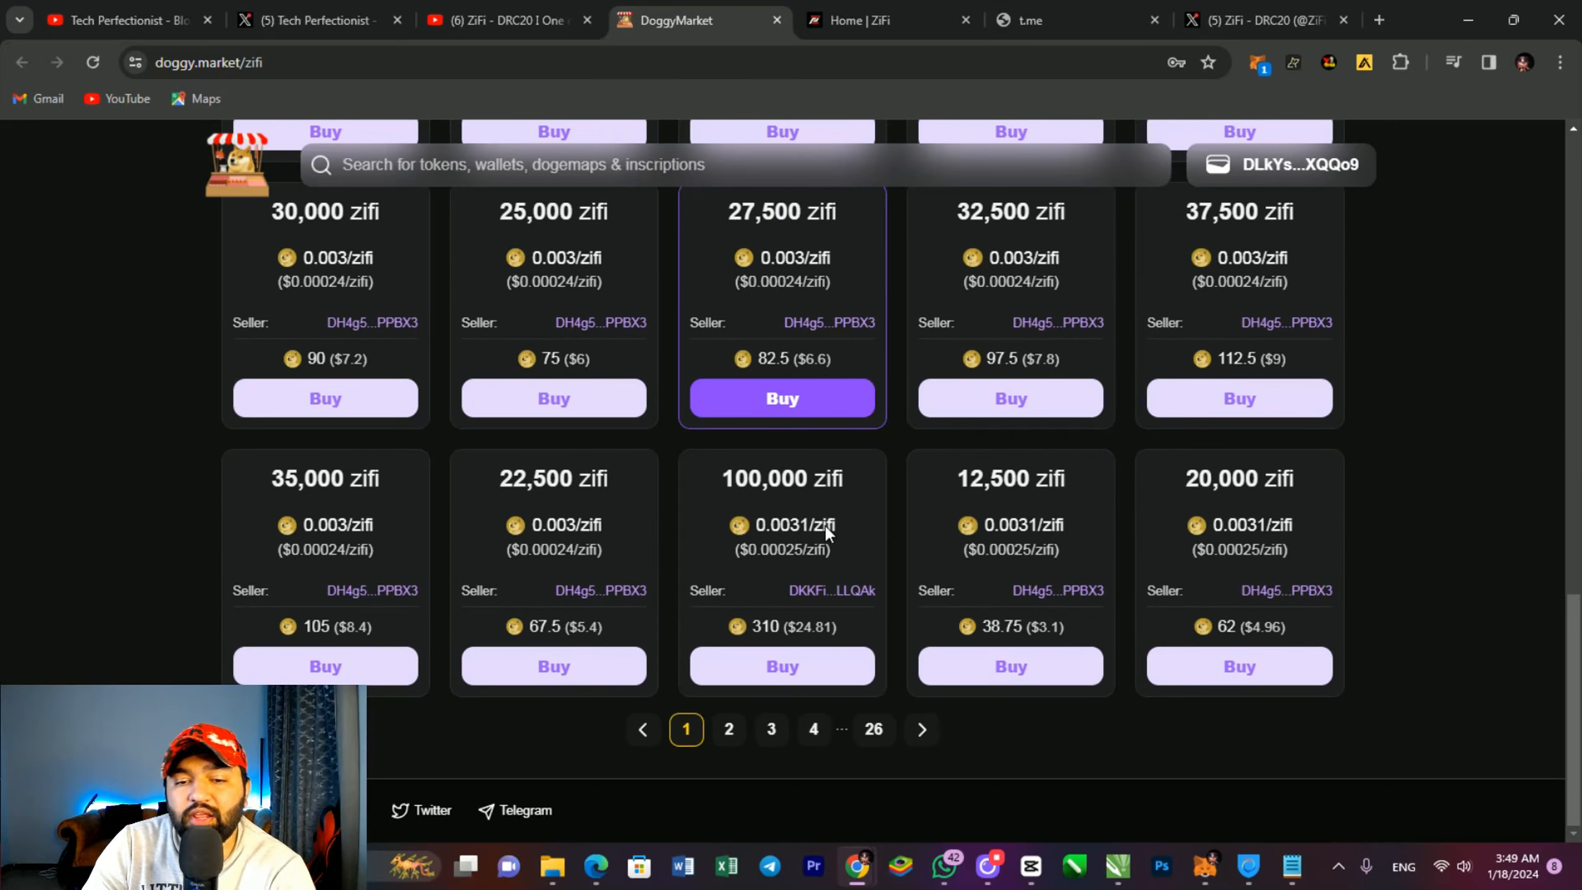
{"action": "mouse_move", "coordinate": [803, 754]}
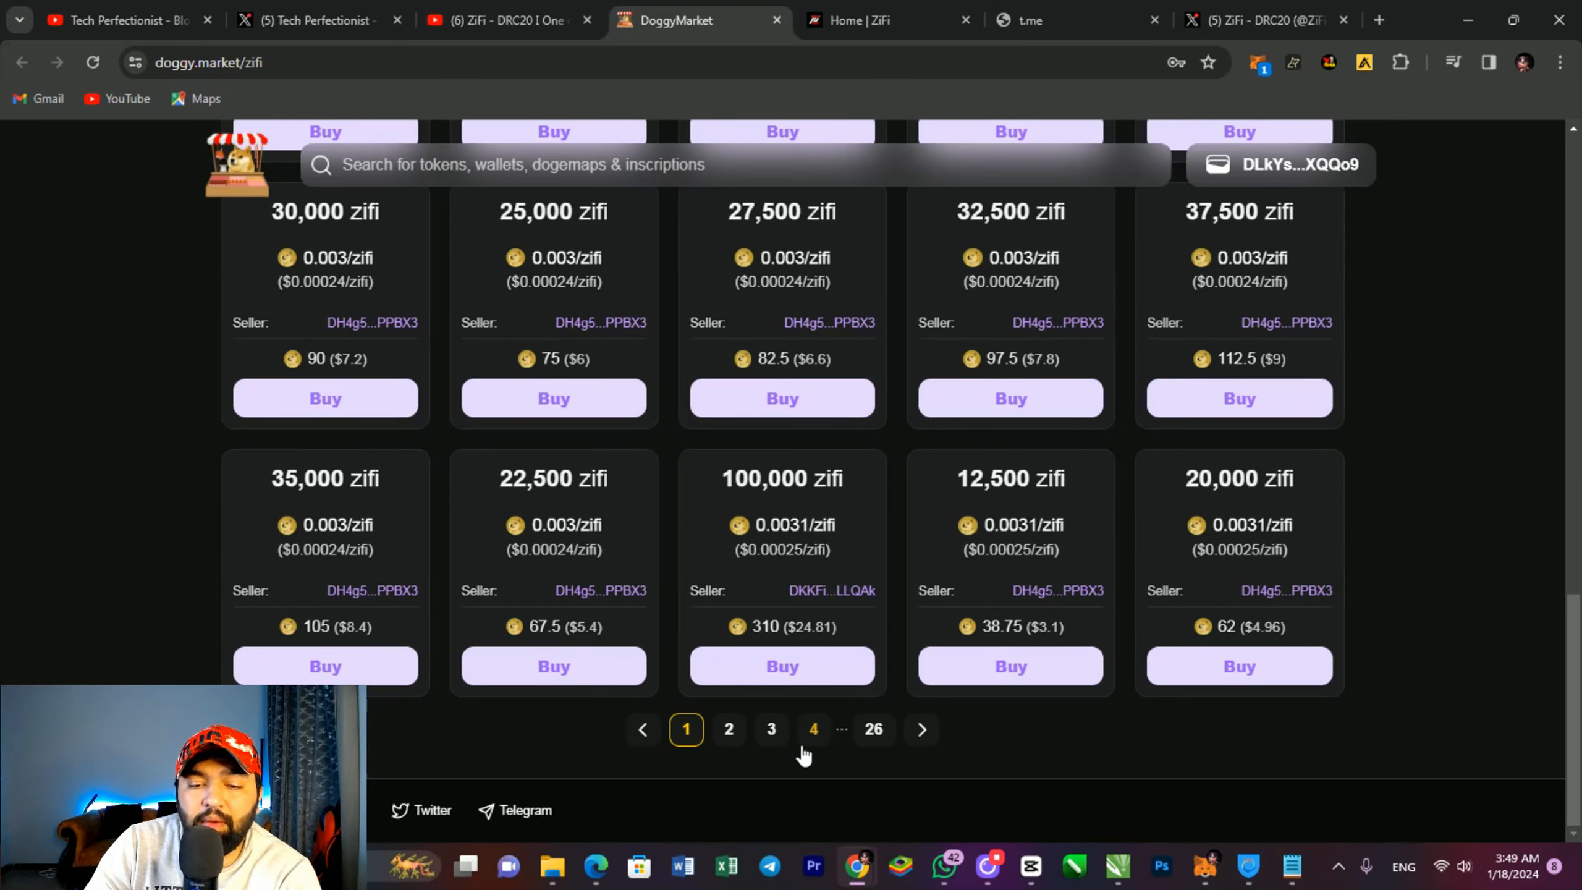
{"action": "left_click", "coordinate": [814, 728]}
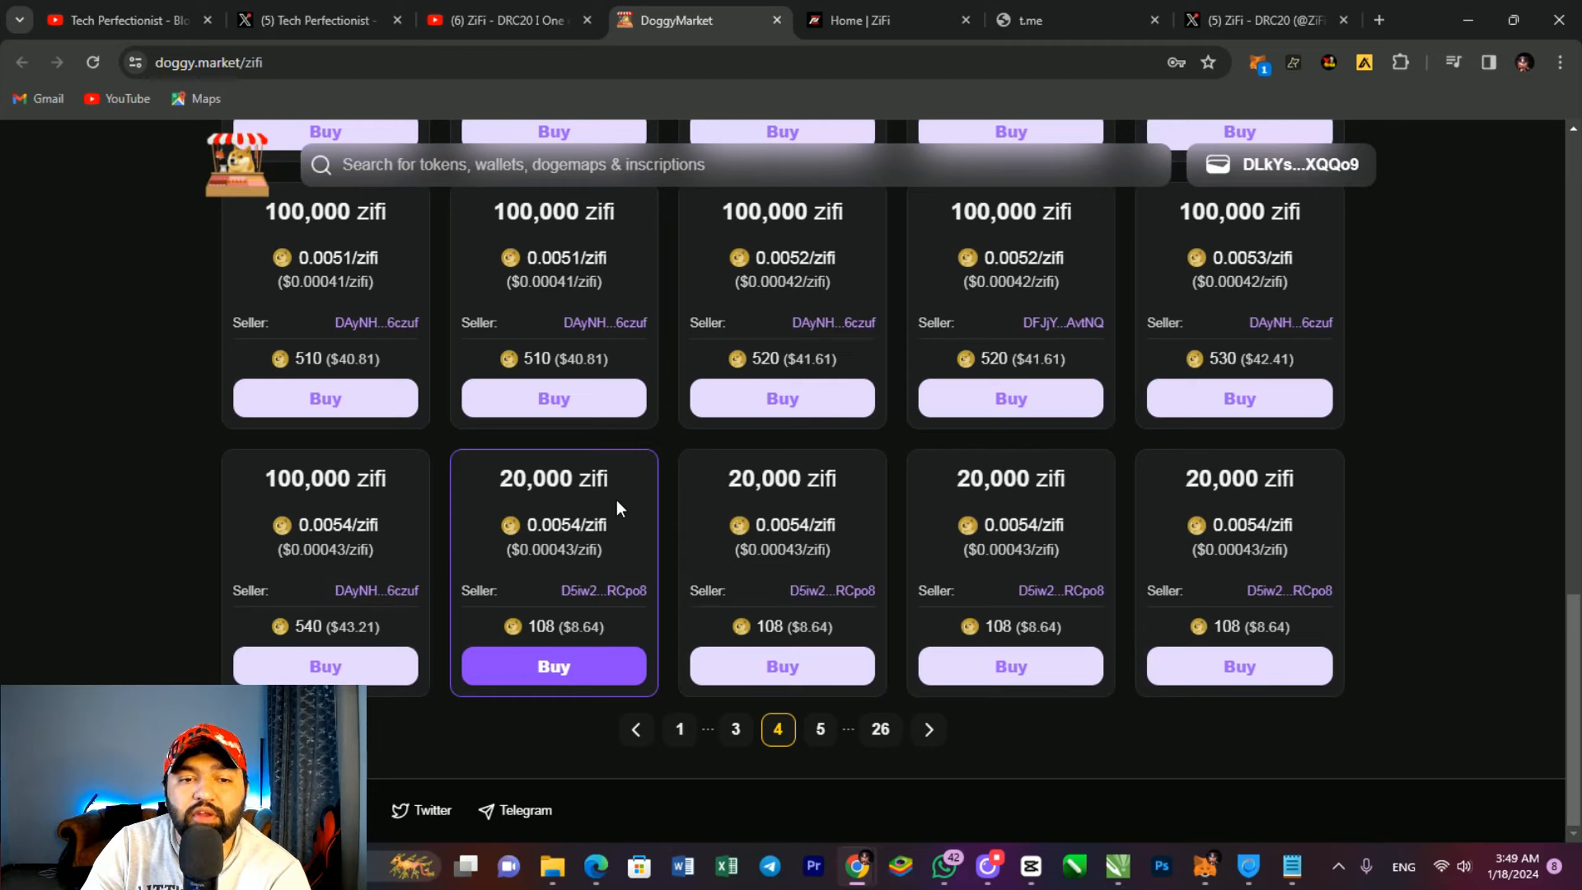
{"action": "scroll", "scroll_direction": "up", "scroll_amount": 3}
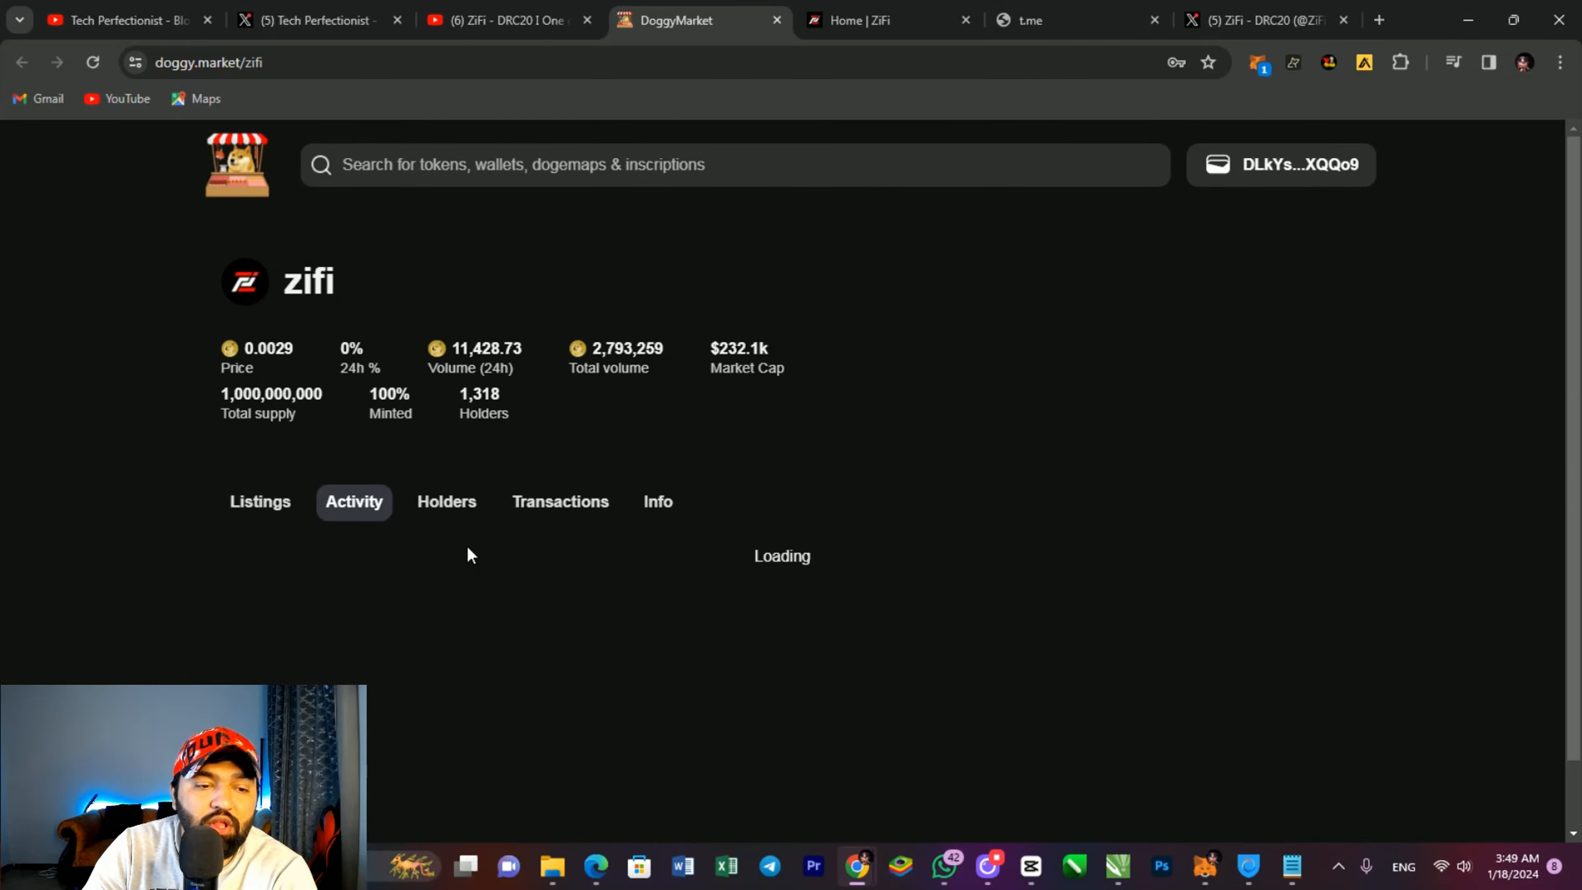
Step: Show and scroll through the list of zifi holders
{"action": "scroll", "scroll_direction": "down", "scroll_amount": 3}
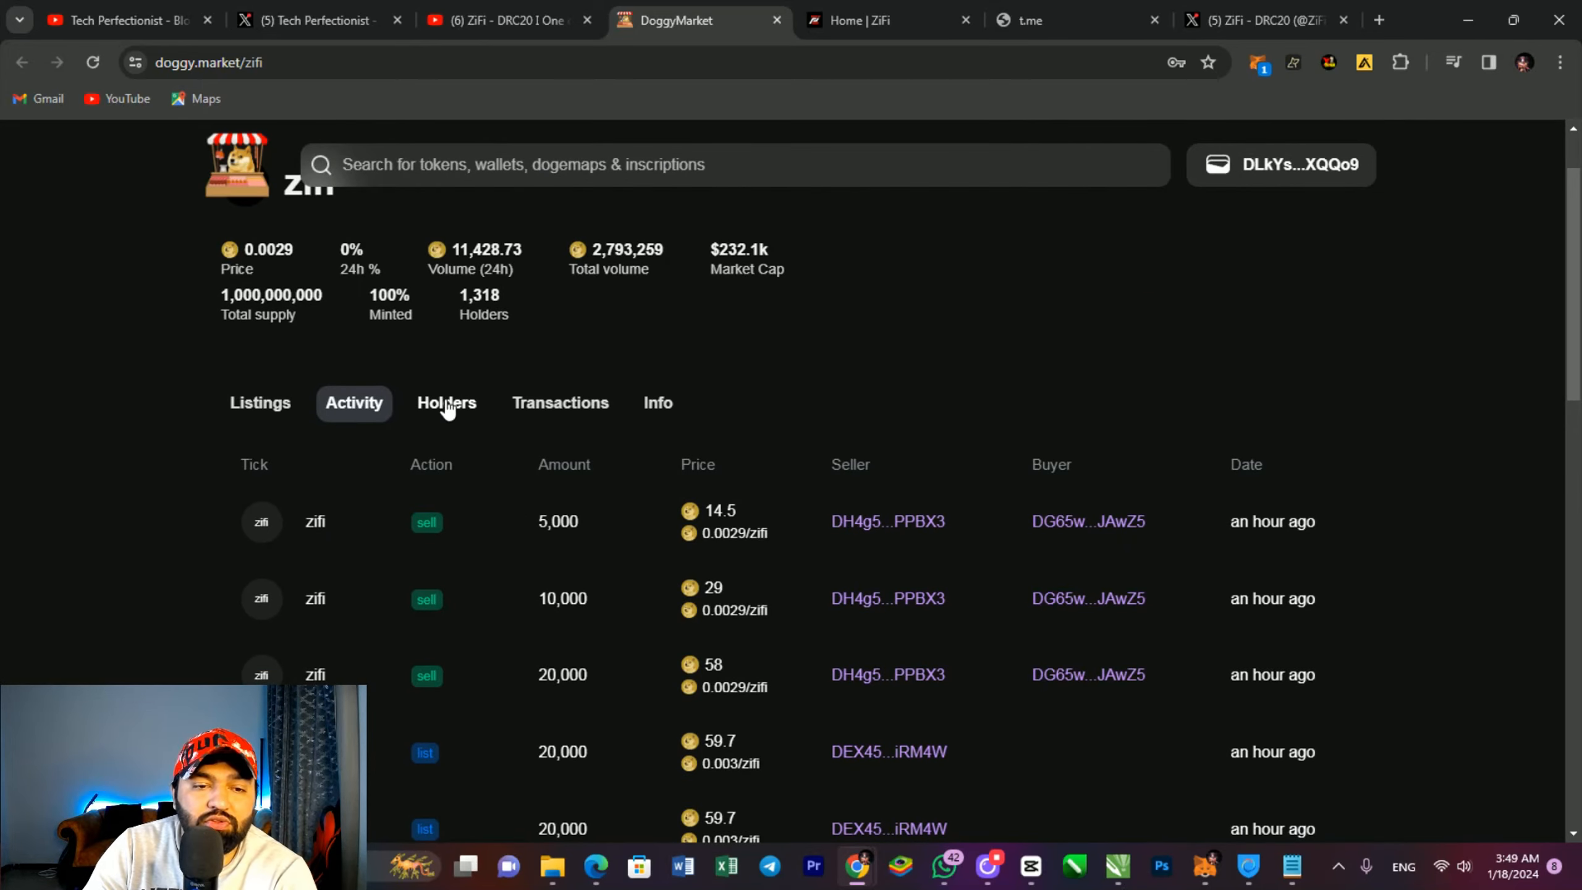
{"action": "left_click", "coordinate": [446, 402]}
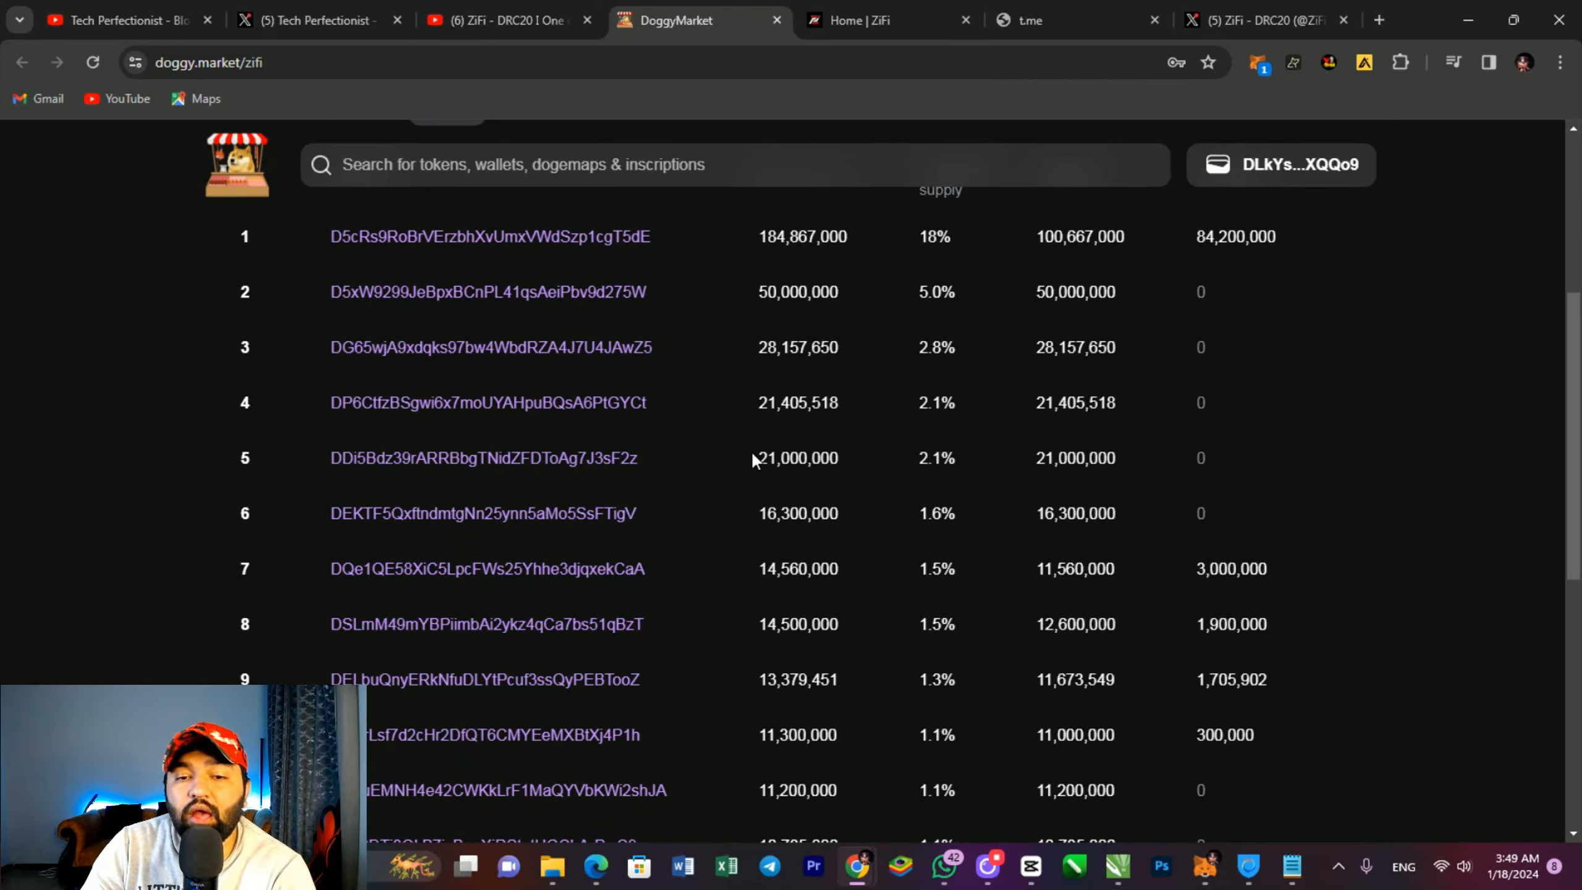
{"action": "scroll", "scroll_direction": "down", "scroll_amount": 3}
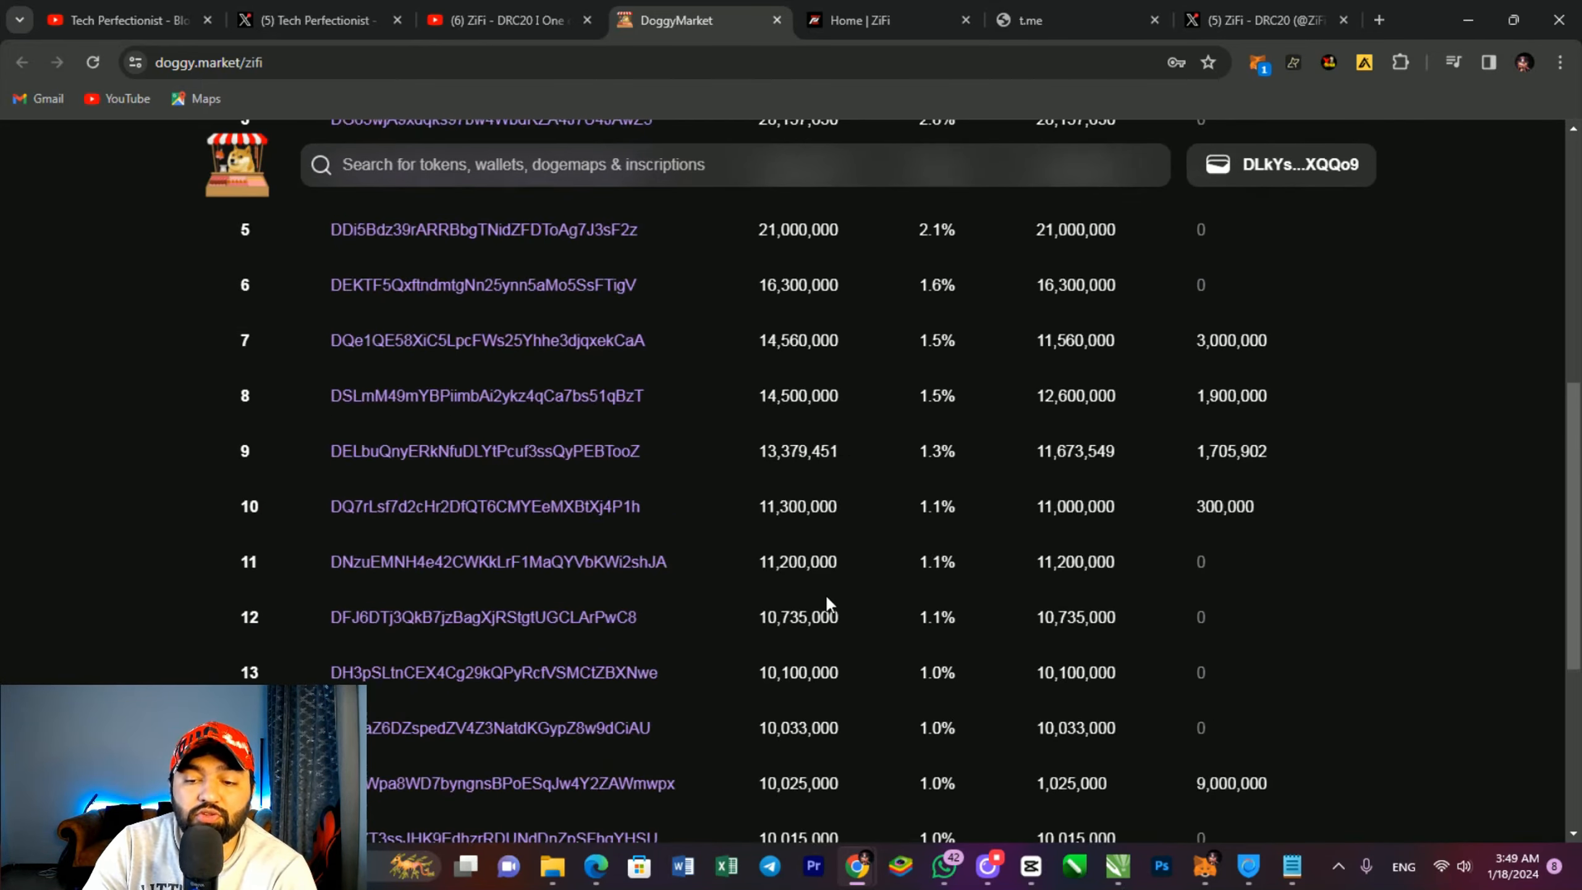
{"action": "scroll", "scroll_direction": "up", "scroll_amount": 3}
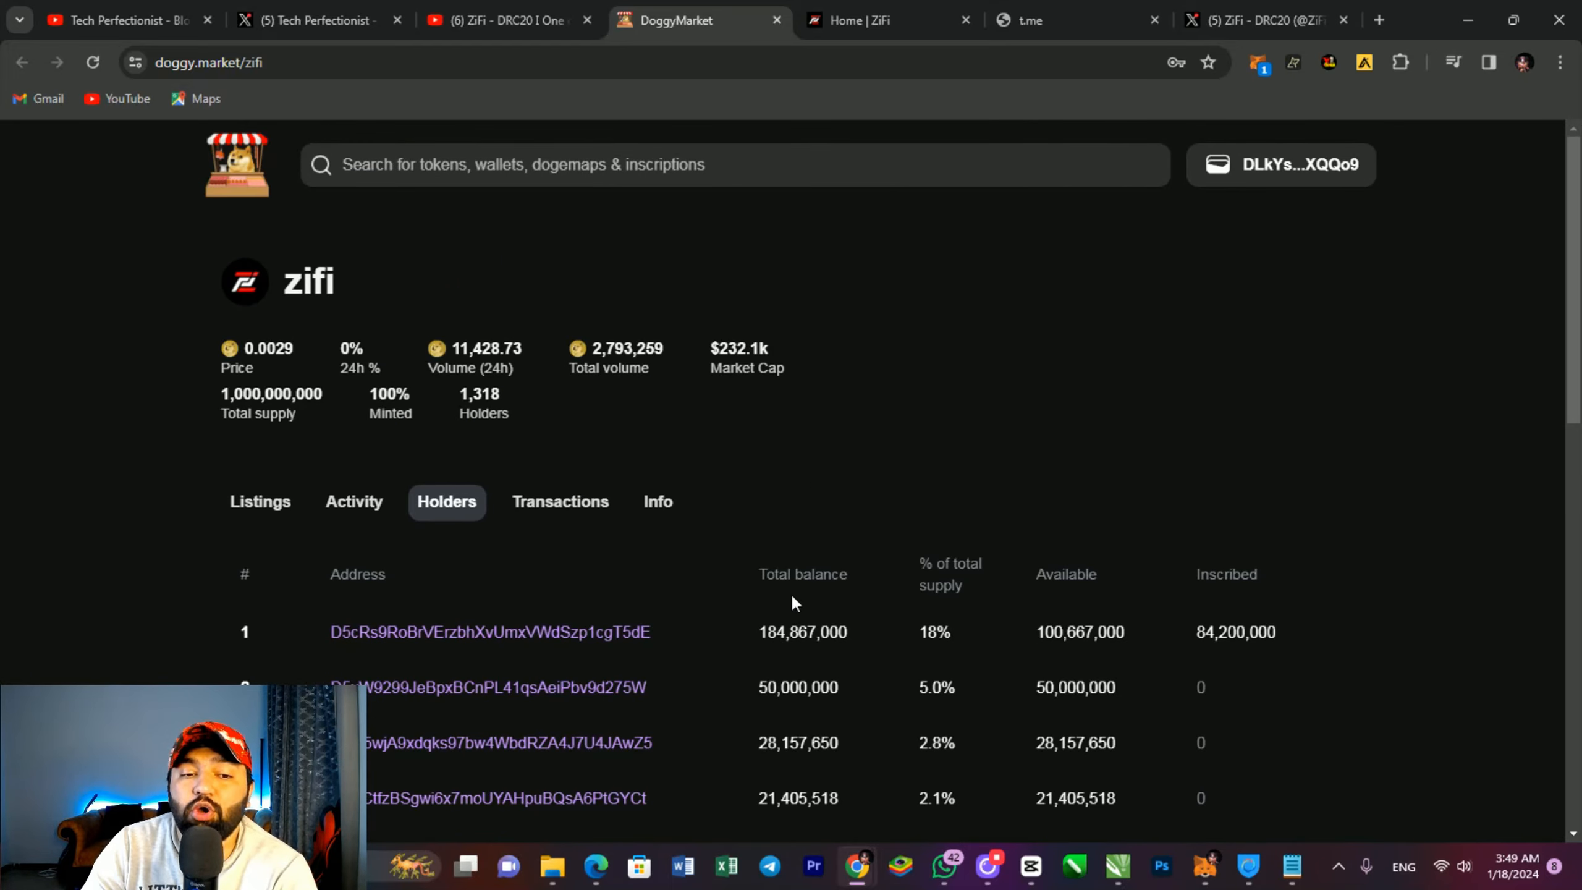
Step: Check zifi Info (deployer, 16,847 transfers) and Activity, then return to Listings
{"action": "left_click", "coordinate": [657, 501]}
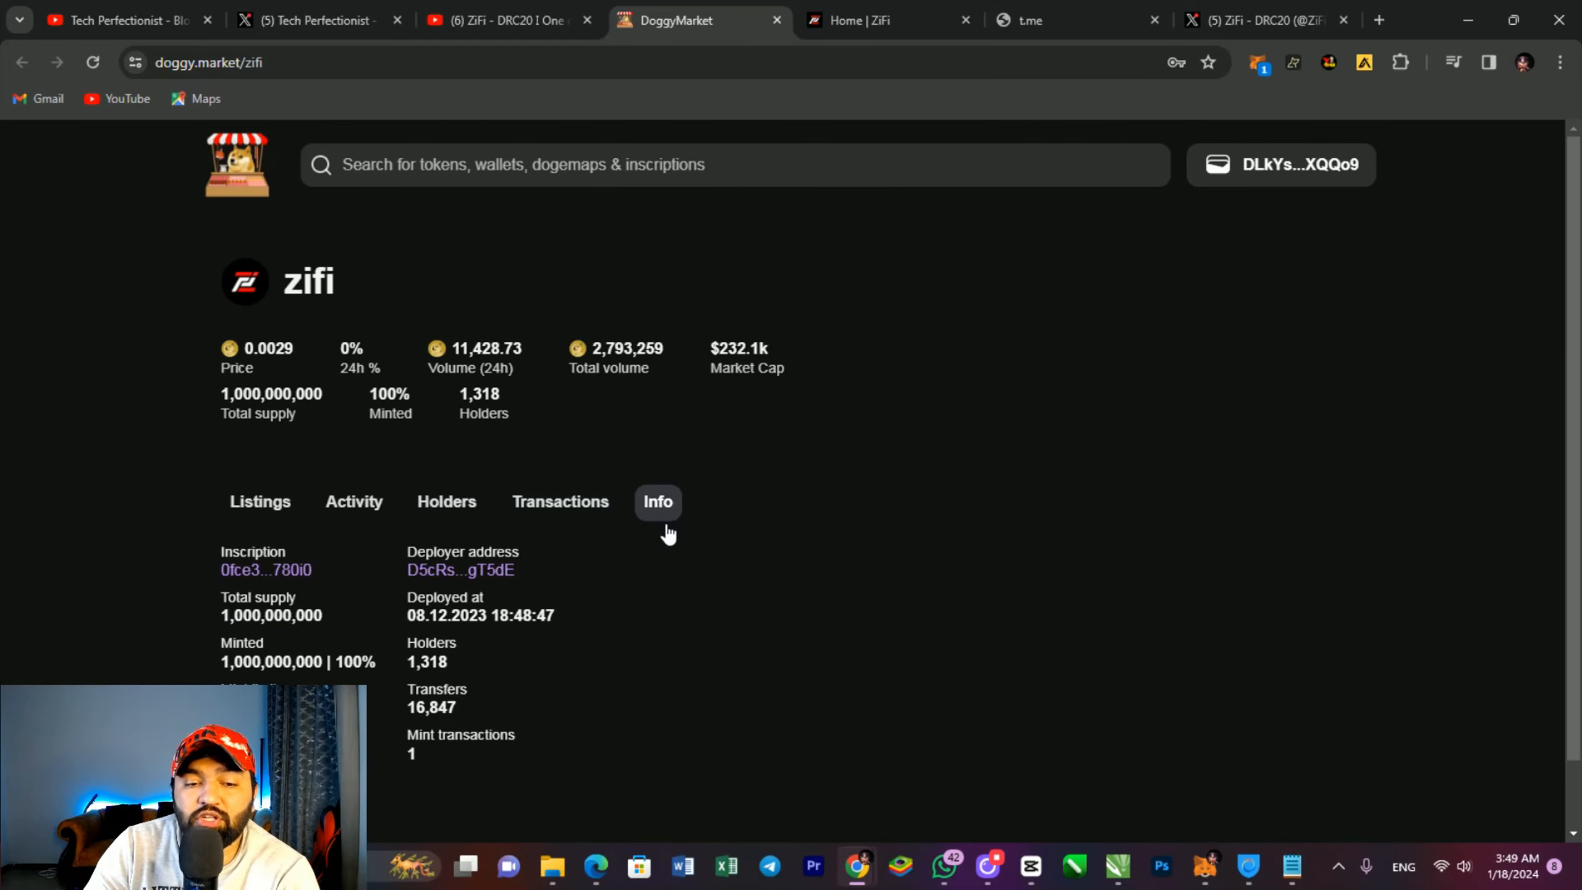
{"action": "mouse_move", "coordinate": [354, 502]}
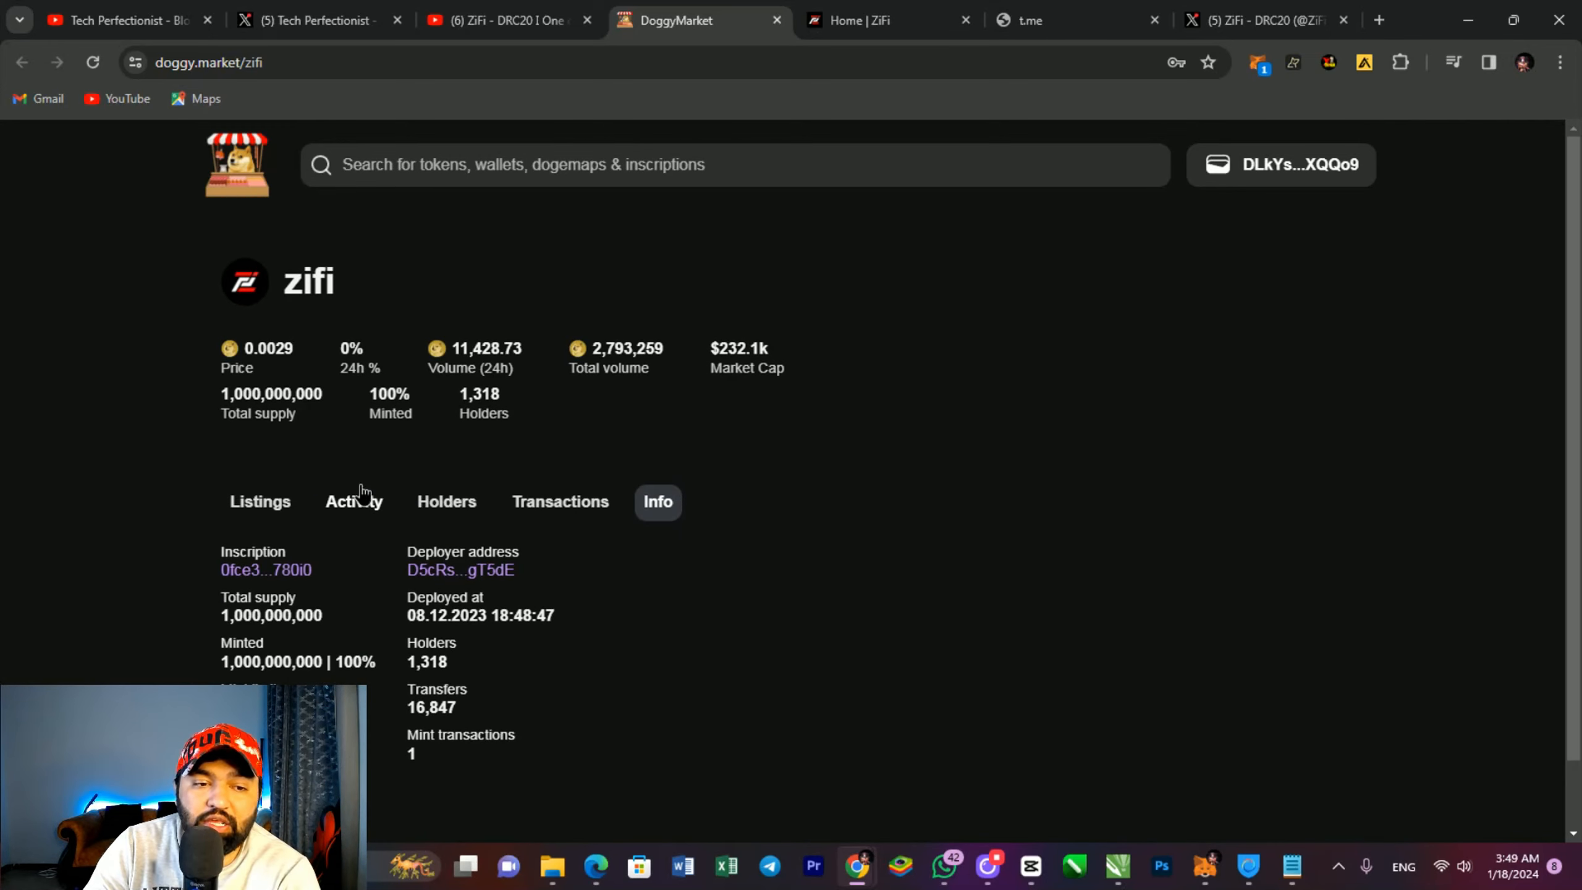
{"action": "left_click", "coordinate": [353, 501]}
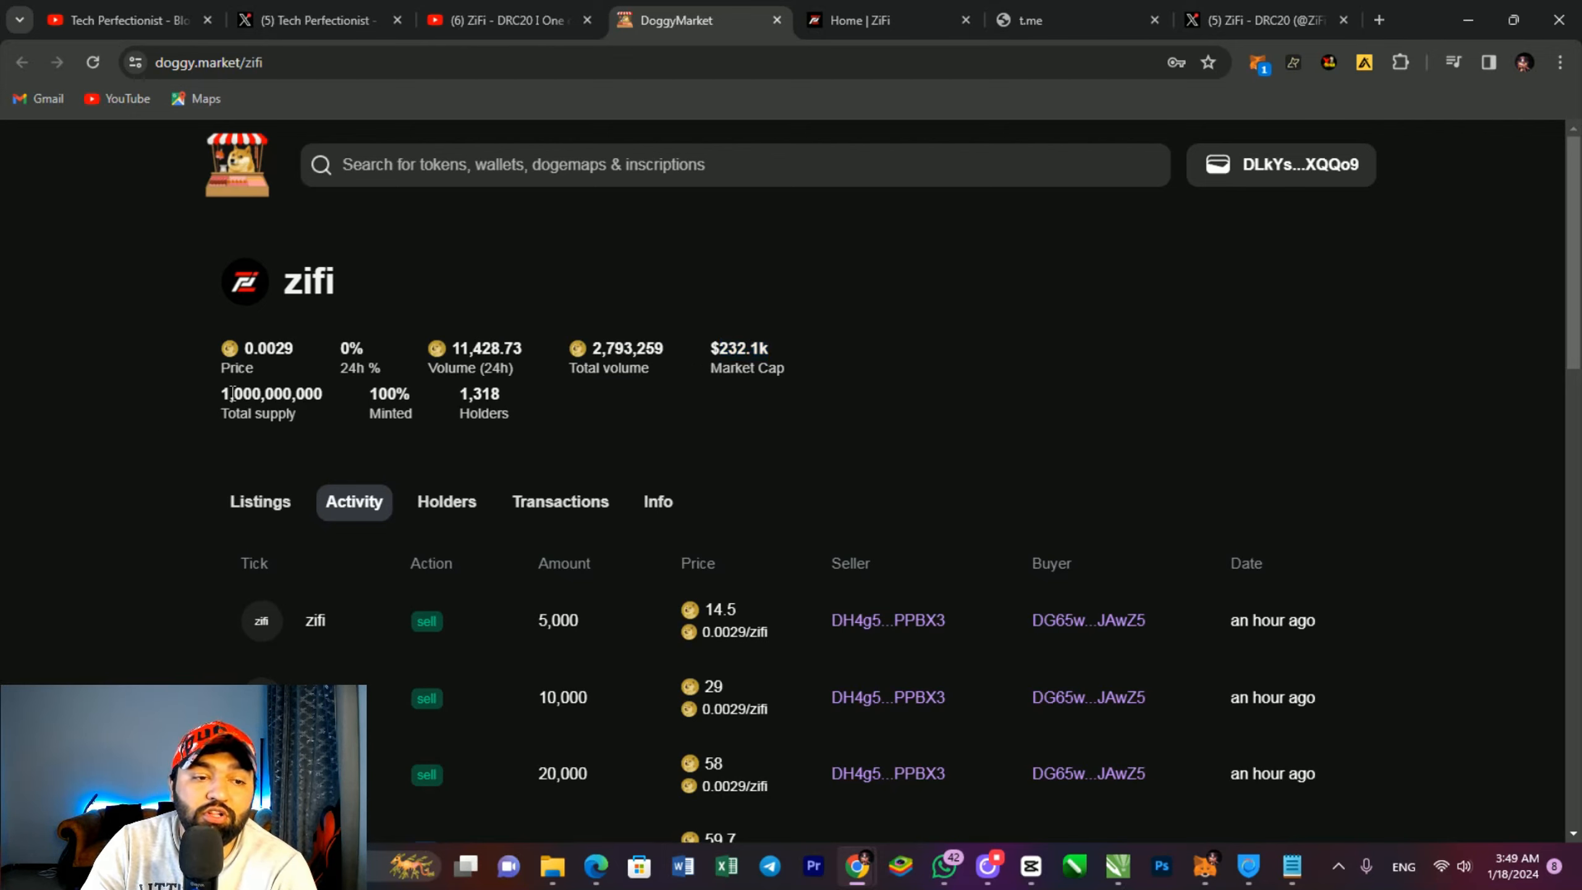
{"action": "mouse_move", "coordinate": [580, 461]}
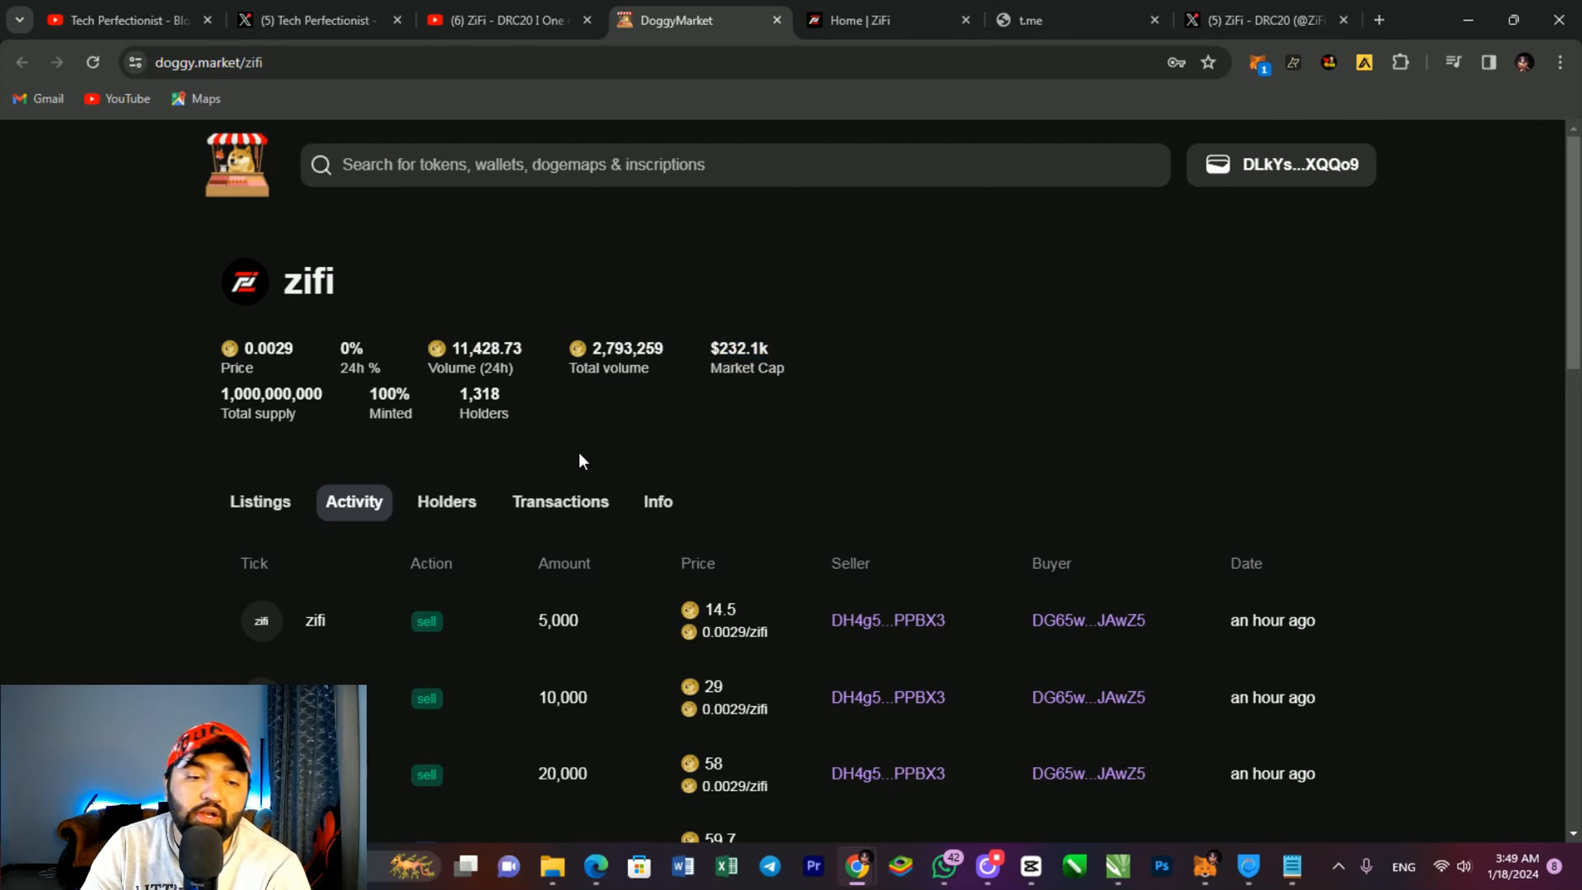
{"action": "mouse_move", "coordinate": [606, 460]}
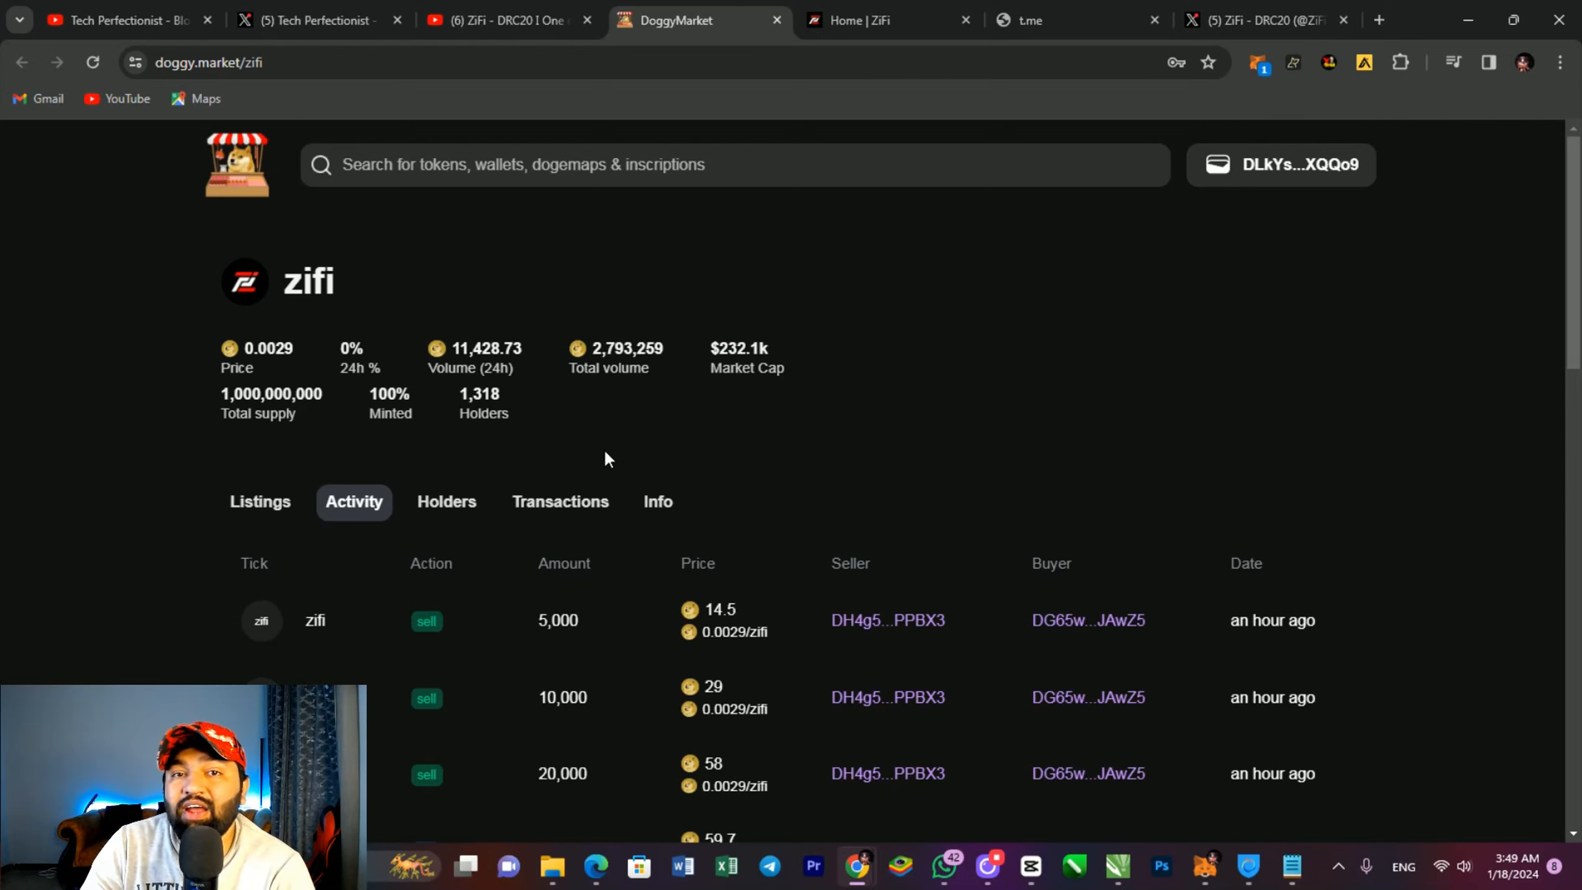
{"action": "mouse_move", "coordinate": [273, 524]}
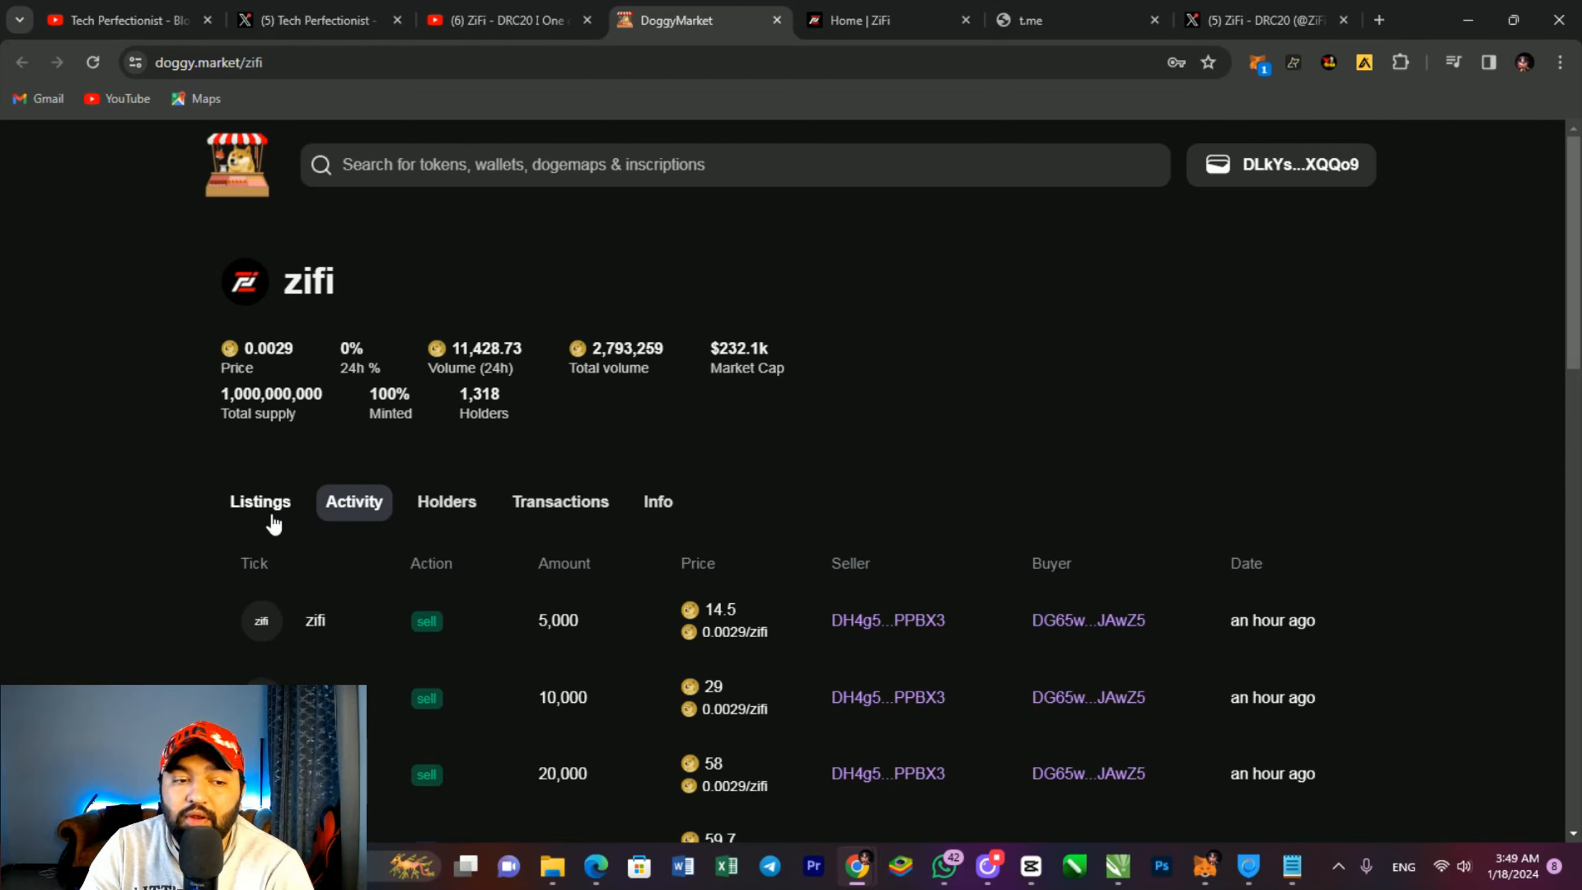
{"action": "left_click", "coordinate": [259, 502]}
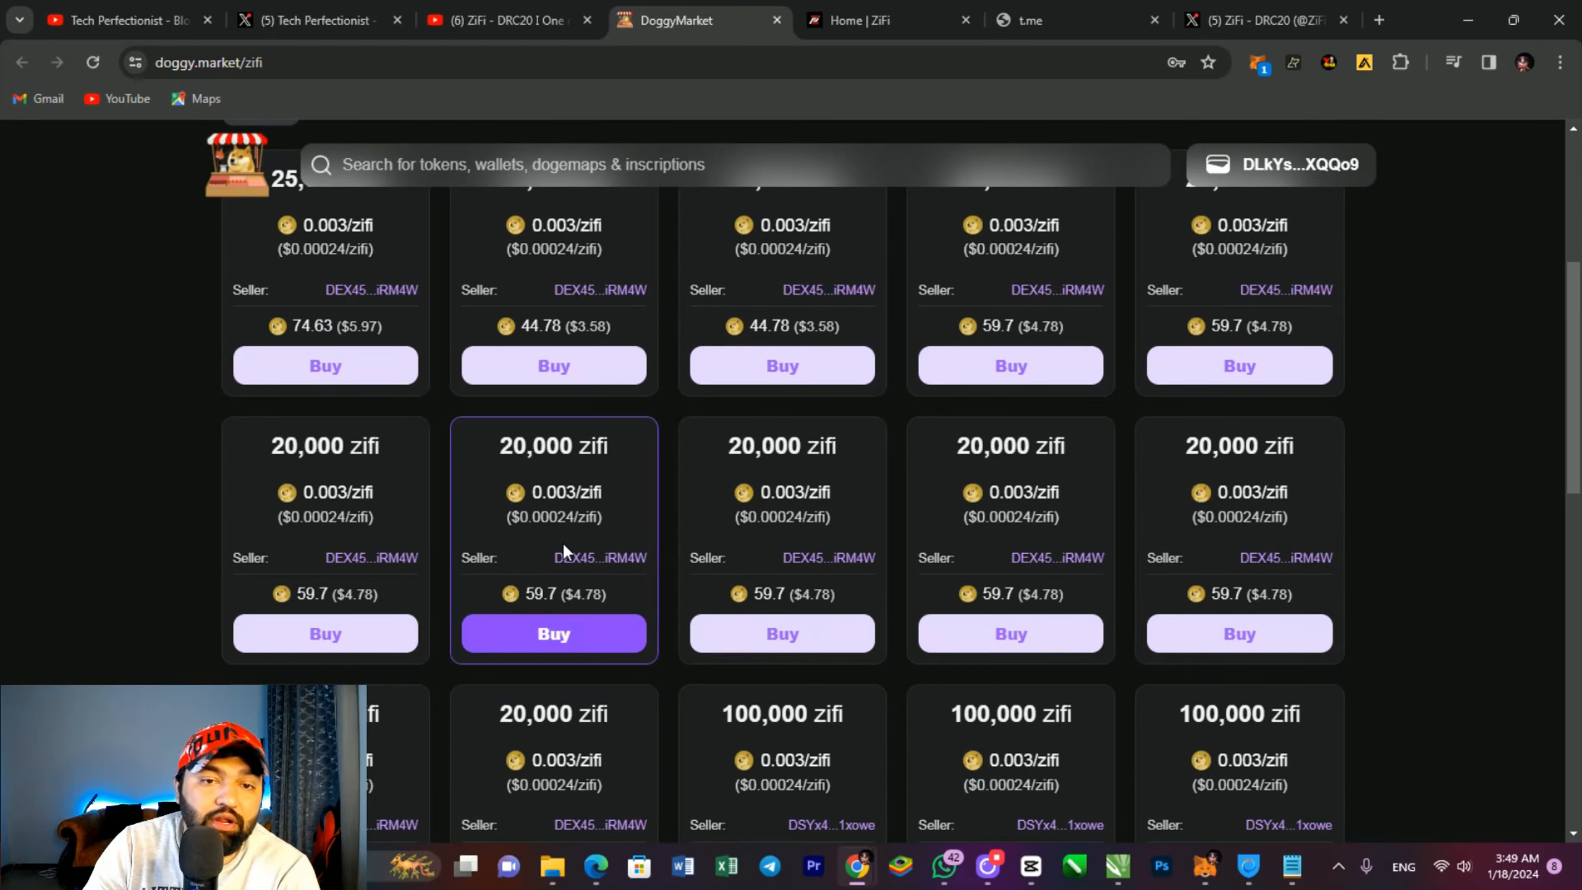
{"action": "scroll", "scroll_direction": "up", "scroll_amount": 3}
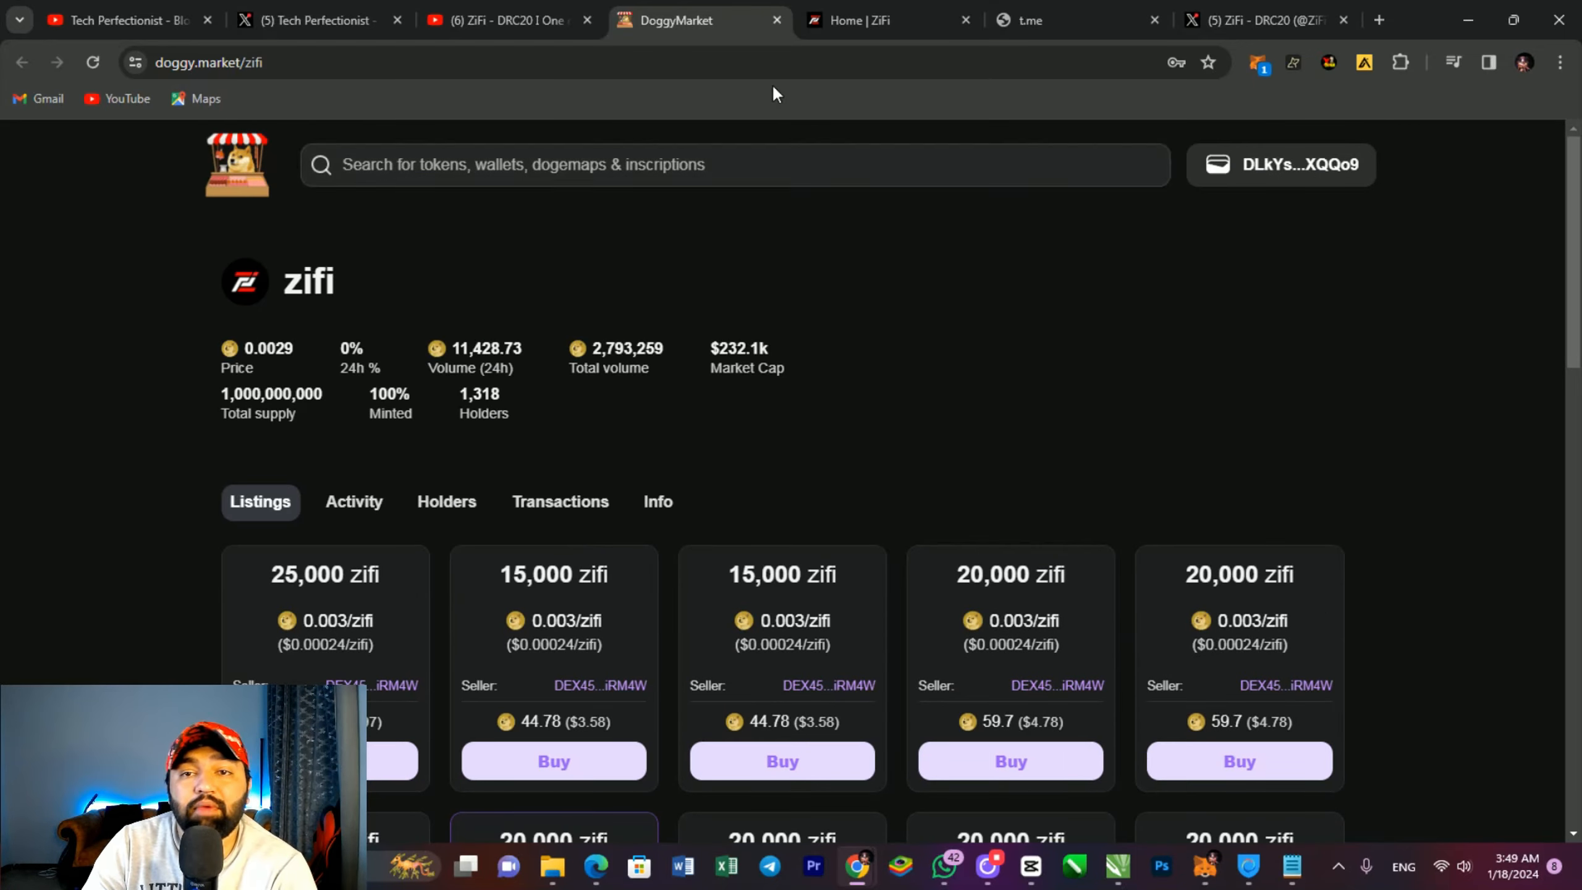
{"action": "mouse_move", "coordinate": [878, 21]}
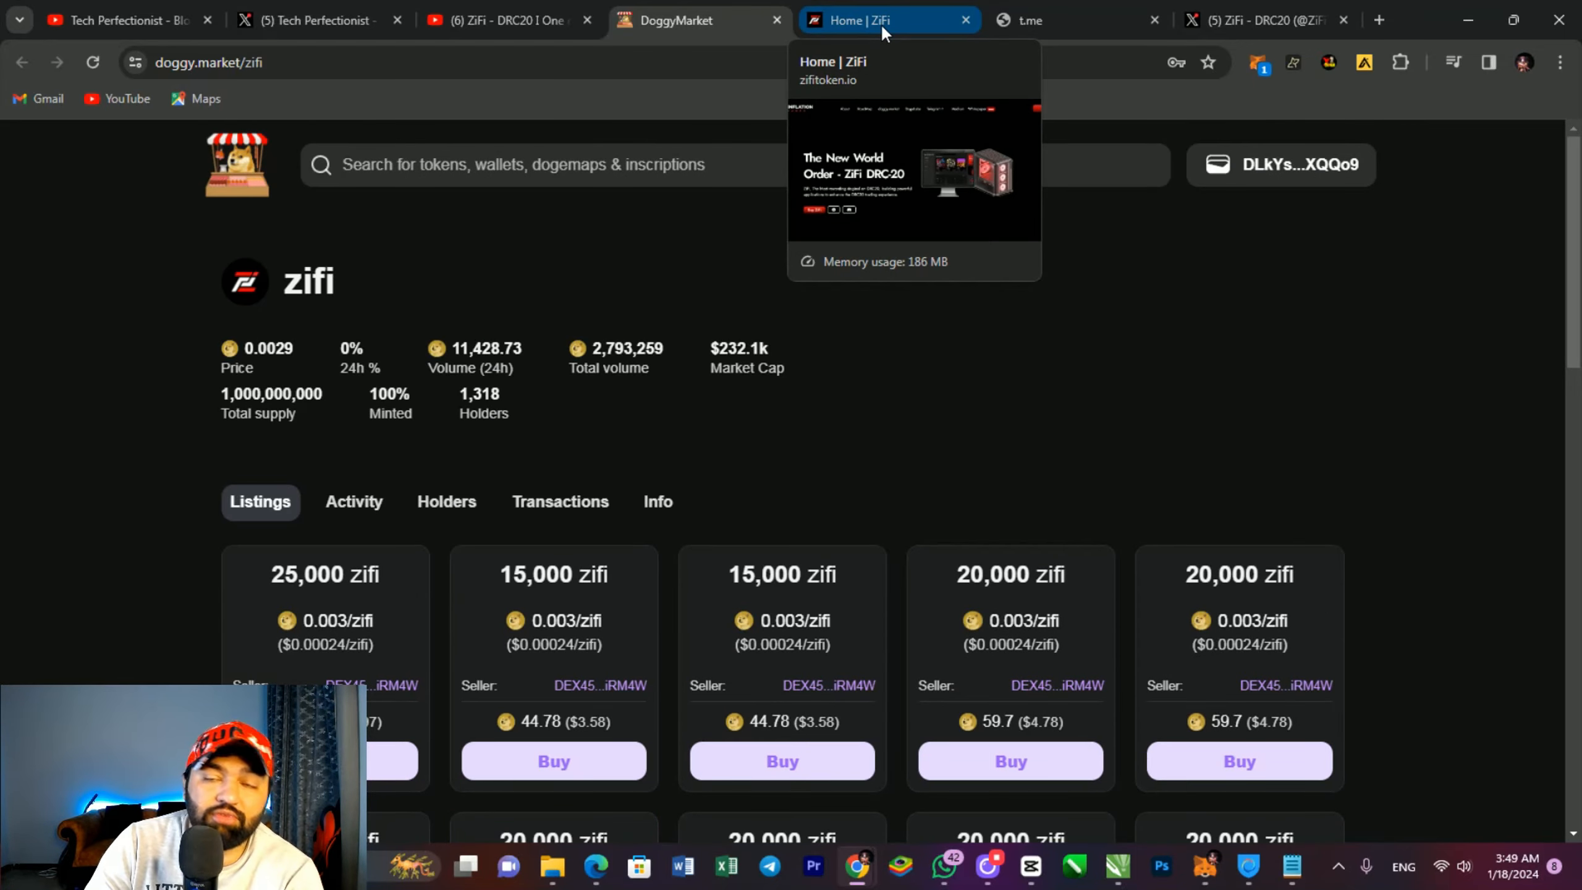
Step: Switch to the 'Home | ZiFi' tab and scroll toward ZiFi Features
{"action": "left_click", "coordinate": [888, 21]}
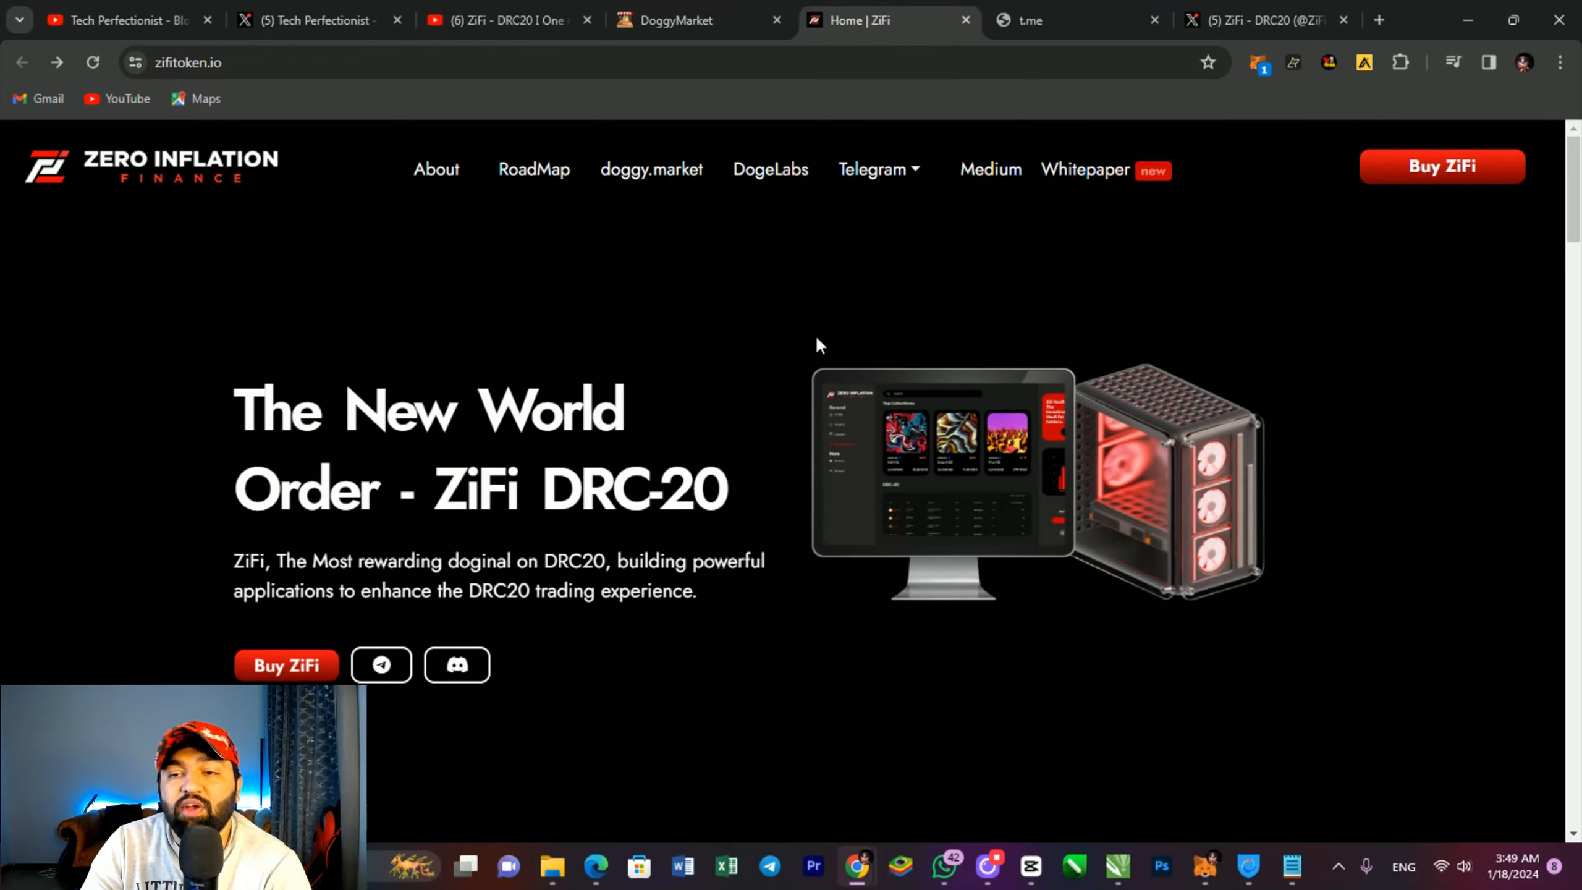
{"action": "scroll", "scroll_direction": "down", "scroll_amount": 3}
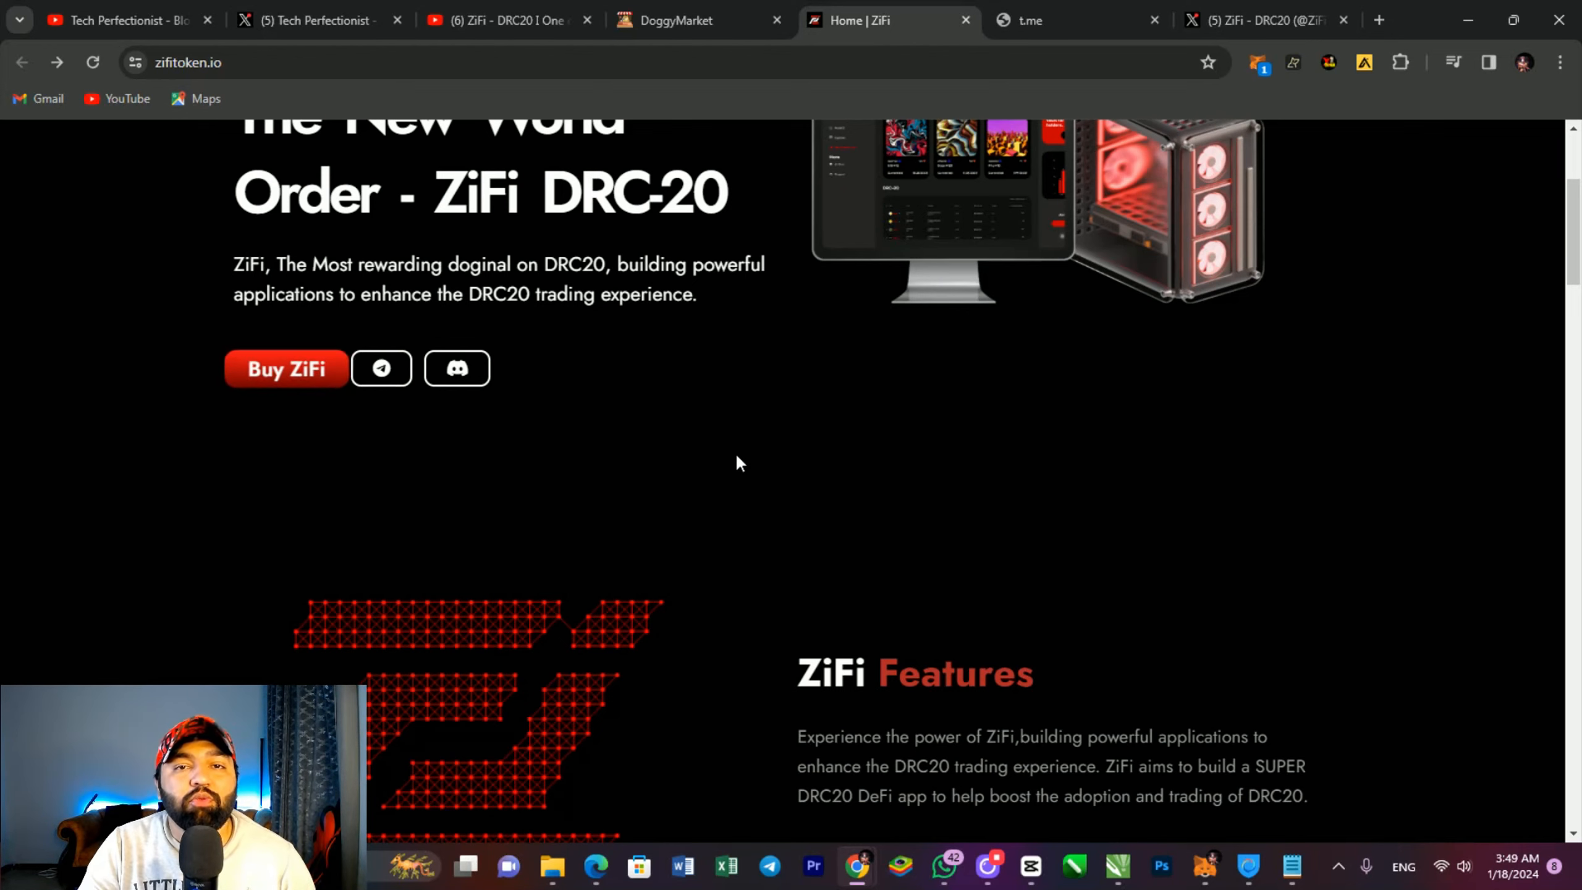
{"action": "mouse_move", "coordinate": [1018, 595]}
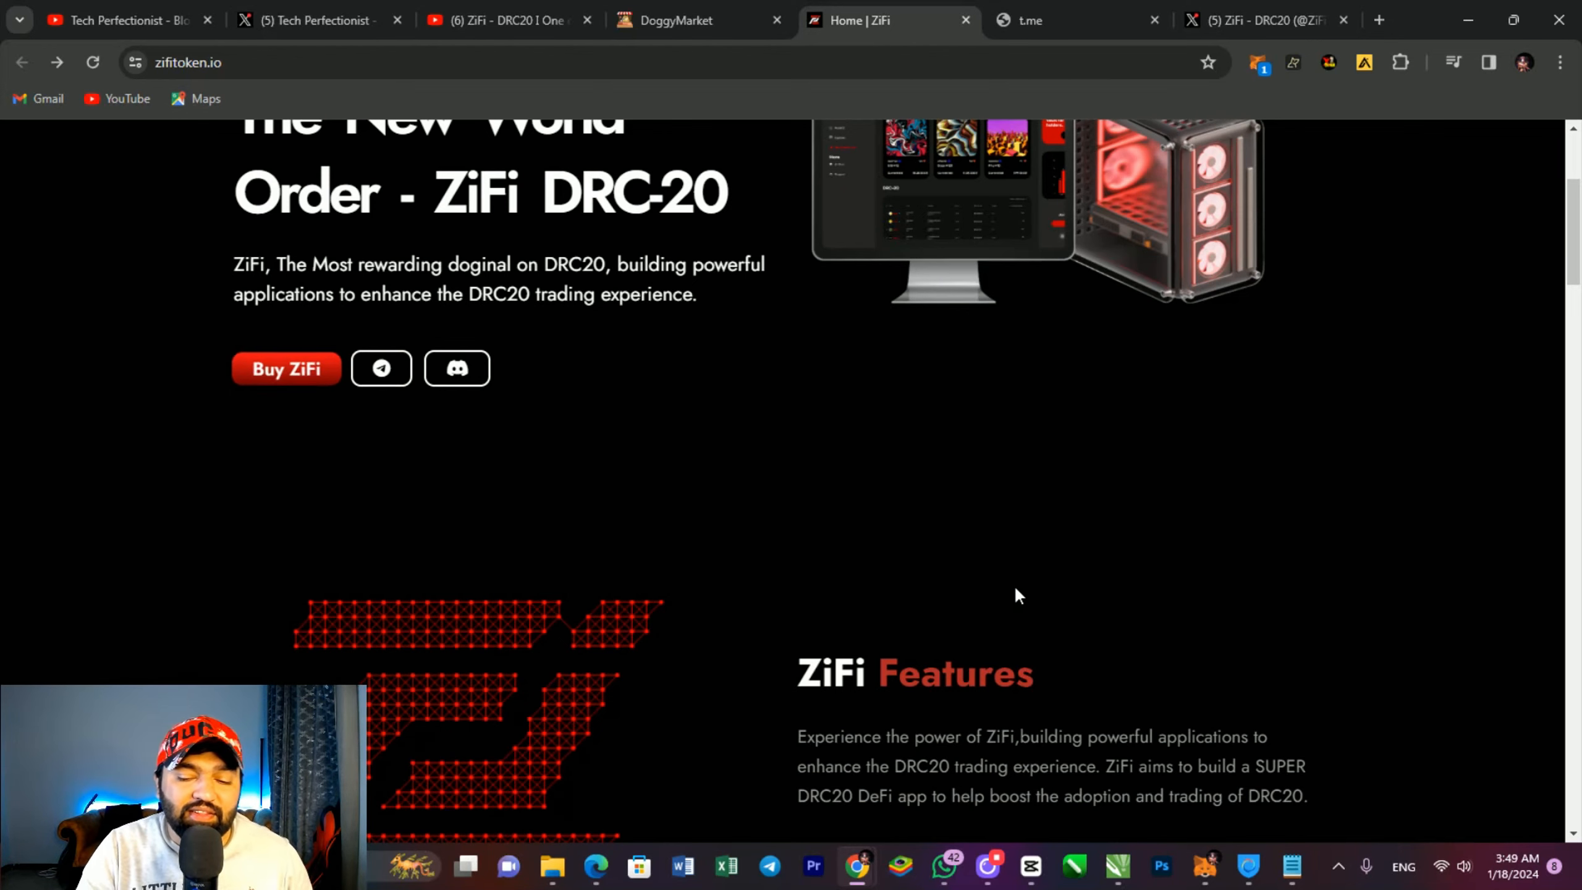